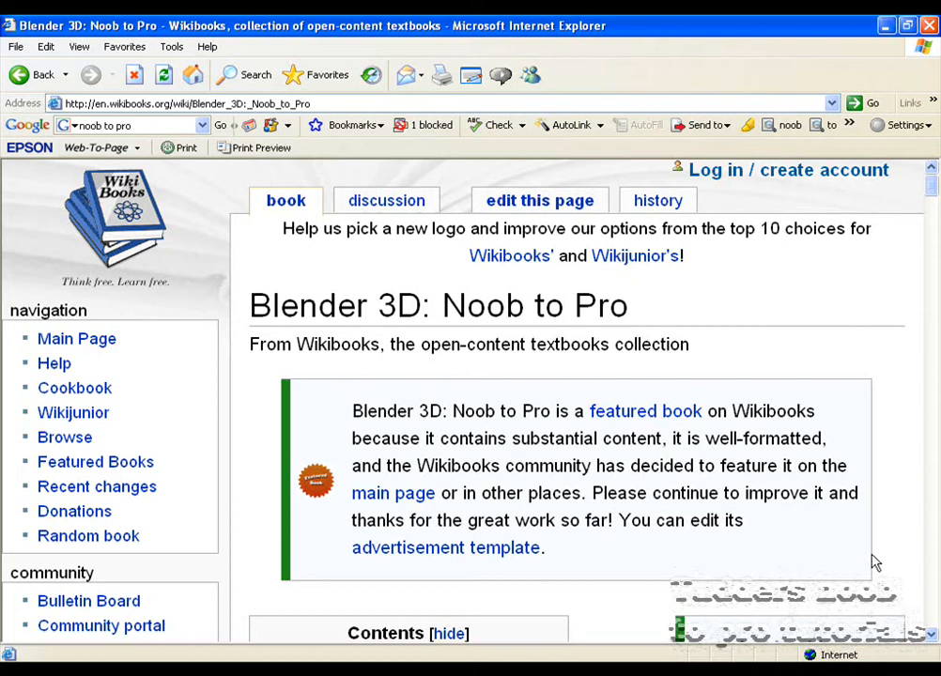
mouse_move(869, 559)
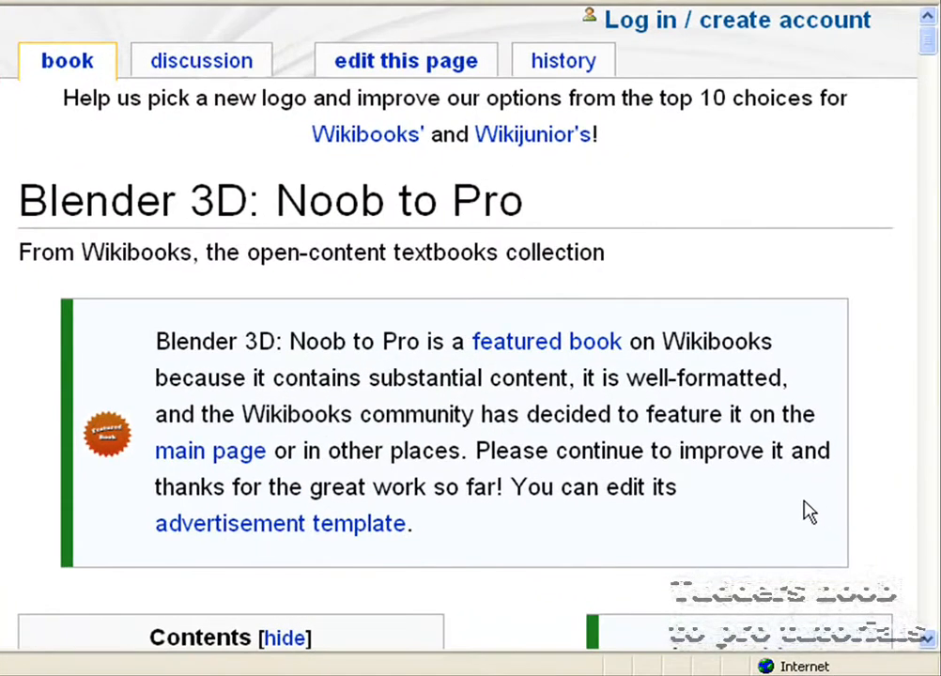
Step: Jump to section 4, Table of Contents, and scroll to the Beginner Tutorials list
scroll("down", 3)
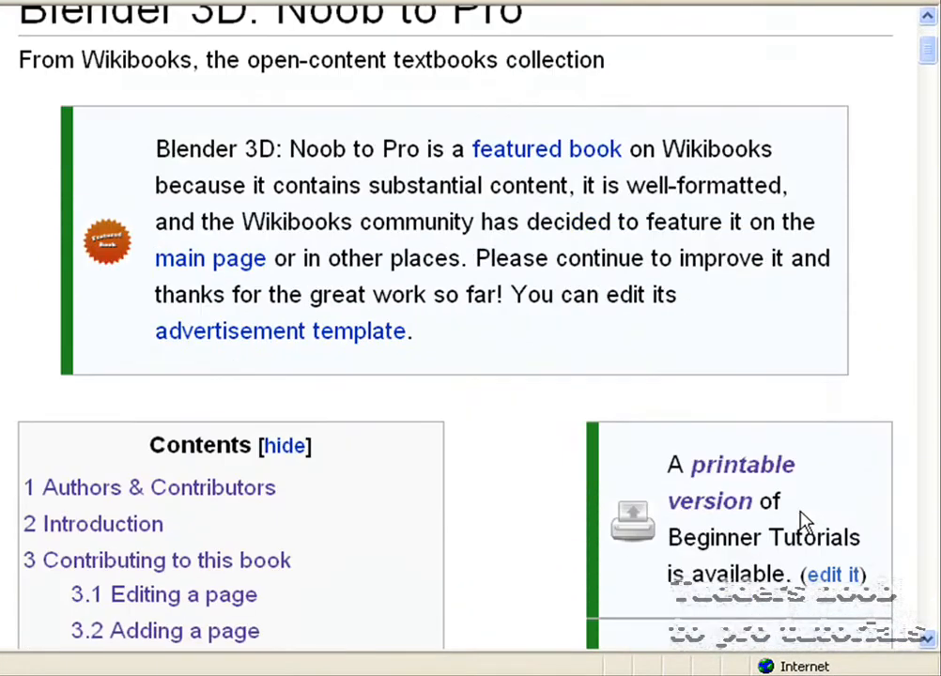
scroll("down", 3)
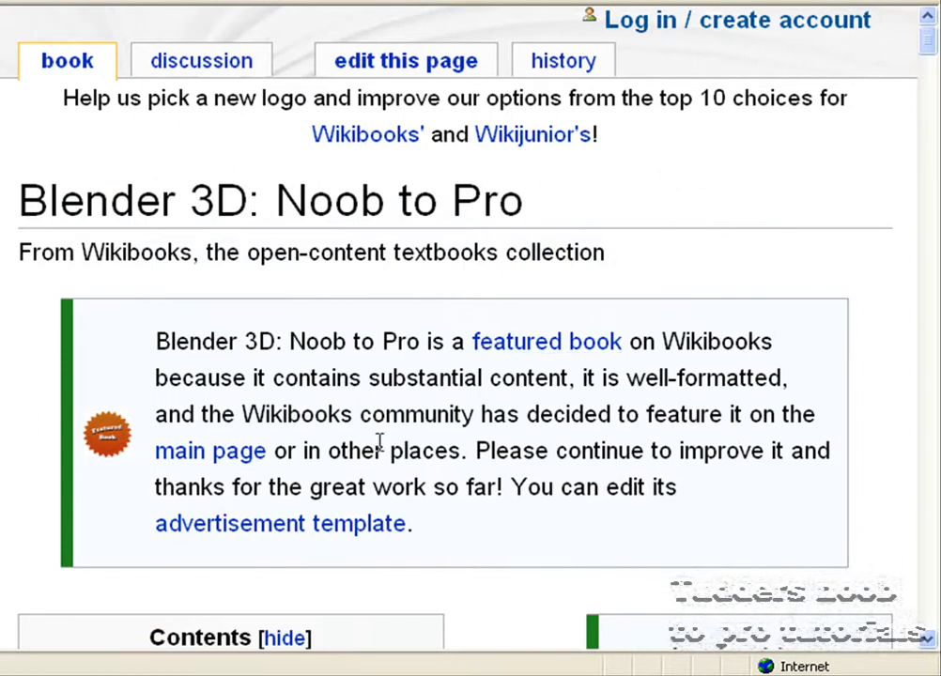
mouse_move(234, 572)
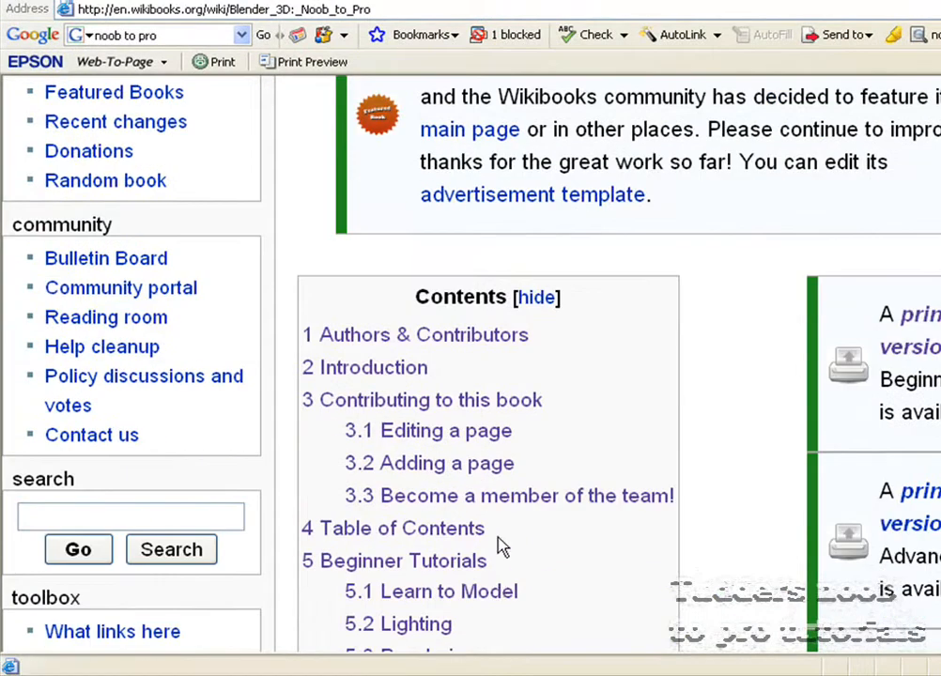
scroll("down", 3)
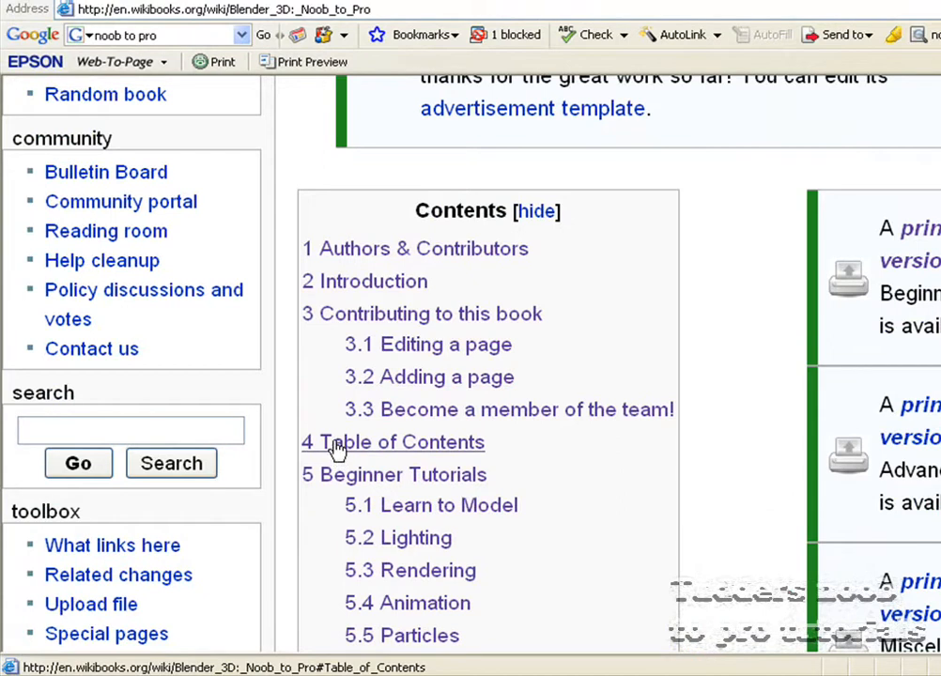
left_click(401, 442)
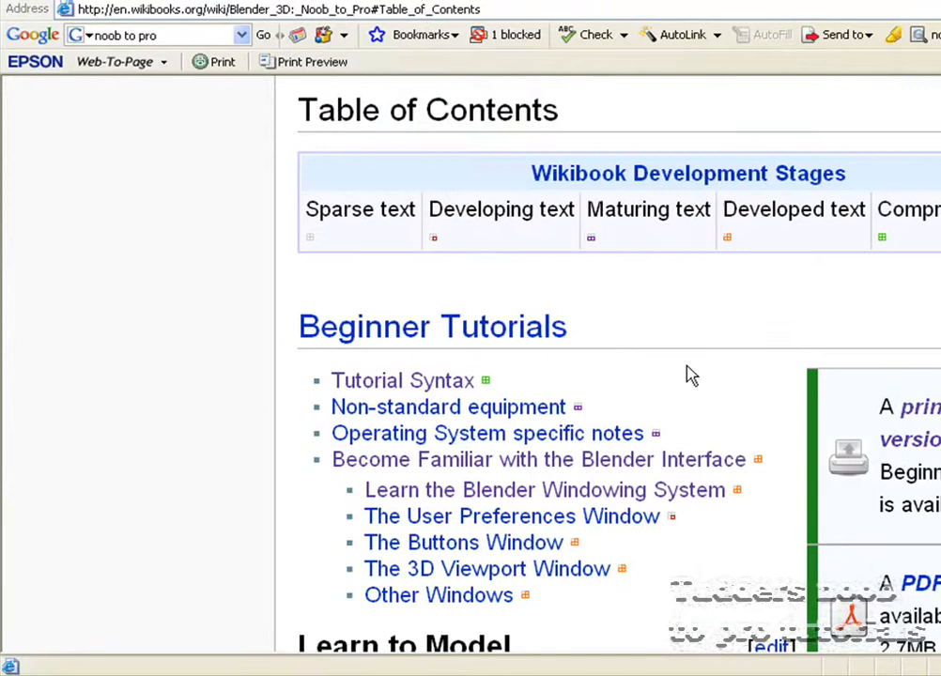
scroll("down", 3)
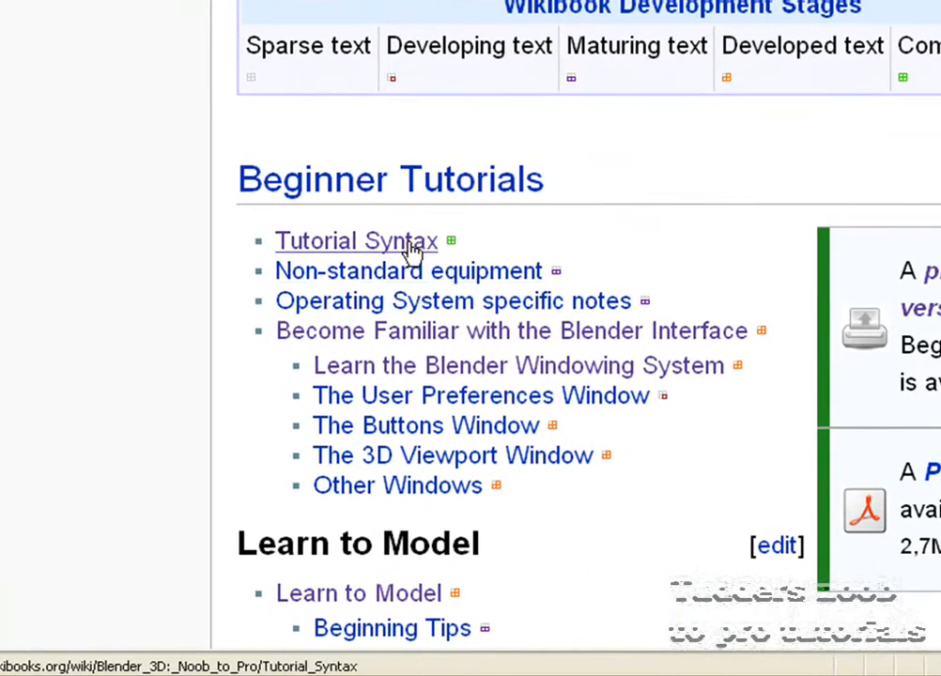
Step: Open the Tutorial Syntax page and scroll through its keyboard abbreviation tables
left_click(356, 241)
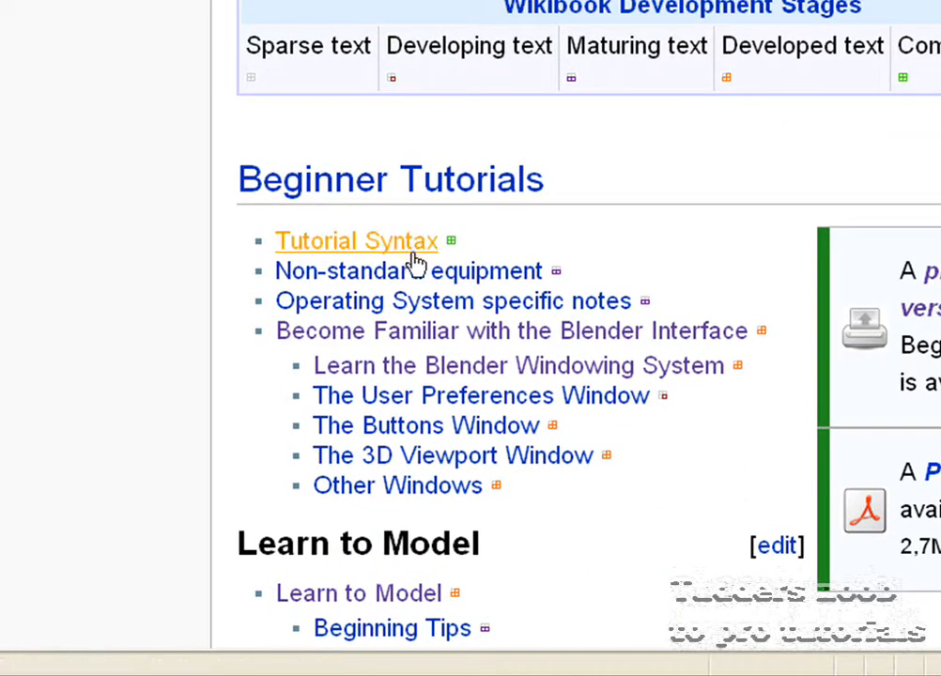
left_click(356, 241)
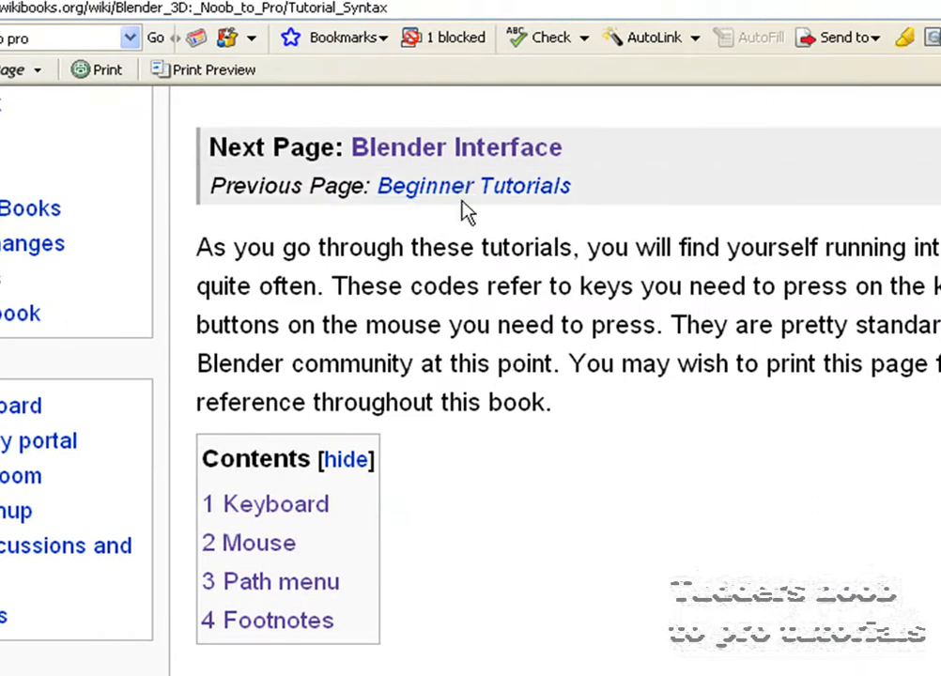
mouse_move(463, 395)
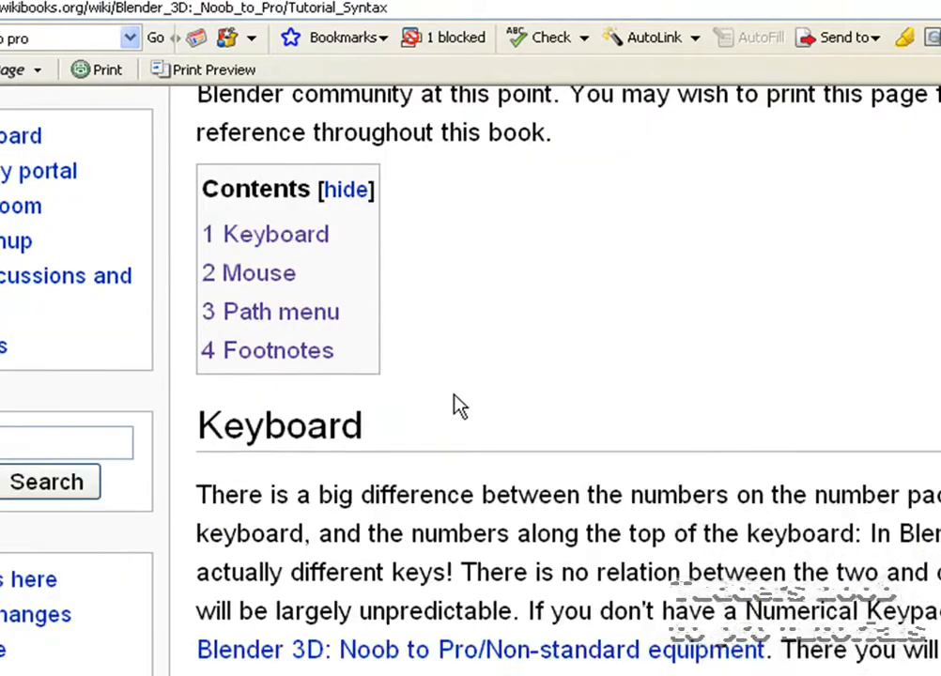
scroll("down", 3)
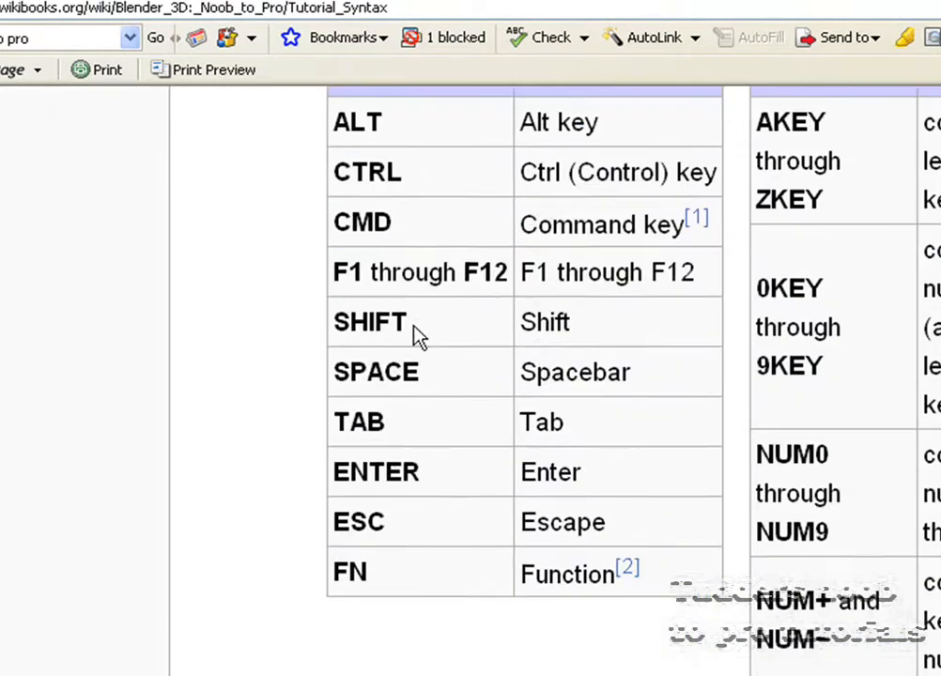
scroll("down", 3)
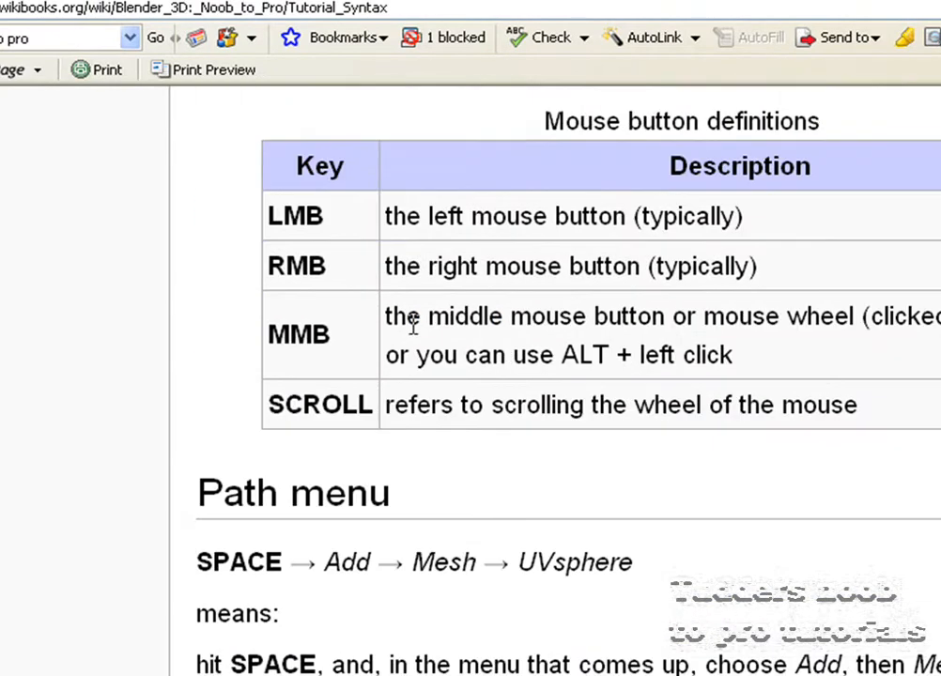
scroll("down", 3)
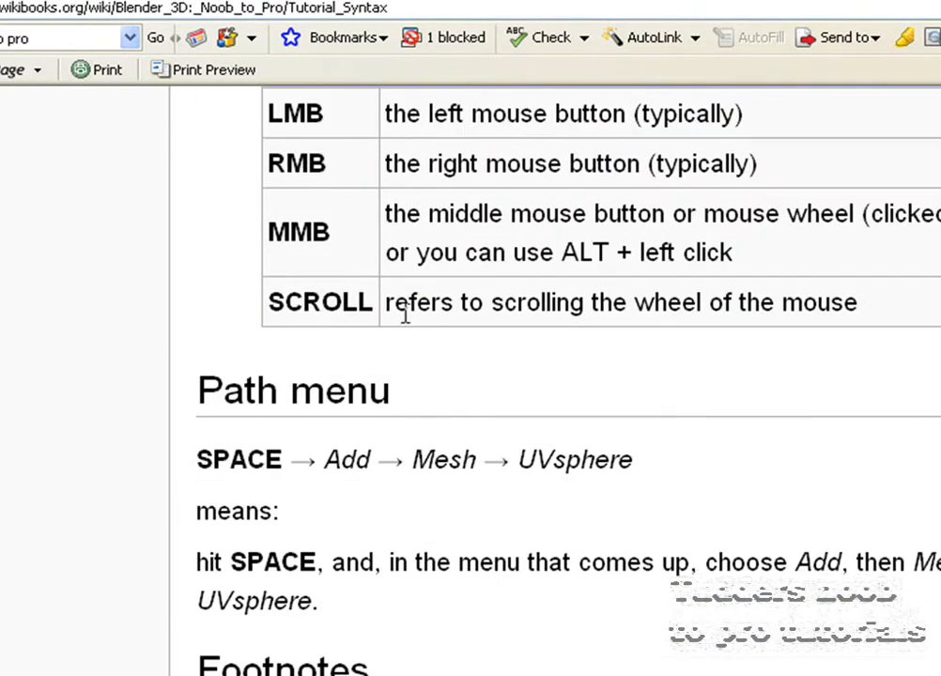
scroll("up", 3)
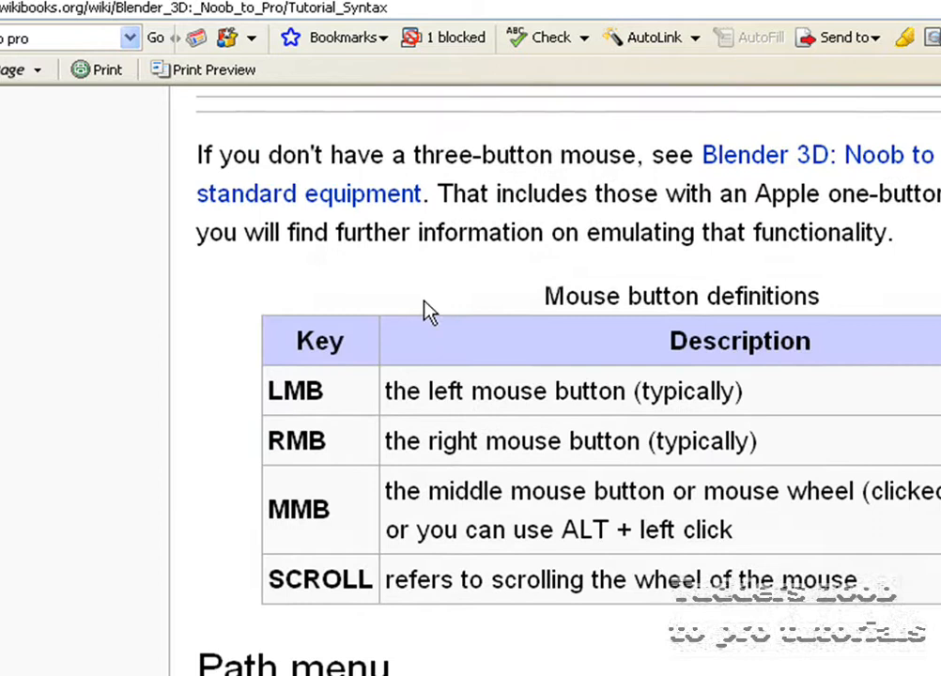
Step: Read on down to the Footnotes section, then scroll back up
scroll("down", 3)
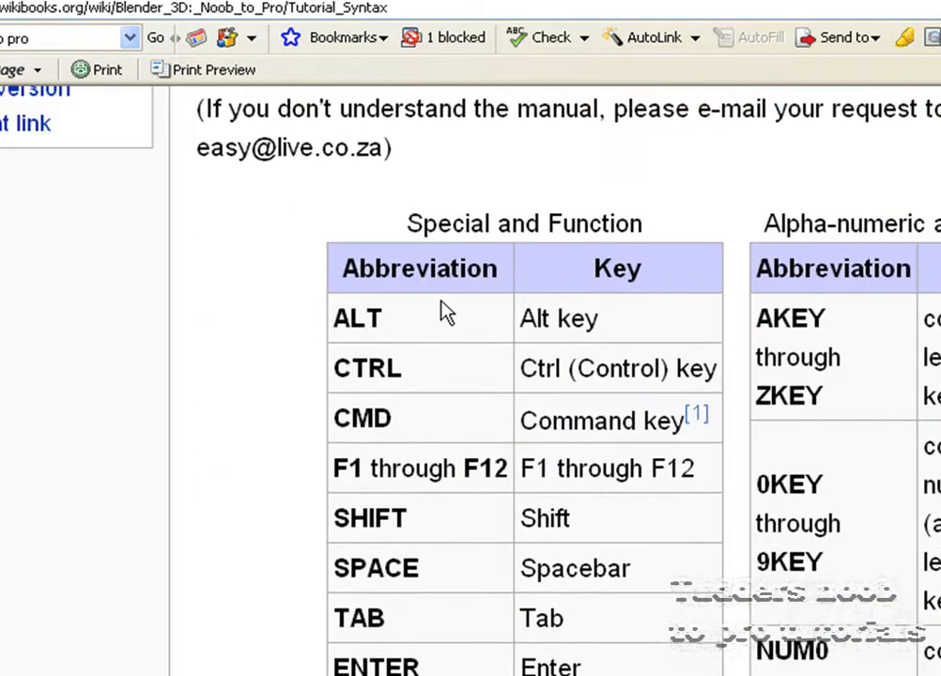
scroll("down", 3)
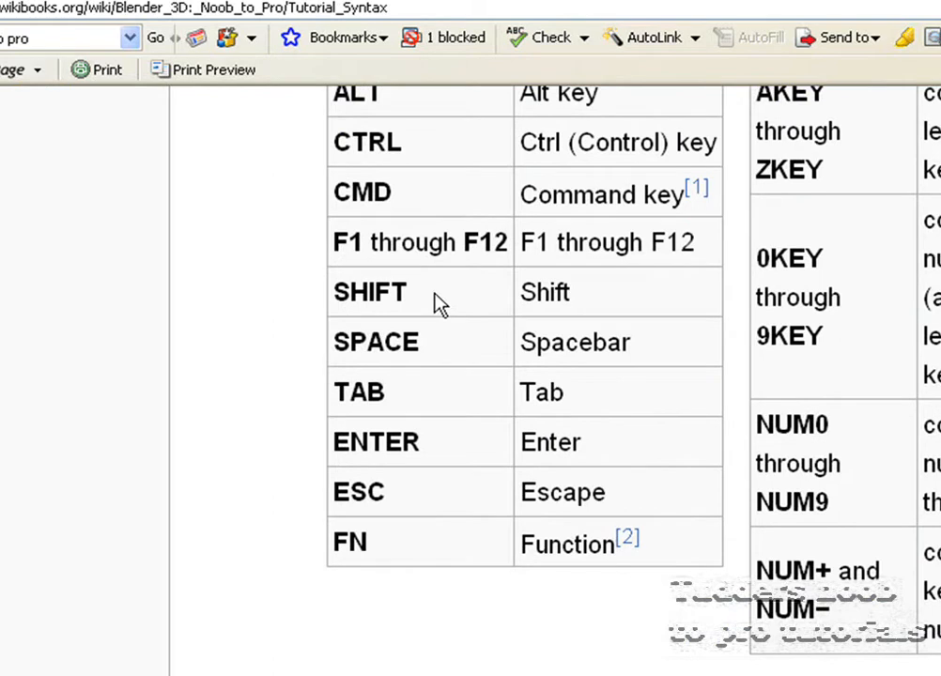
scroll("down", 3)
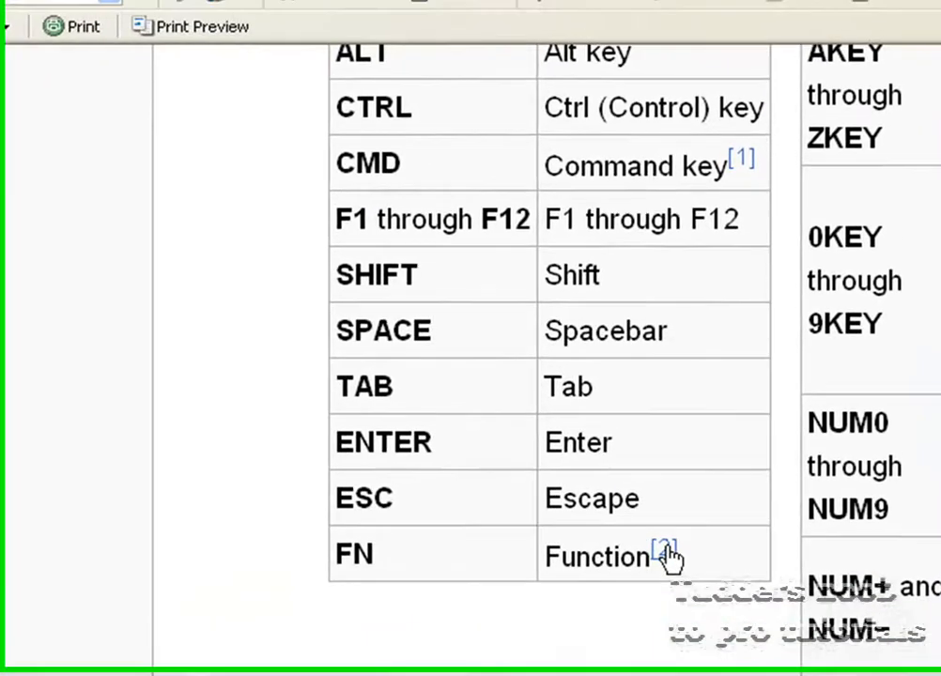
scroll("down", 3)
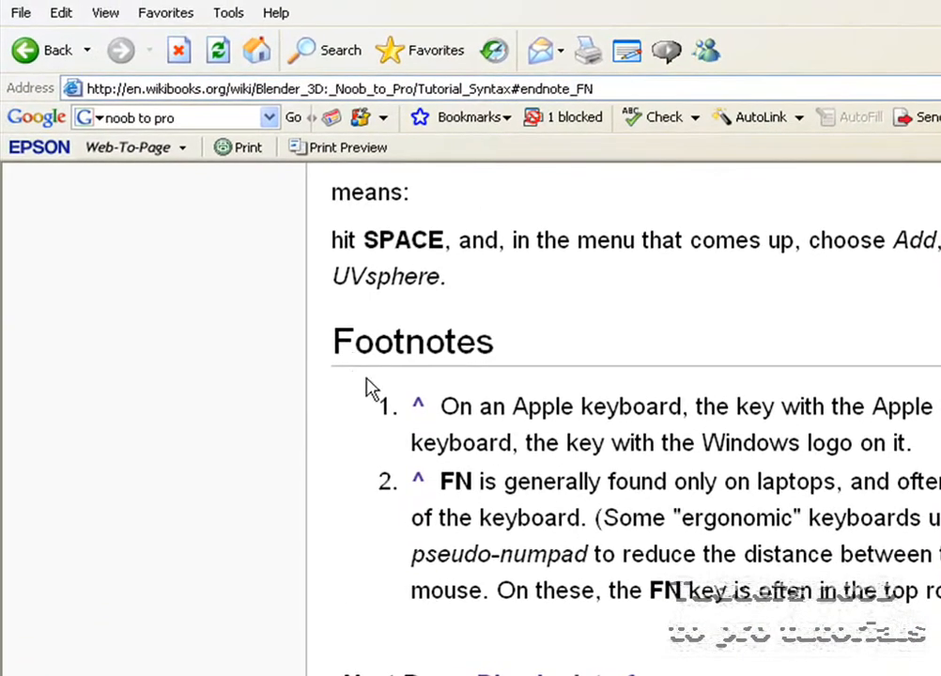
scroll("down", 3)
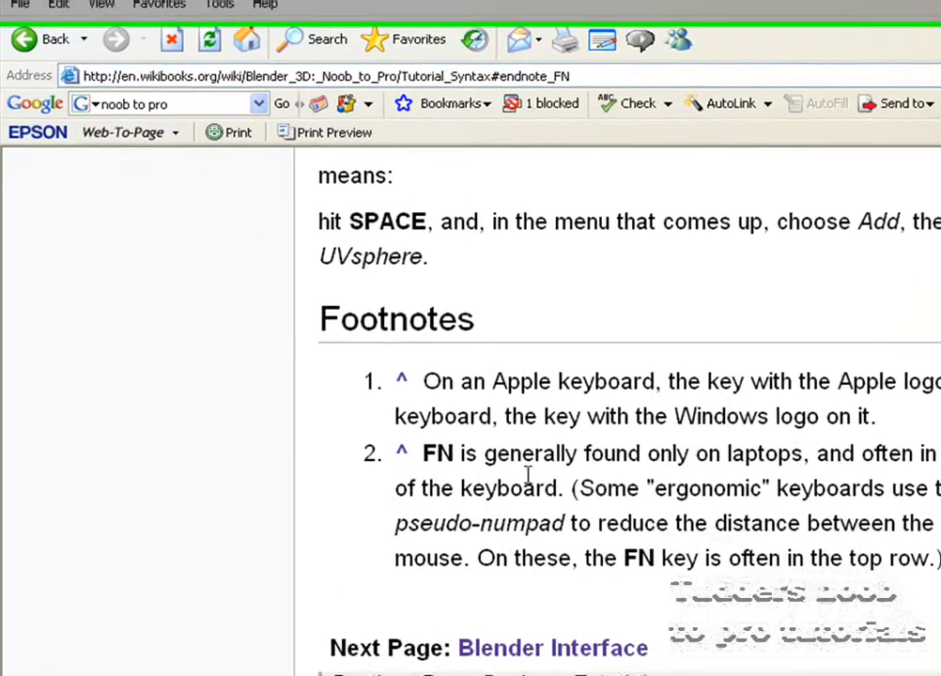
scroll("down", 3)
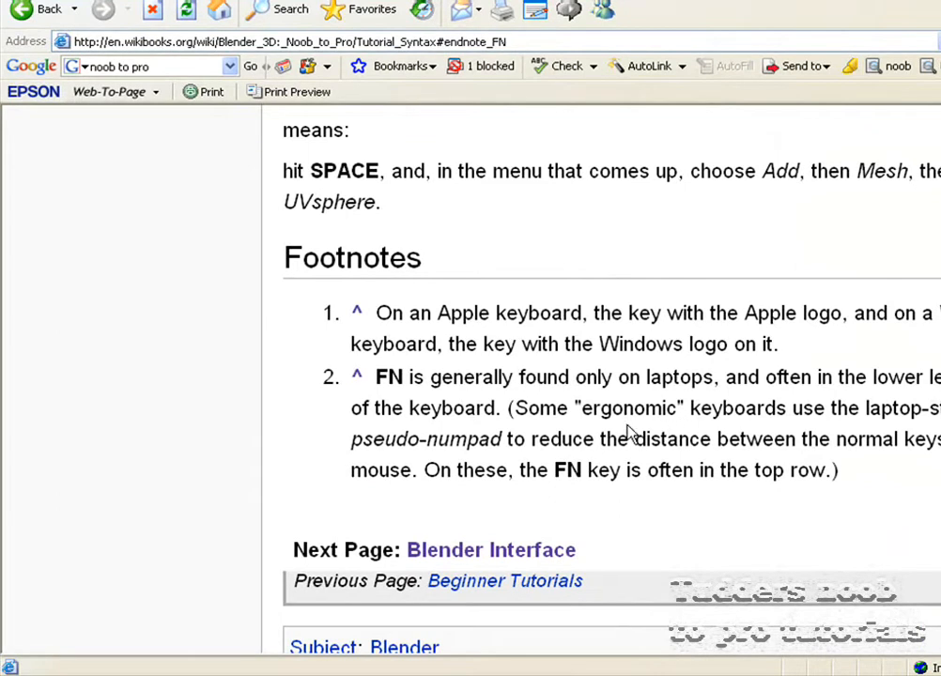
mouse_move(718, 405)
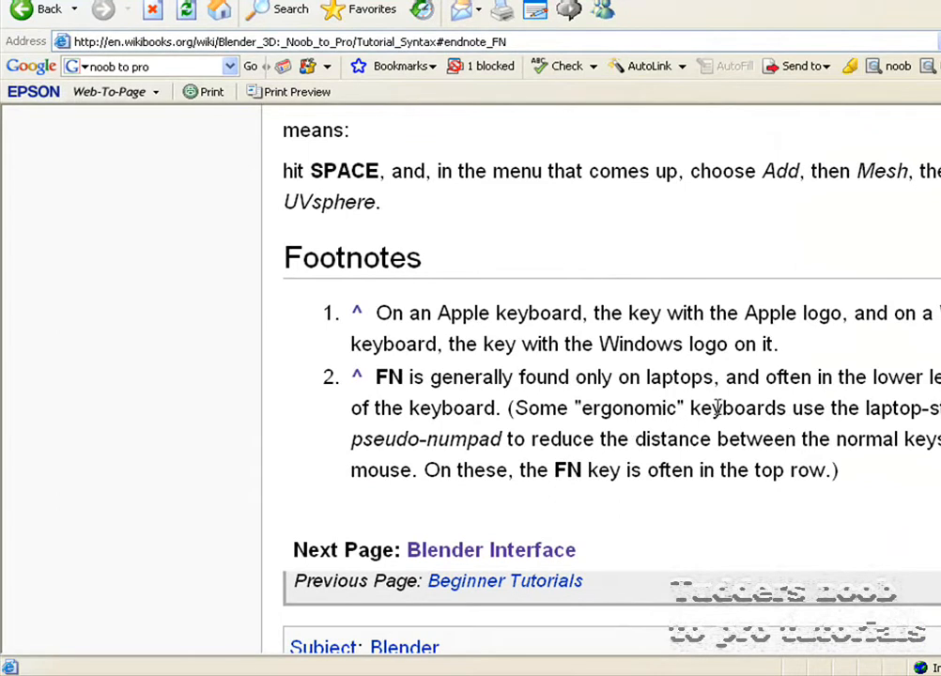
scroll("down", 3)
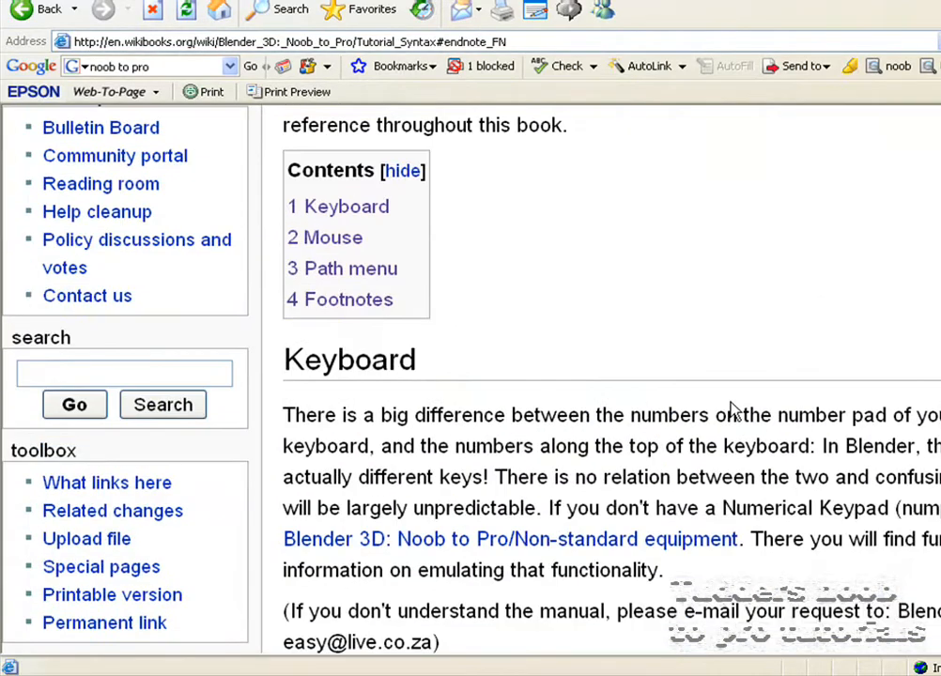
scroll("up", 3)
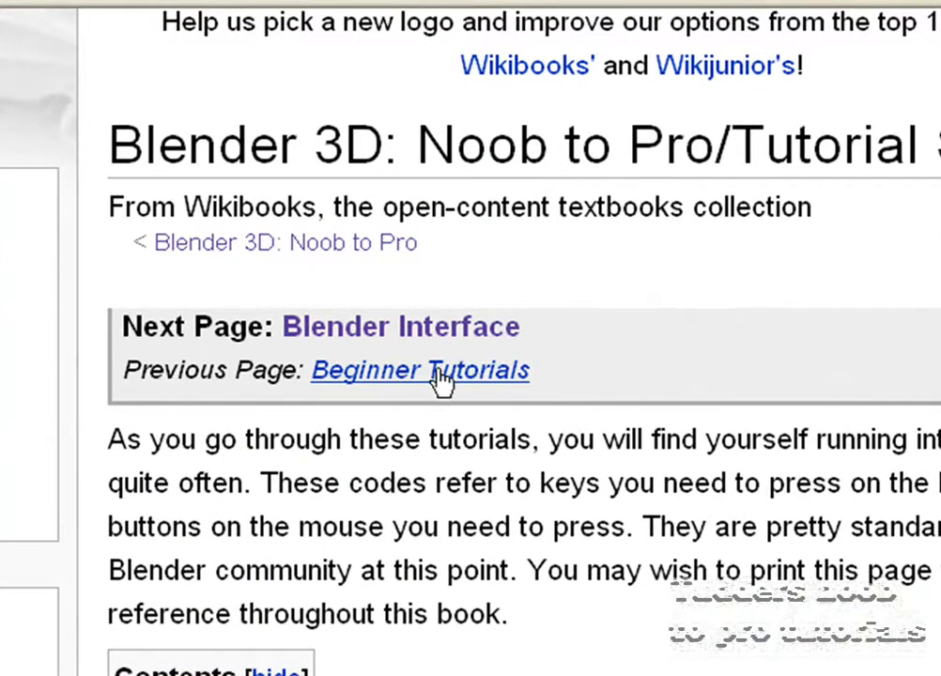
mouse_move(451, 345)
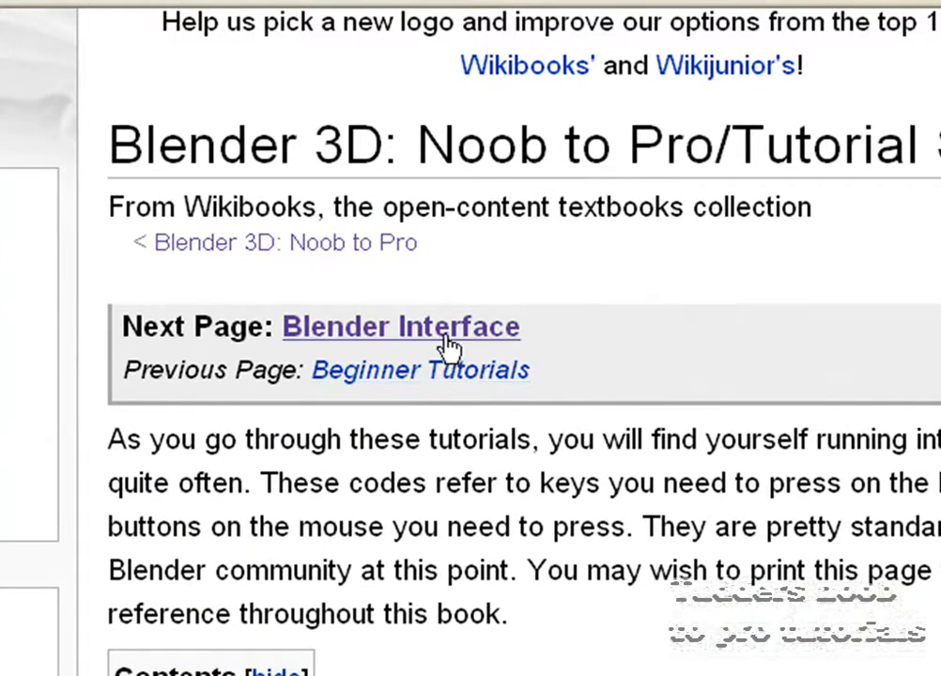
left_click(400, 327)
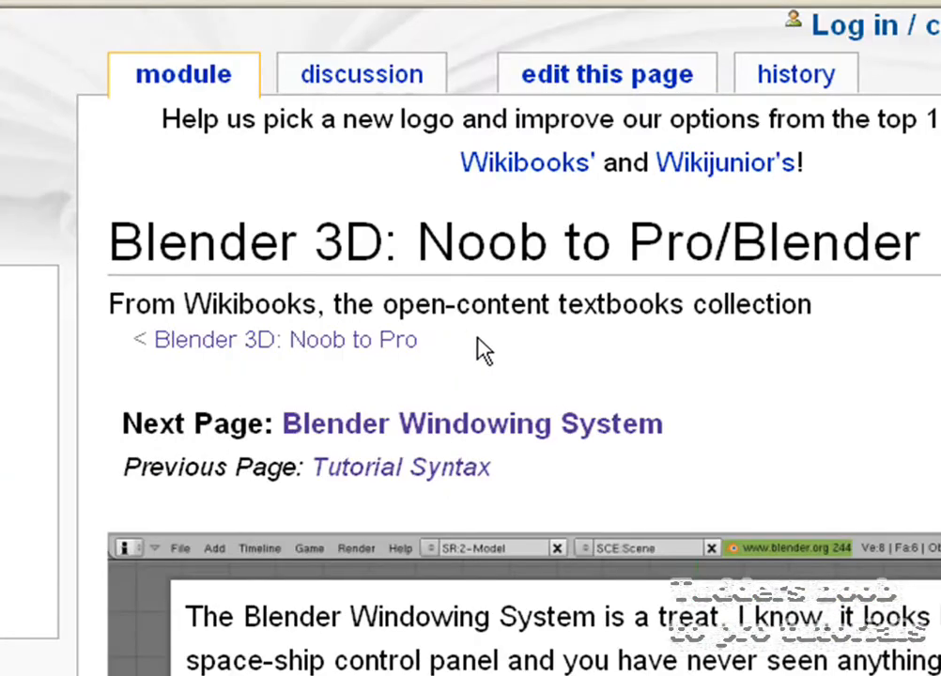
scroll("down", 3)
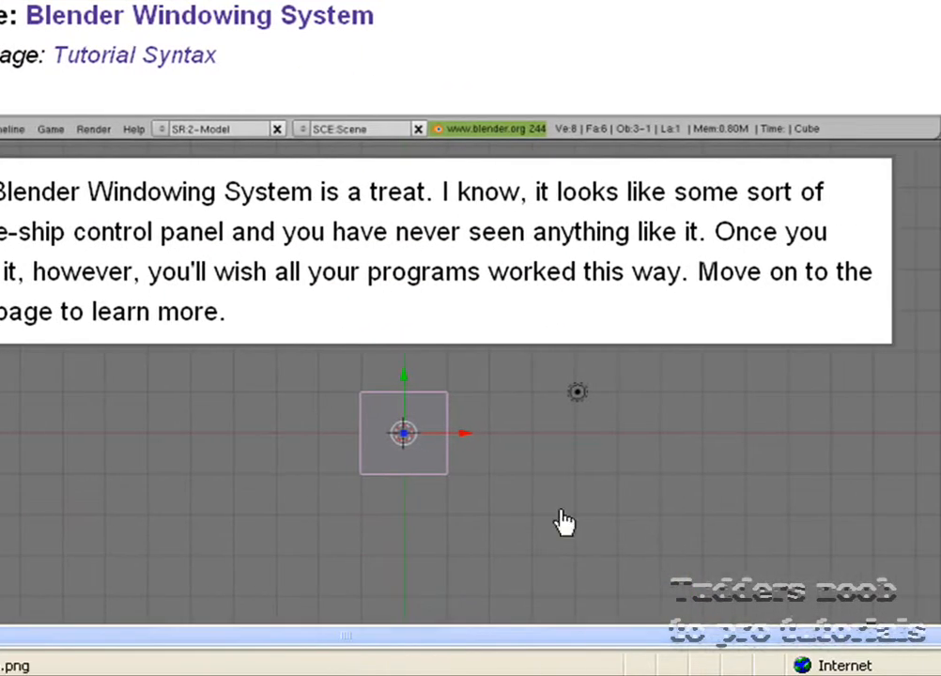
mouse_move(446, 432)
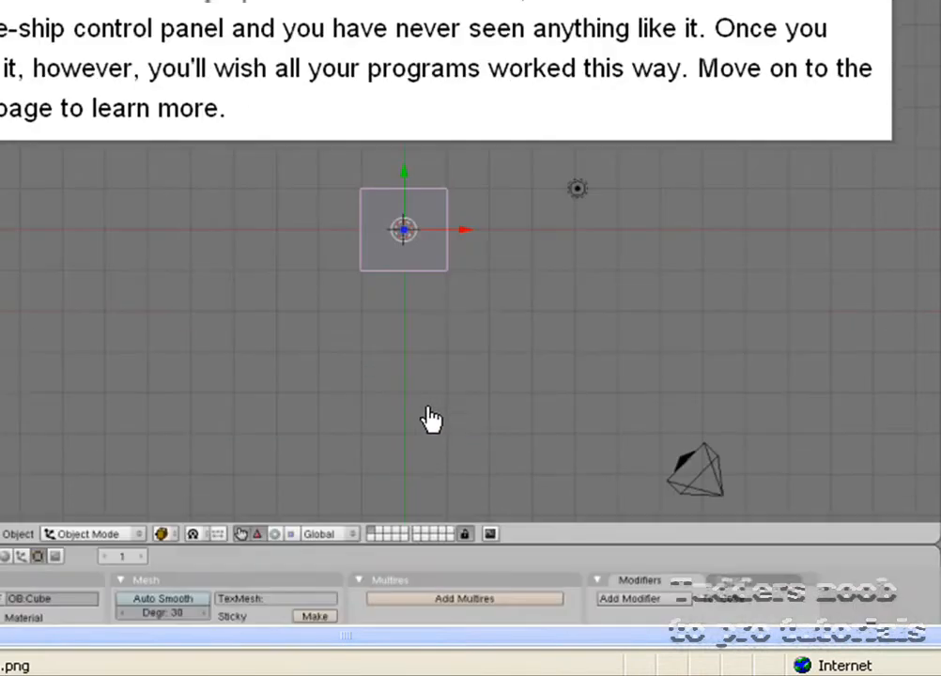
mouse_move(428, 399)
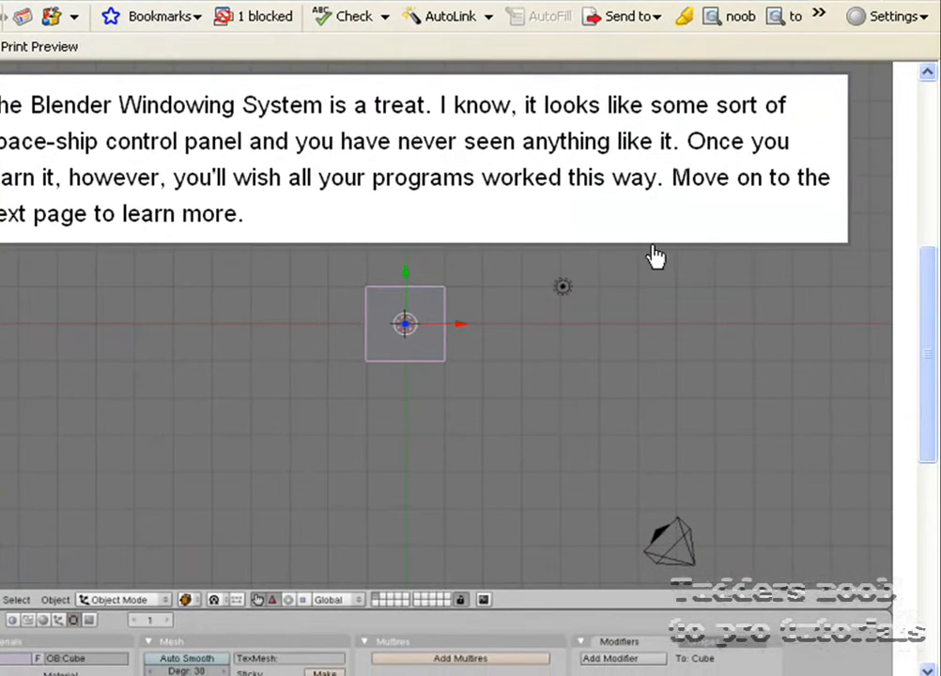
scroll("down", 3)
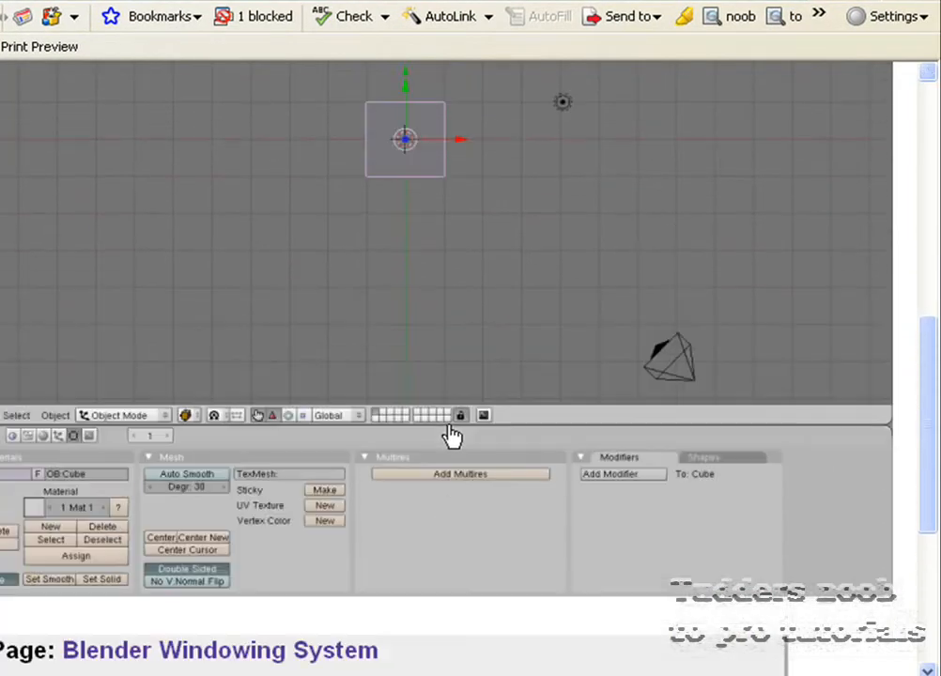
scroll("down", 3)
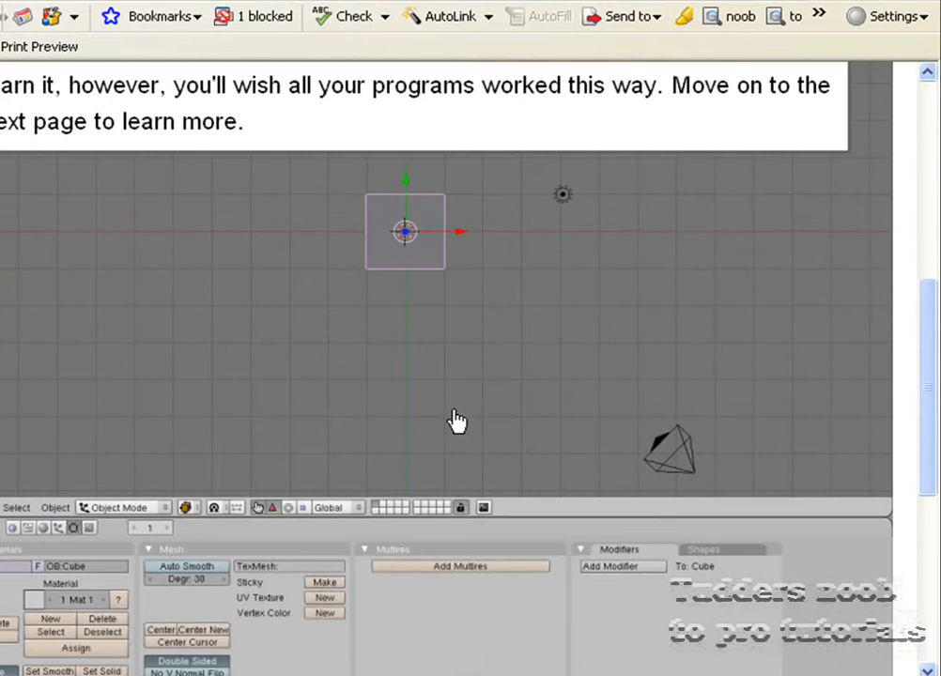
mouse_move(455, 415)
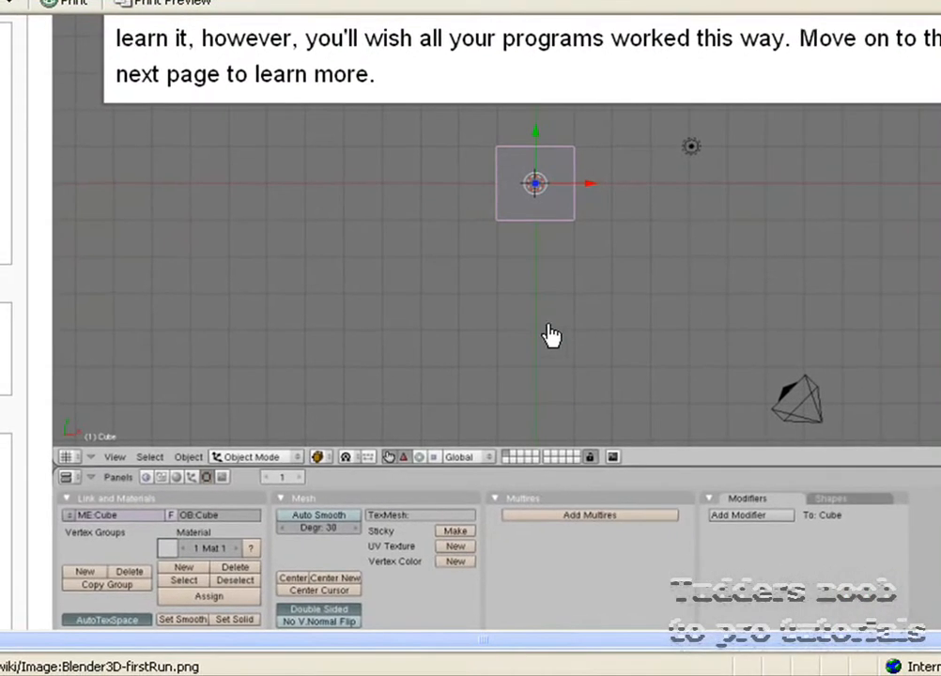
scroll("down", 3)
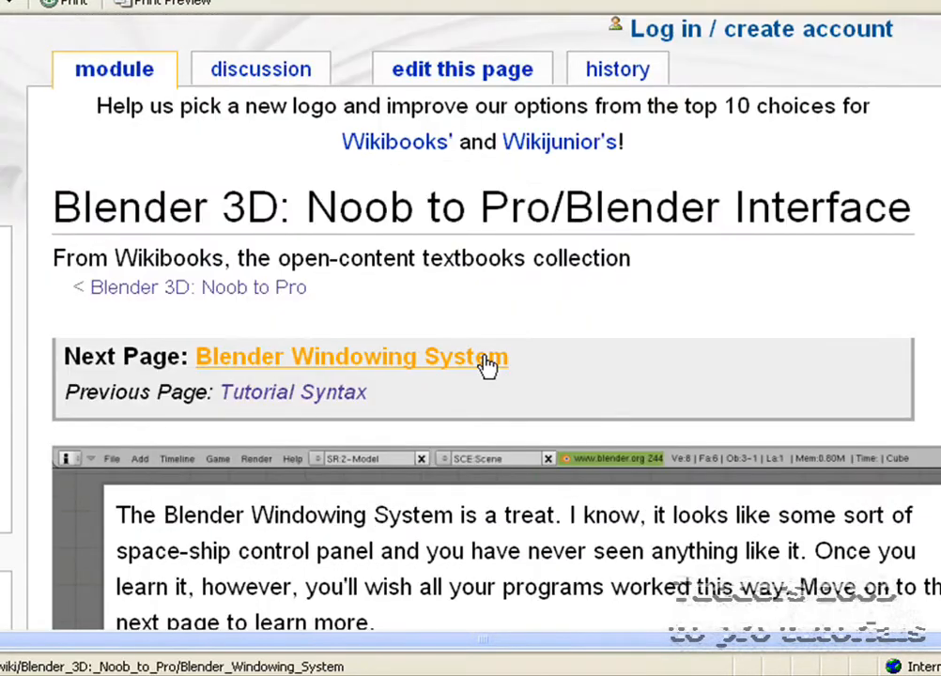
Step: Open the Blender Windowing System page and highlight a line of text near its top
left_click(351, 356)
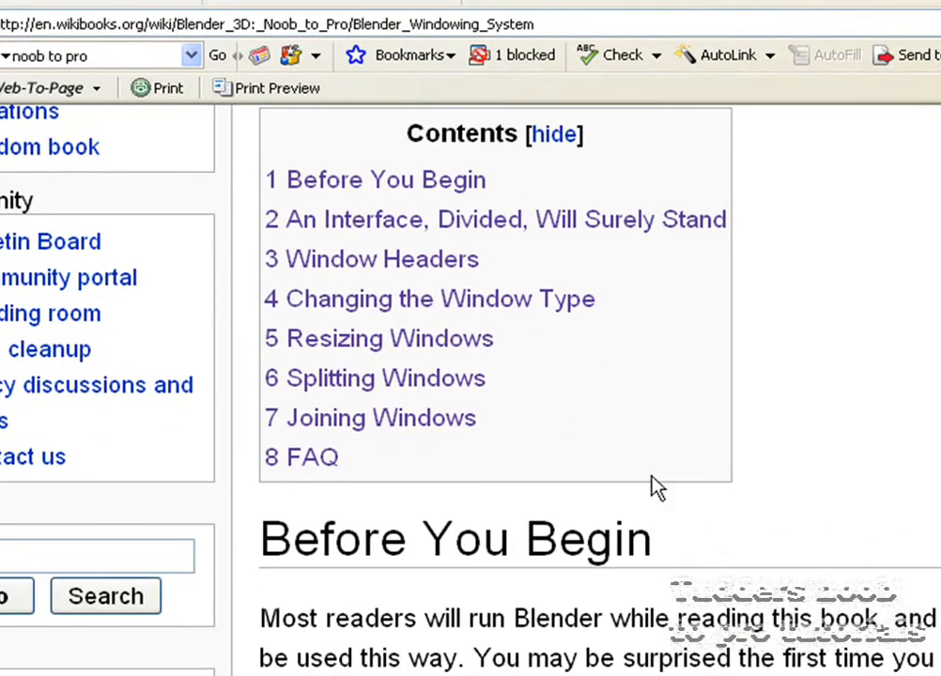
mouse_move(437, 299)
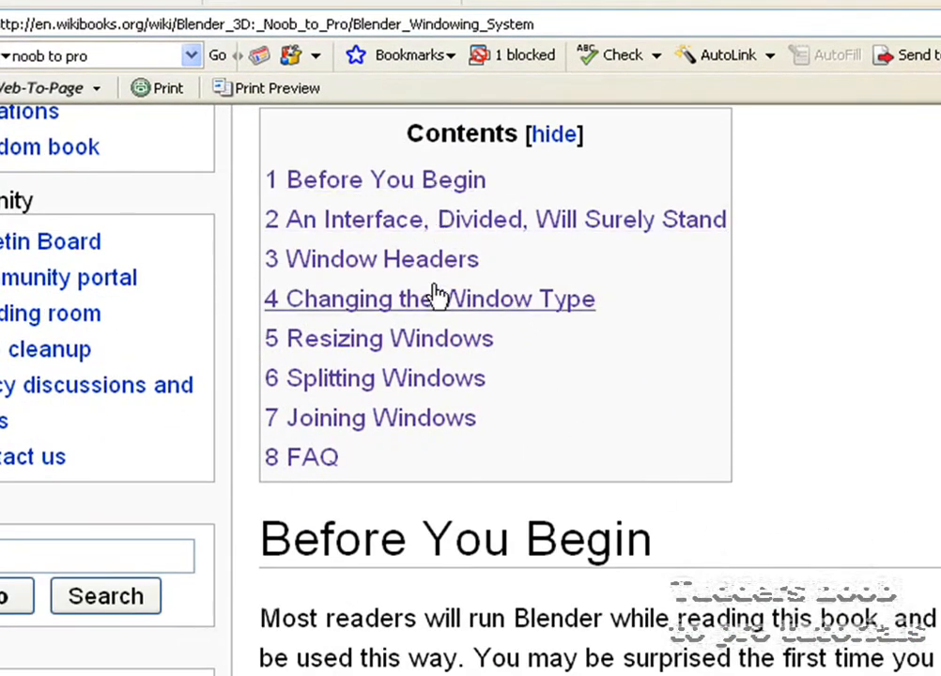
mouse_move(395, 442)
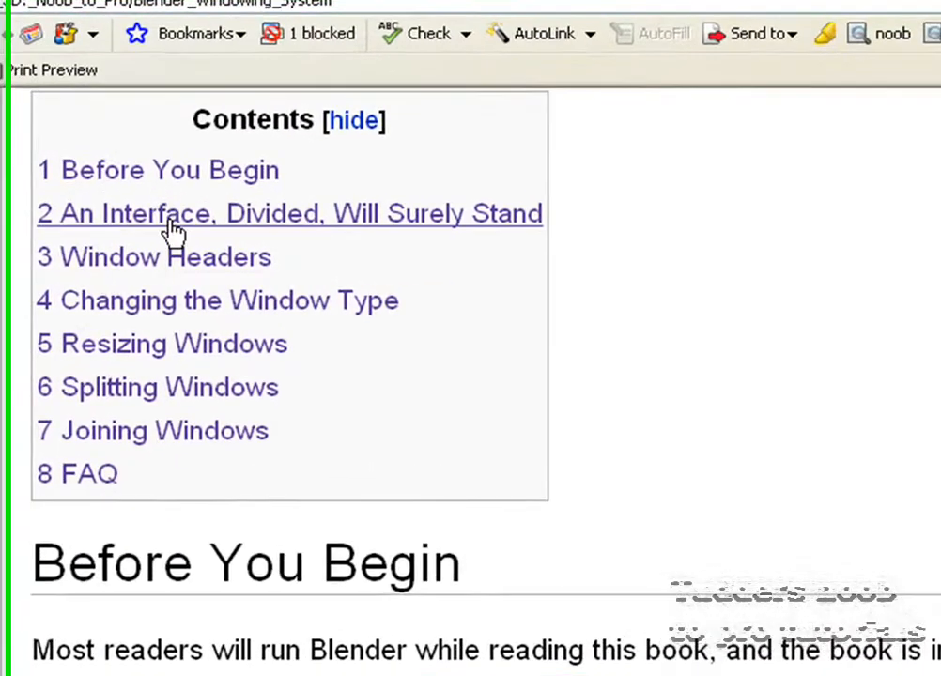
scroll("down", 3)
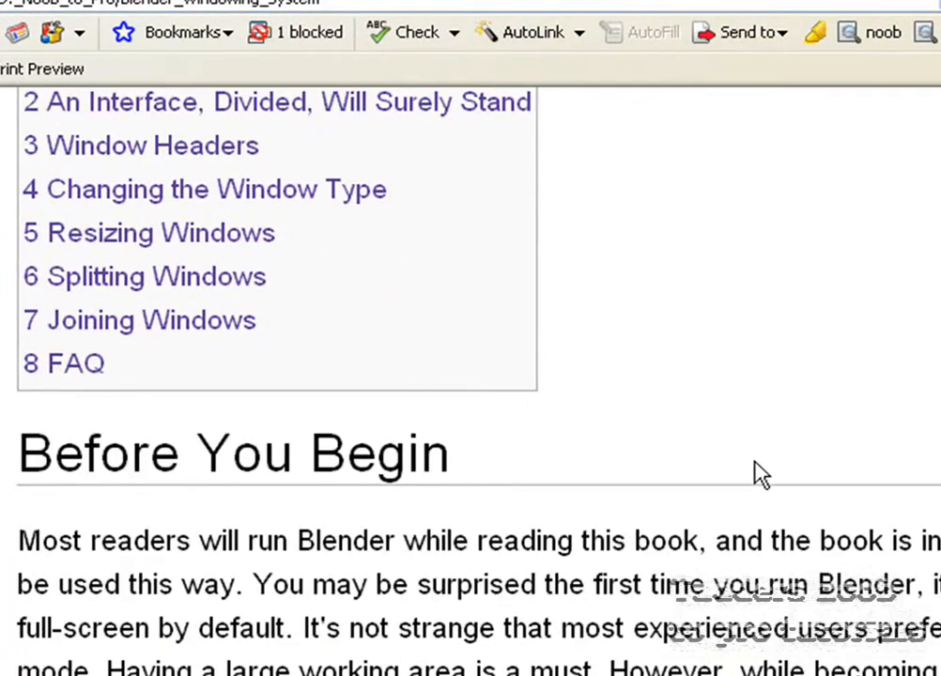
scroll("down", 3)
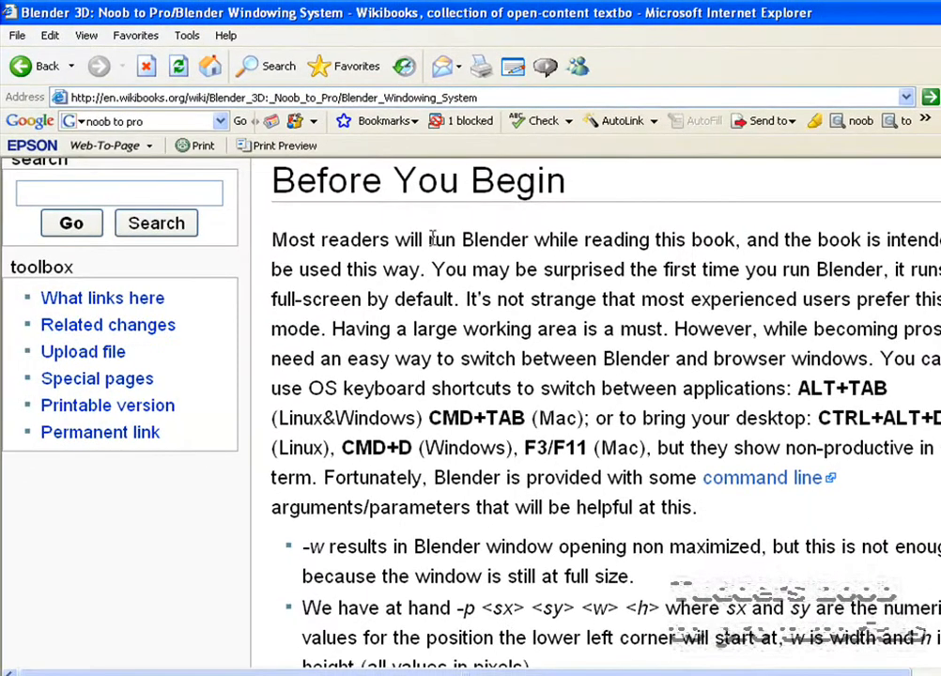
double_click(285, 239)
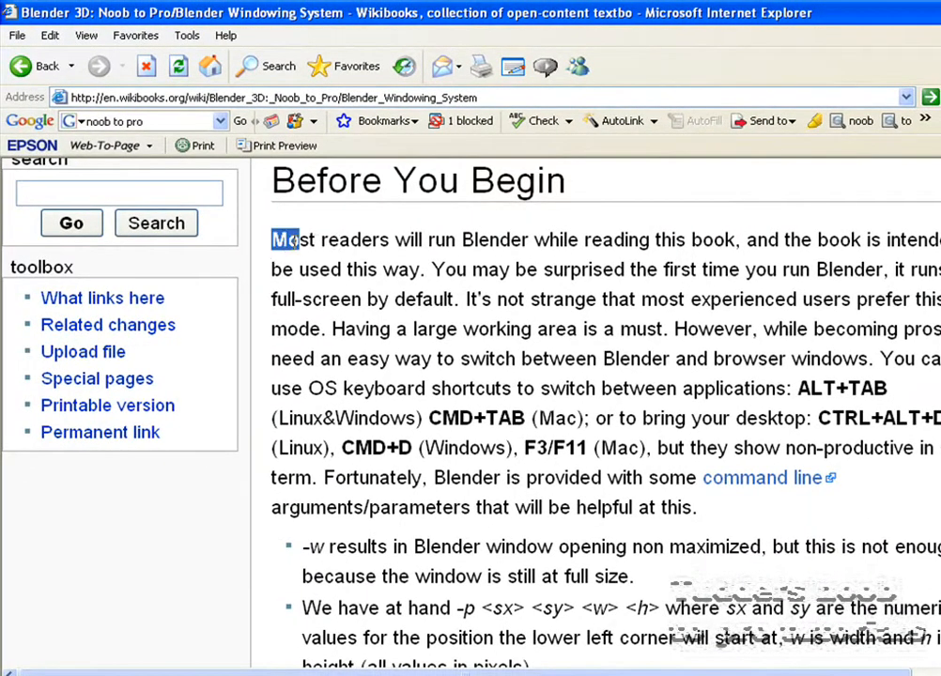
left_click_drag(271, 239, 735, 239)
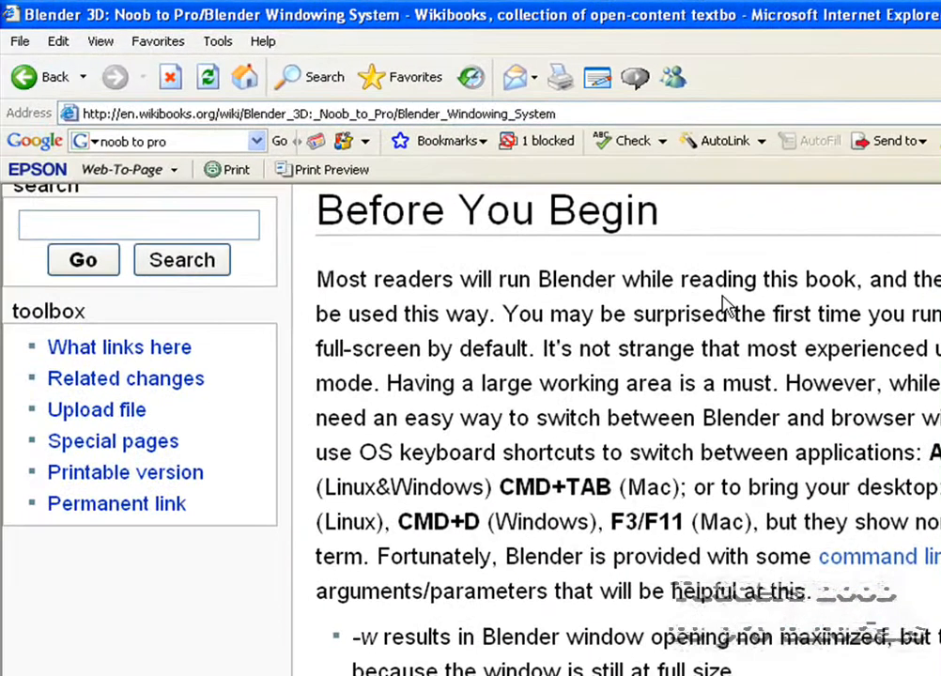
mouse_move(747, 328)
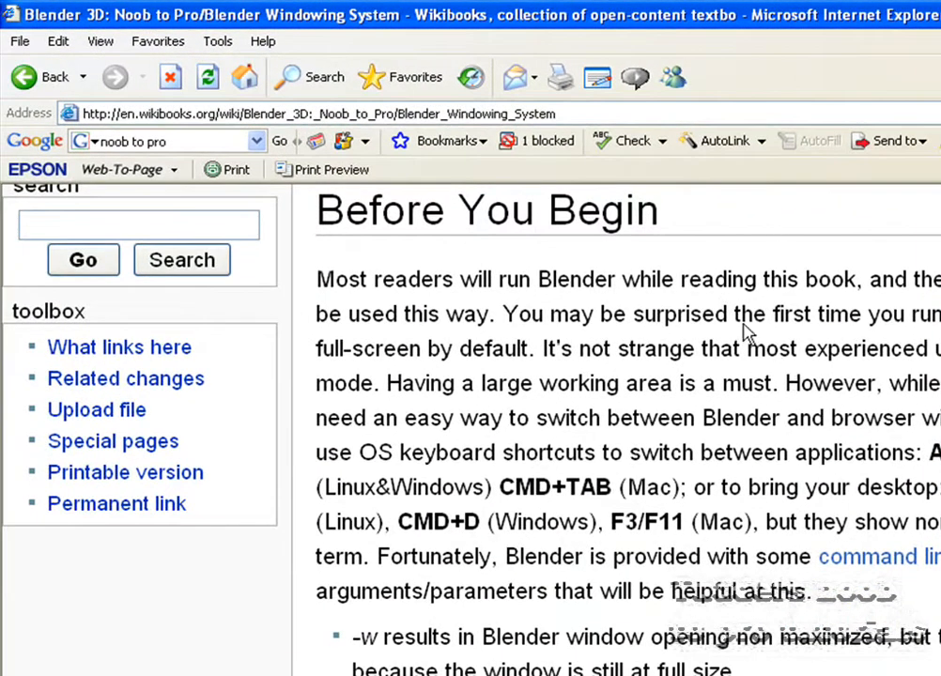
Step: Scroll through Contents and Before You Begin to 'An Interface, Divided, Will Surely Stand'
scroll("down", 3)
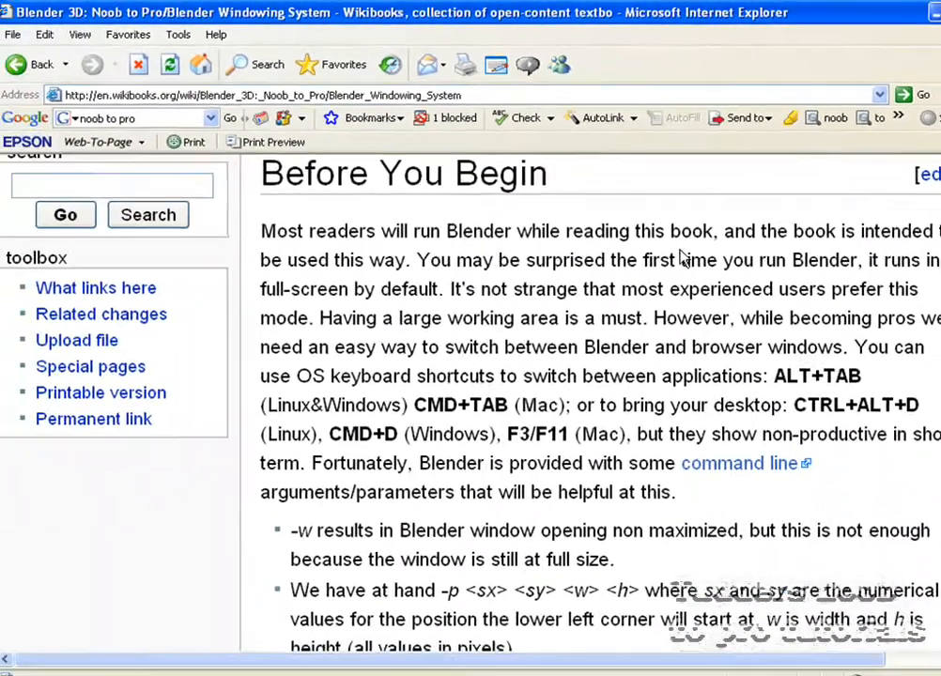
scroll("down", 3)
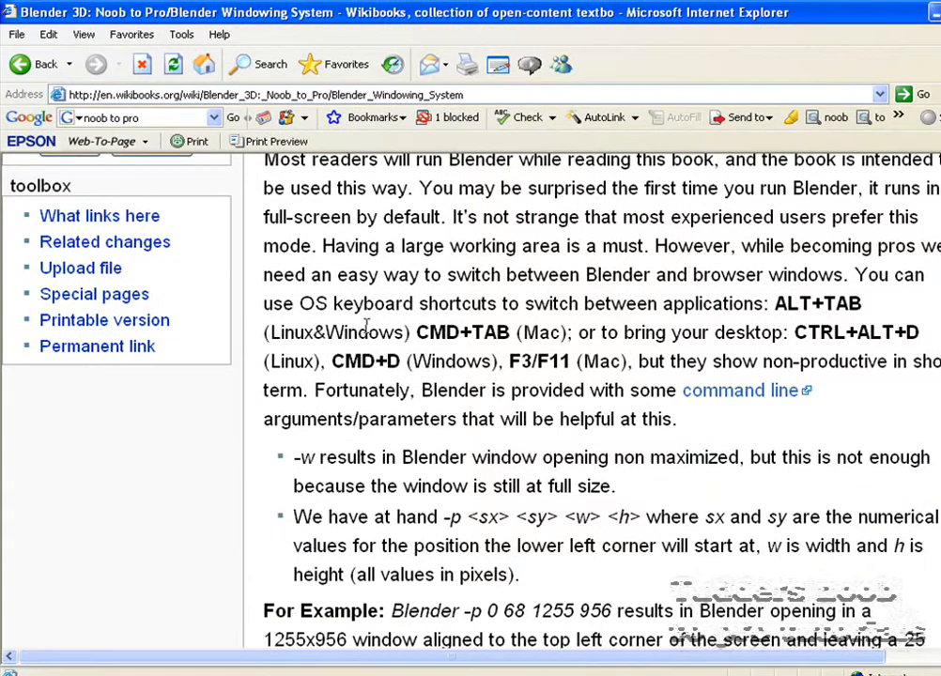
mouse_move(612, 301)
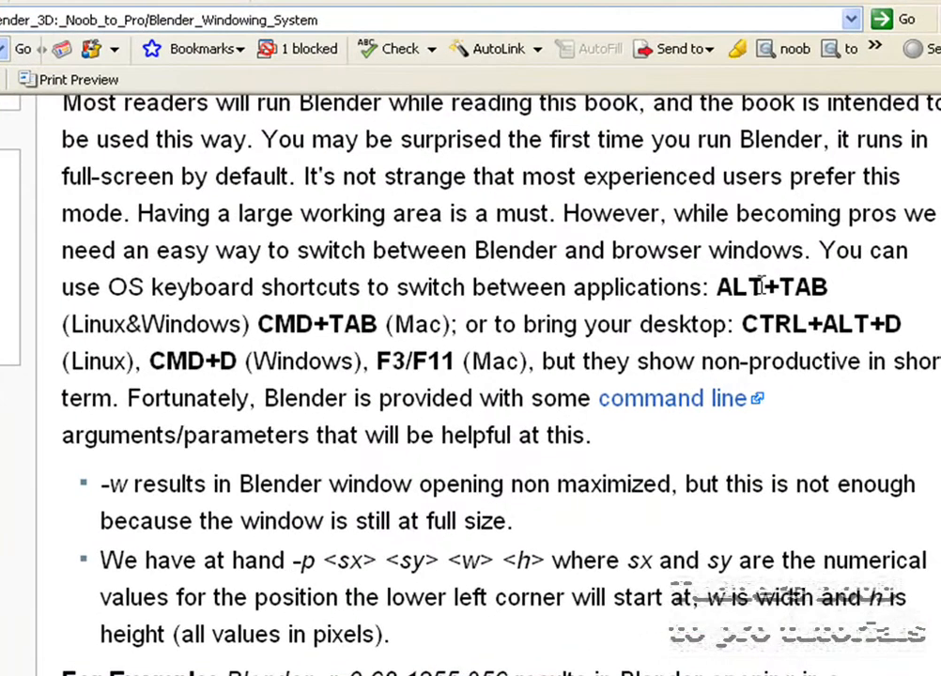
mouse_move(509, 326)
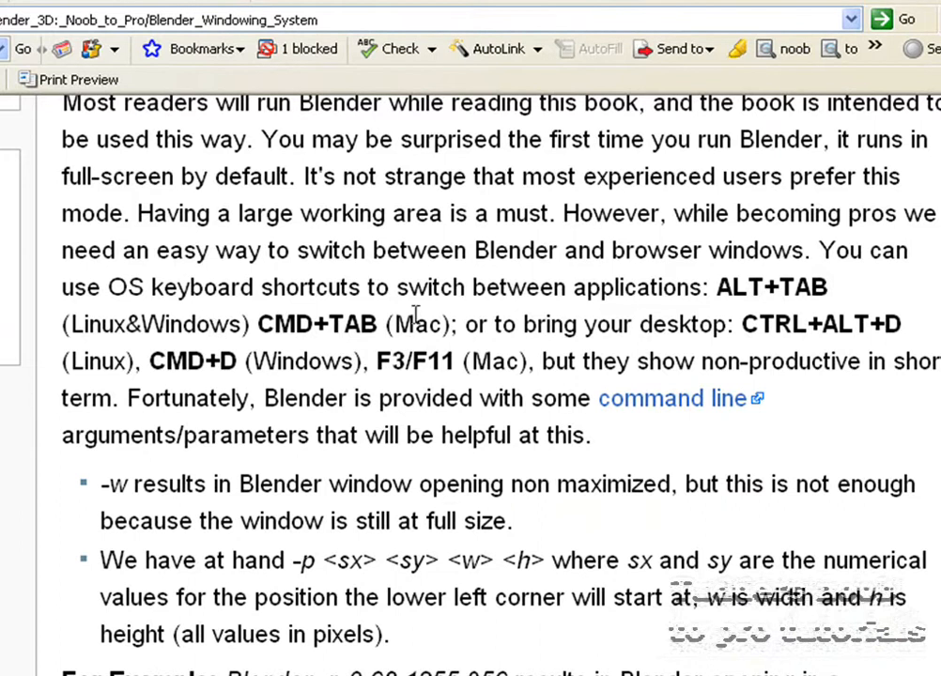
mouse_move(704, 416)
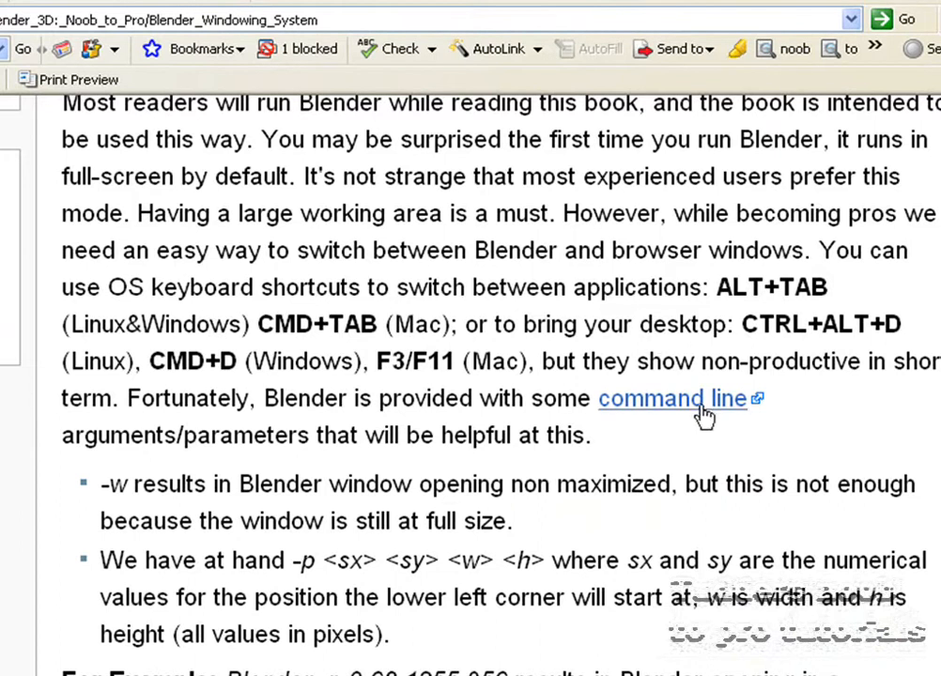
scroll("down", 3)
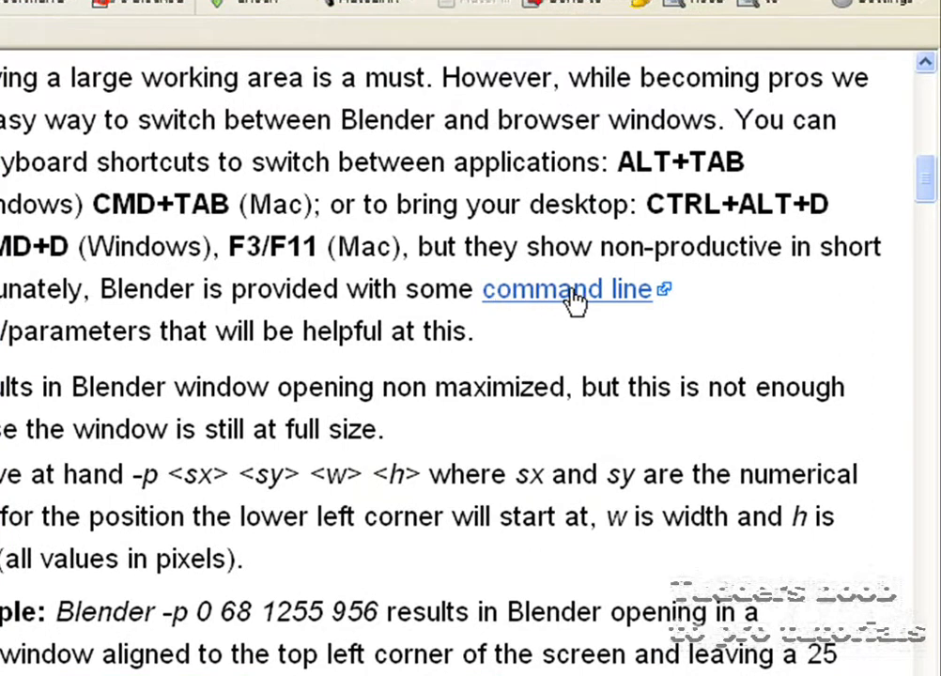
mouse_move(430, 365)
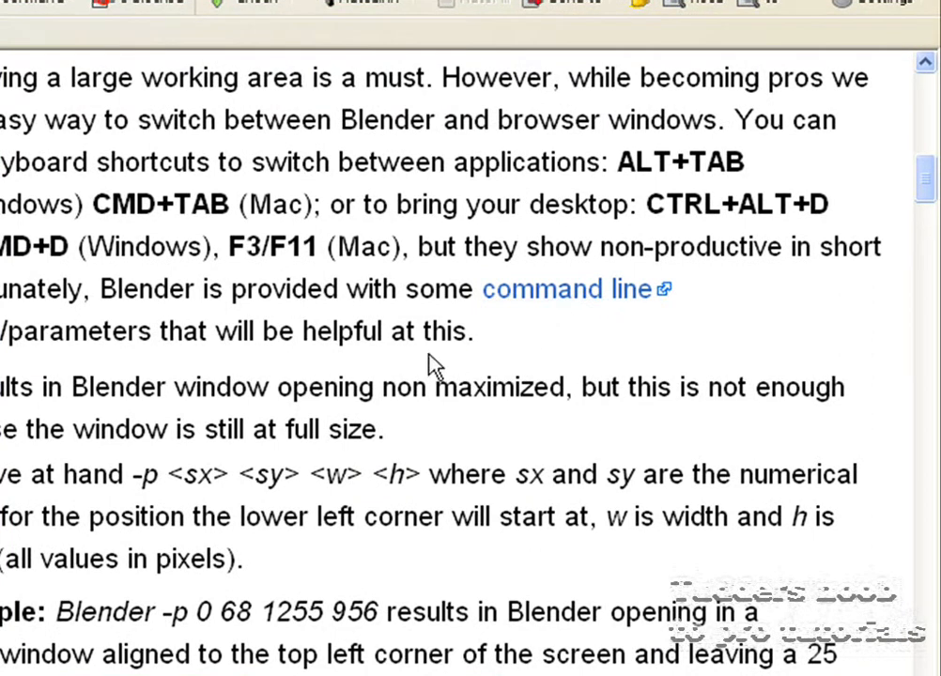
mouse_move(543, 369)
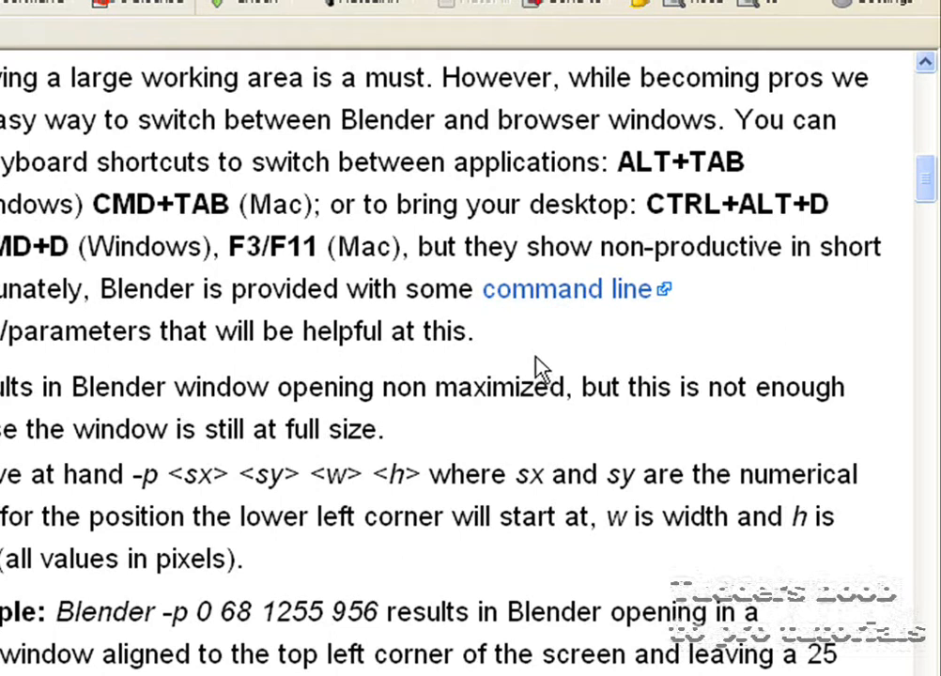
scroll("down", 3)
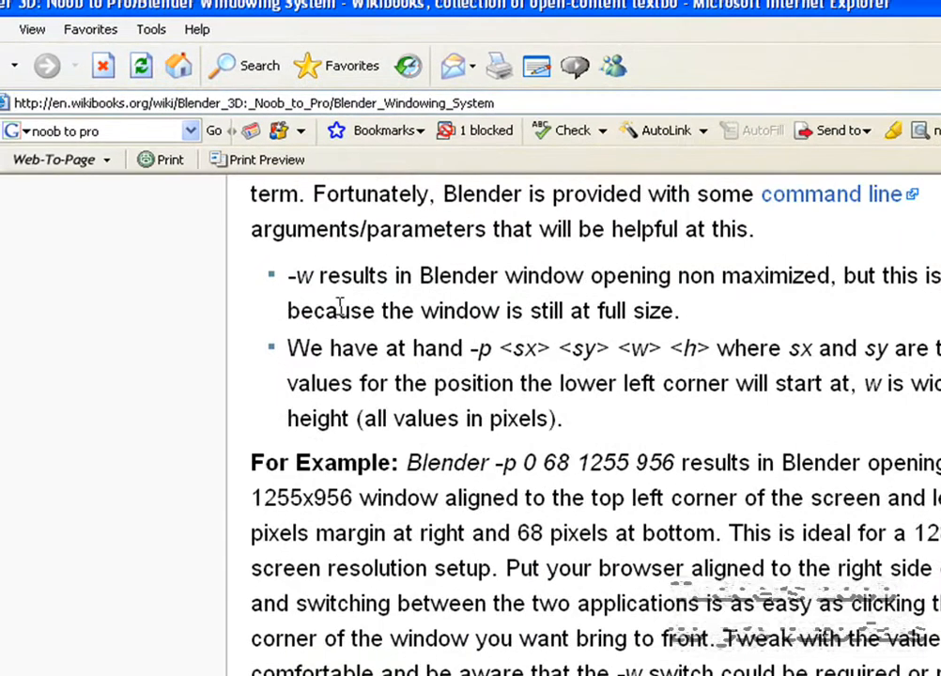
mouse_move(503, 343)
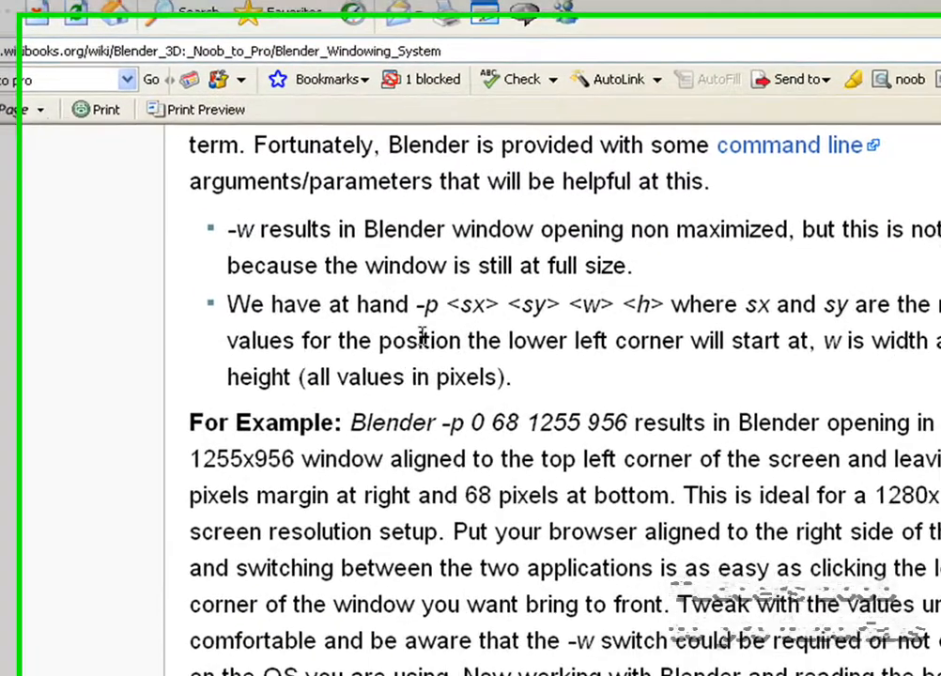
scroll("down", 3)
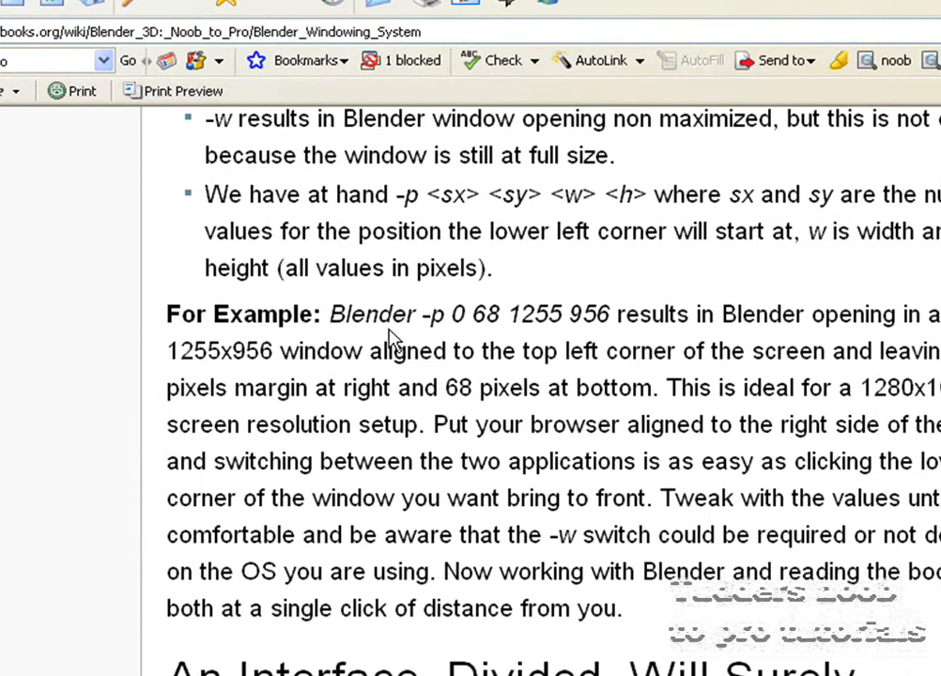
scroll("down", 3)
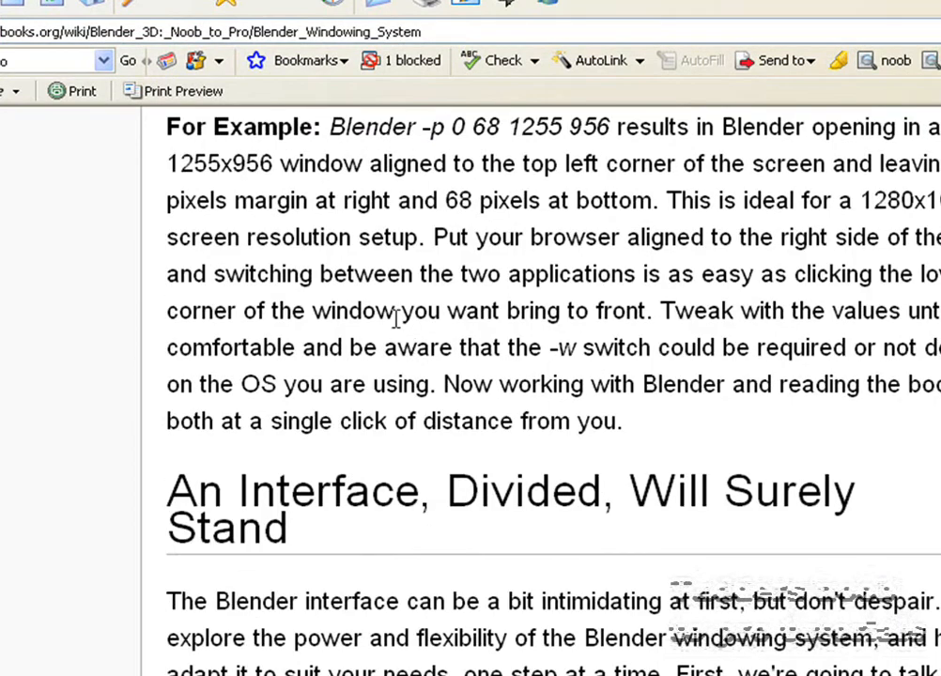
mouse_move(486, 299)
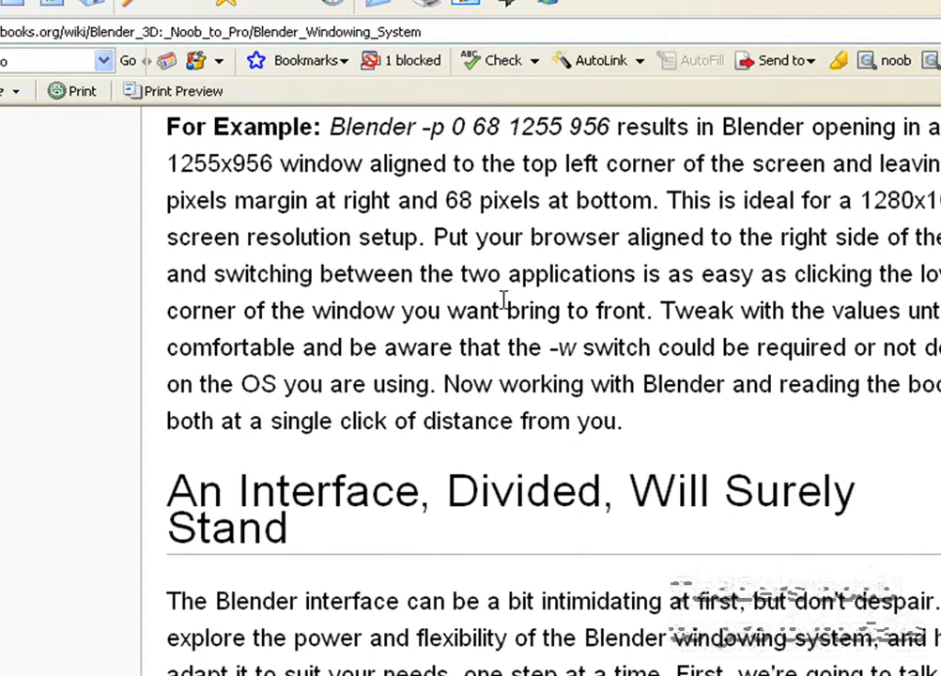
mouse_move(554, 310)
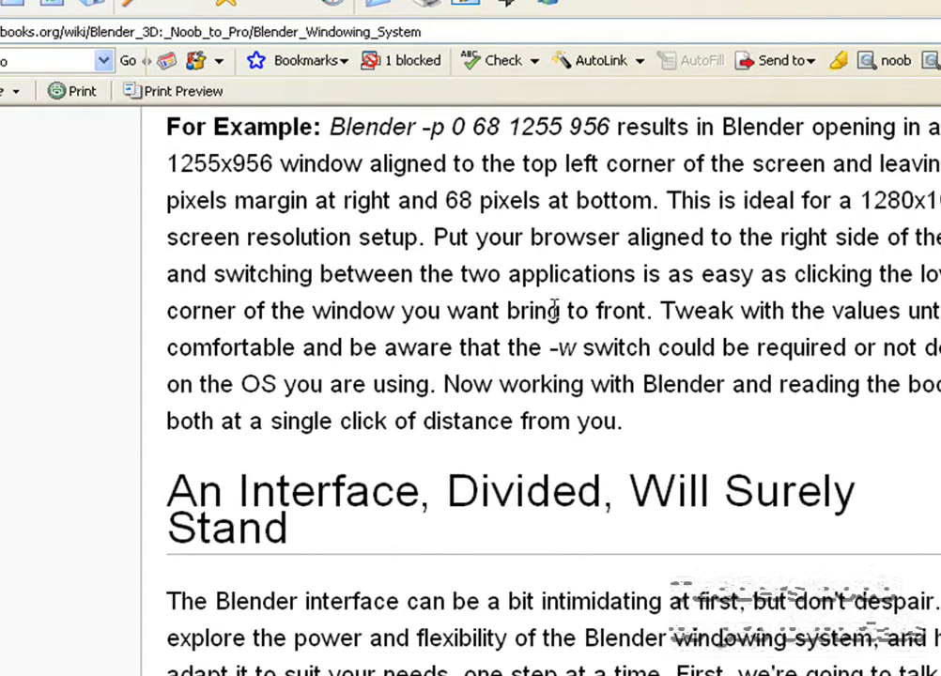
scroll("down", 3)
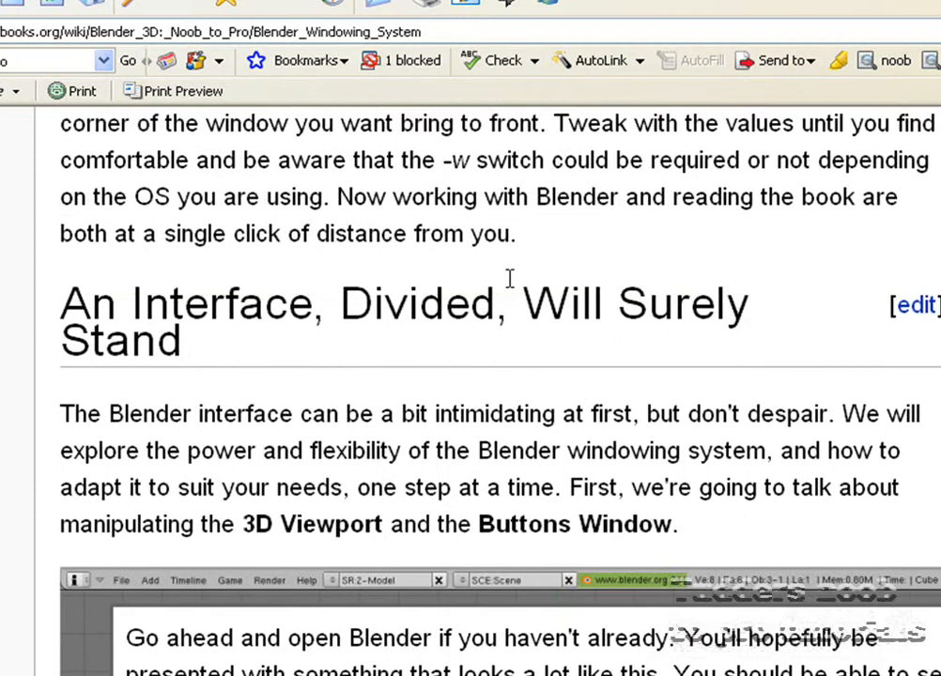
scroll("down", 3)
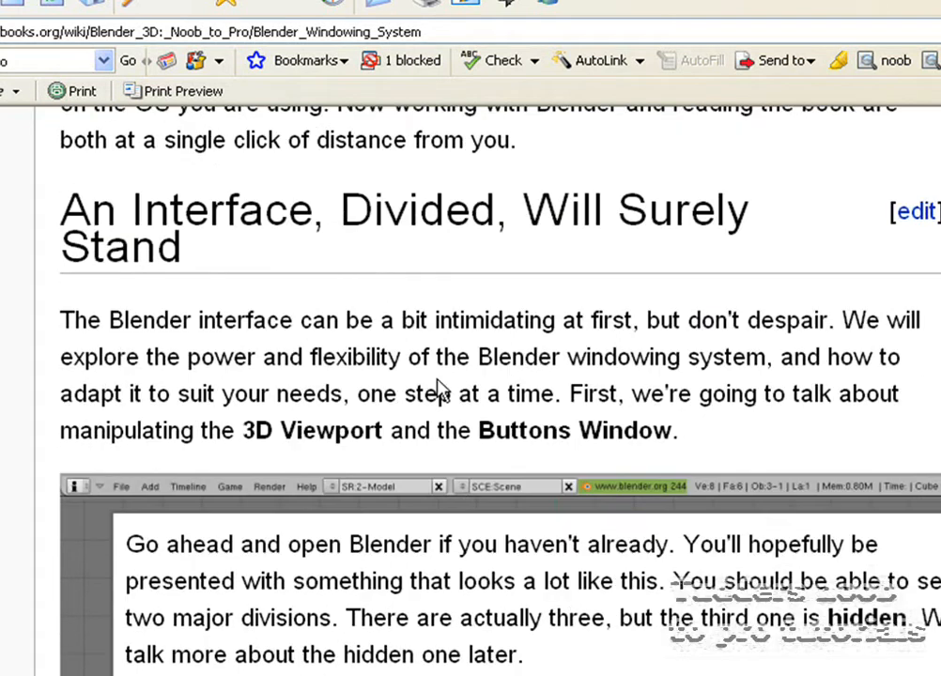
scroll("down", 3)
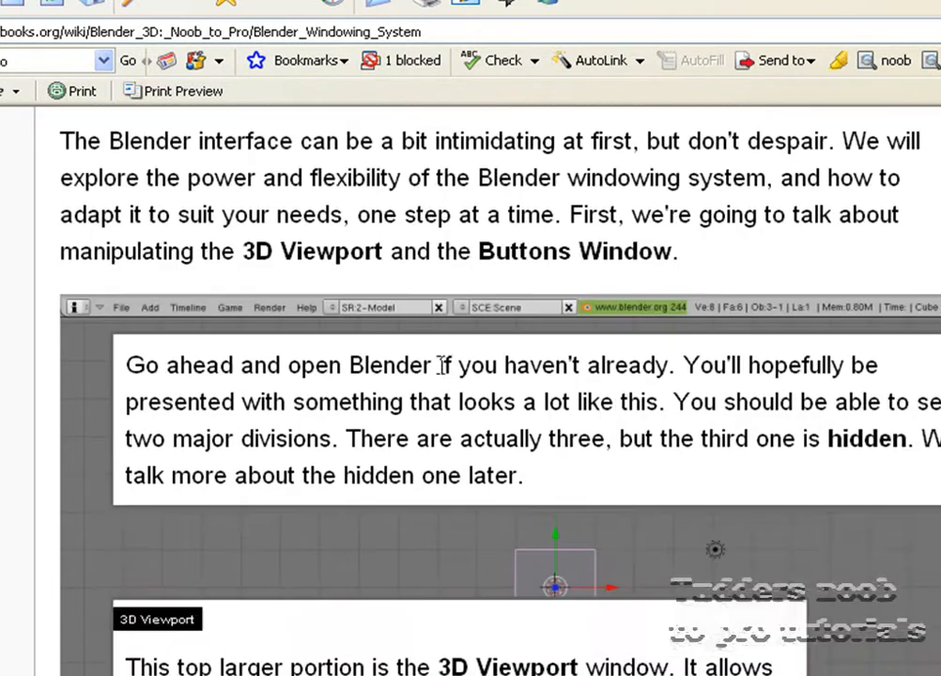
scroll("down", 3)
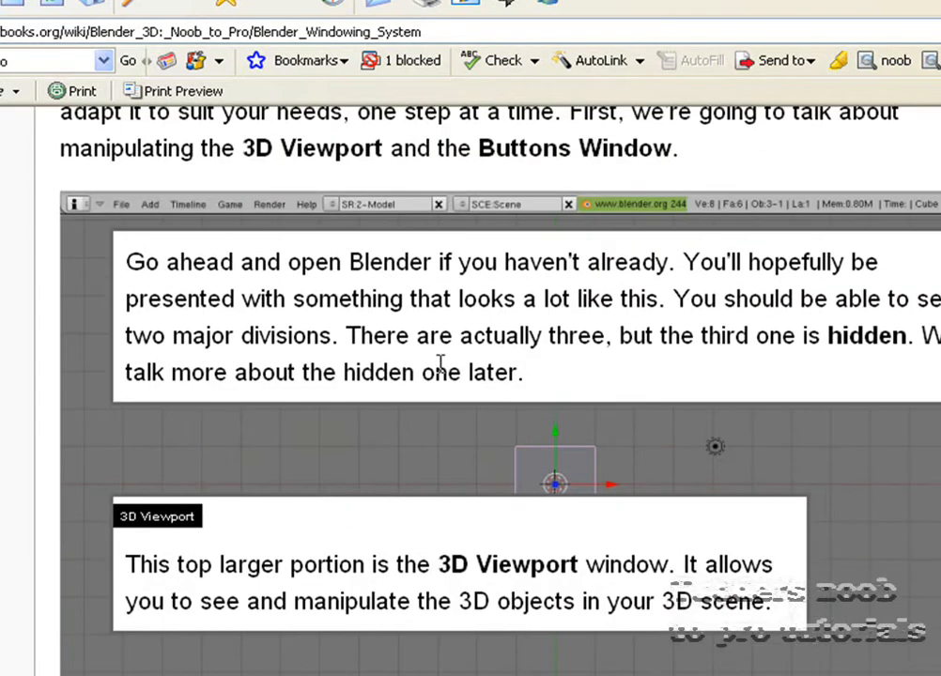
scroll("down", 3)
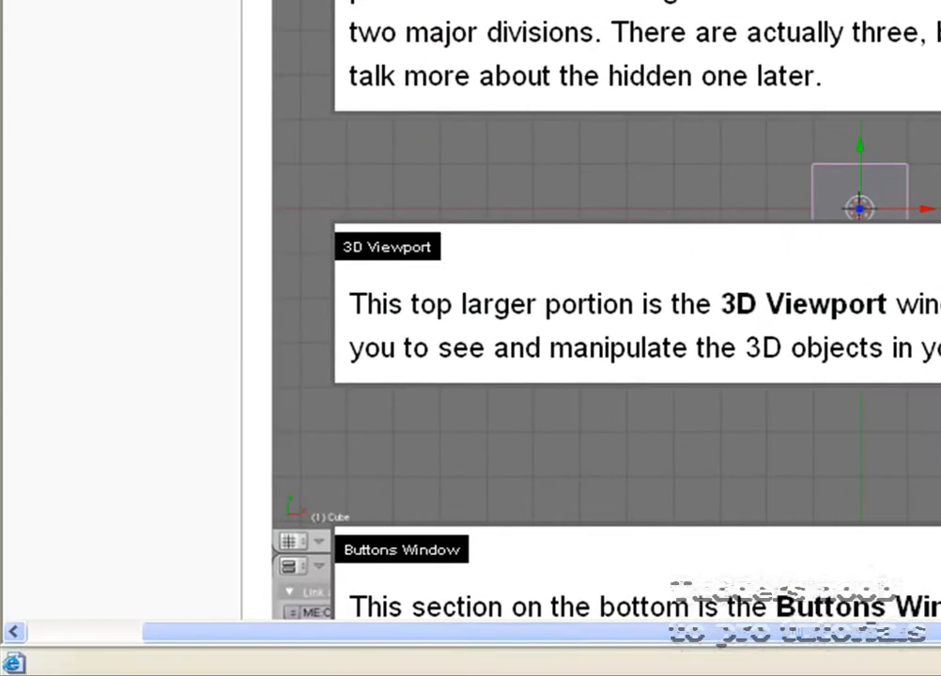
scroll("down", 3)
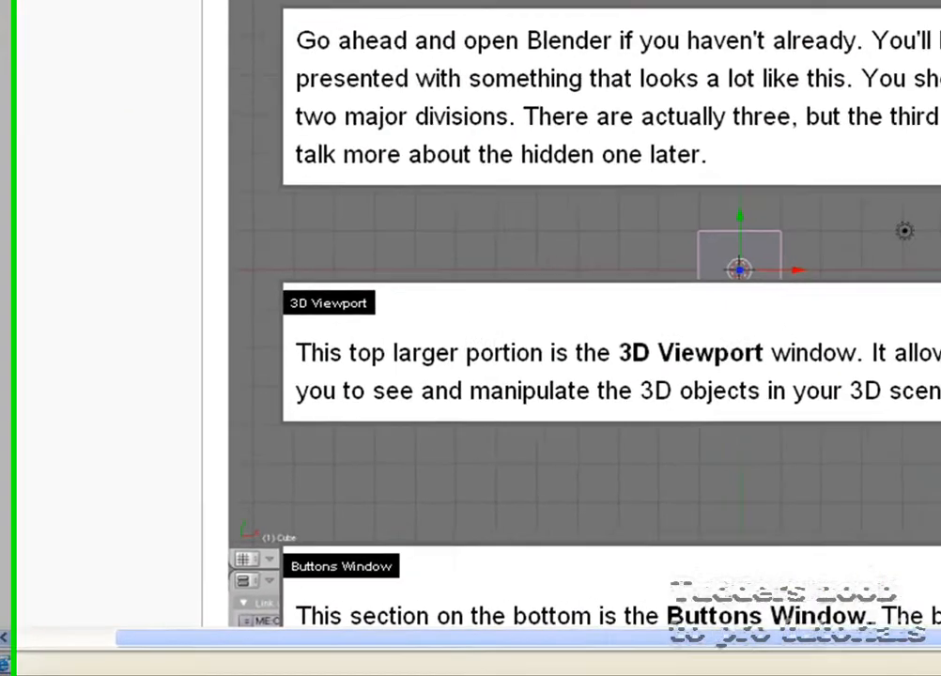
left_click(28, 658)
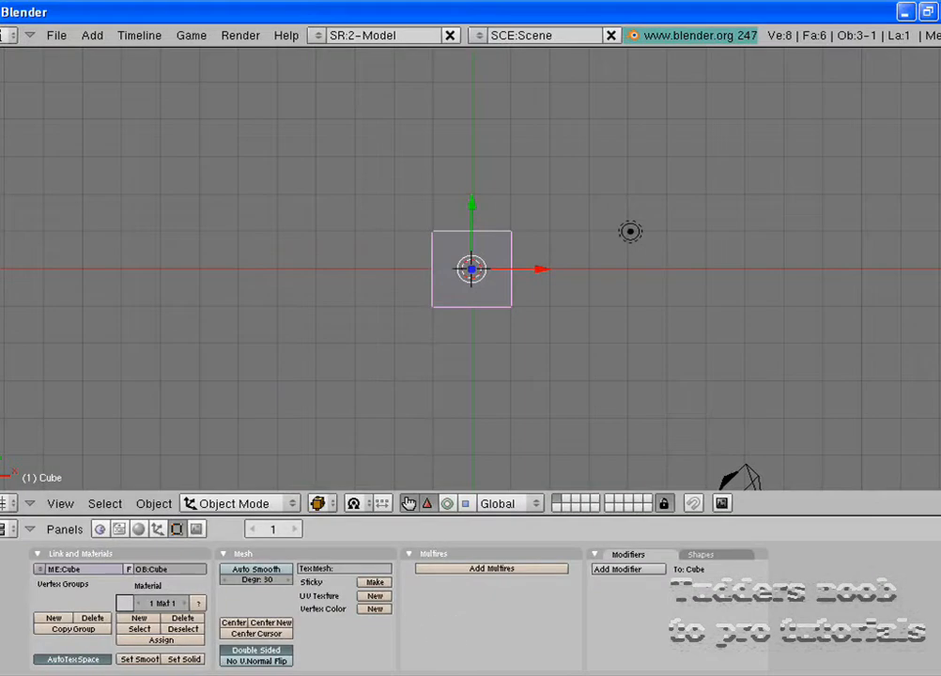
Step: Minimize Blender's Python console window so the default cube scene is visible
left_click(14, 657)
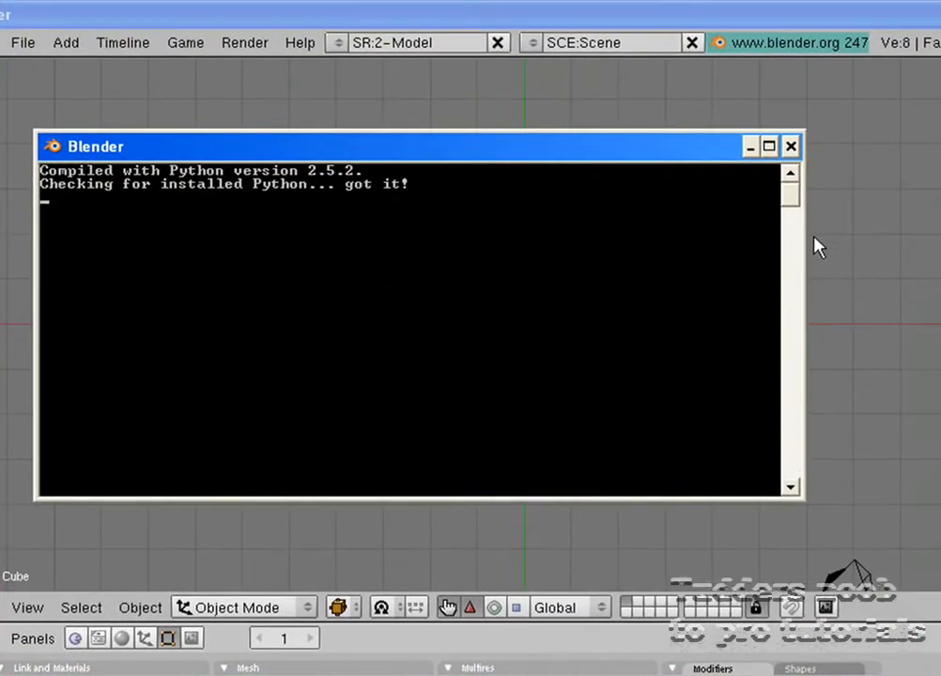
mouse_move(52, 188)
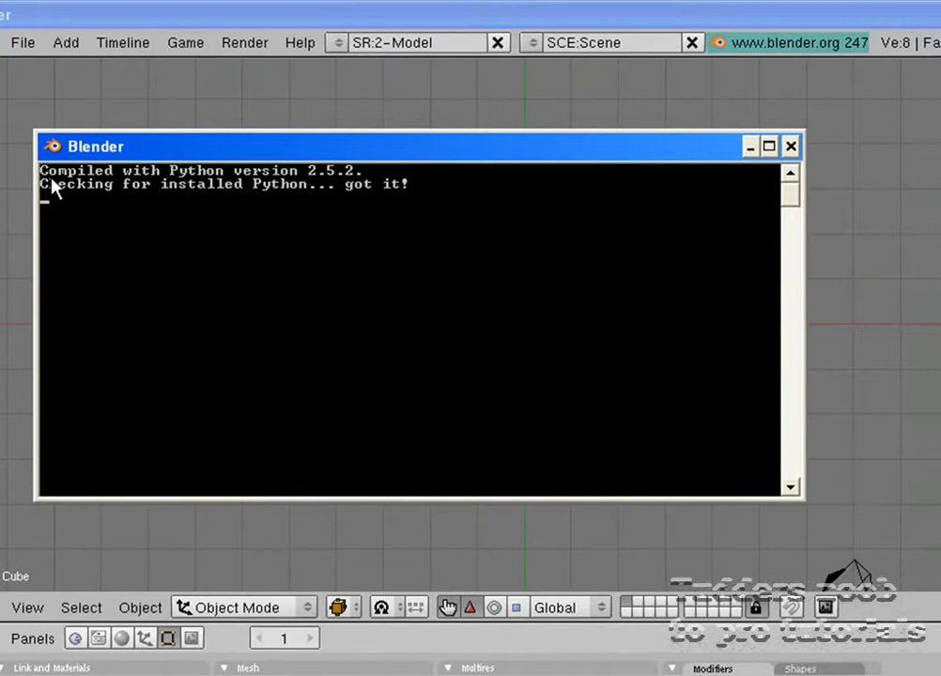
mouse_move(110, 197)
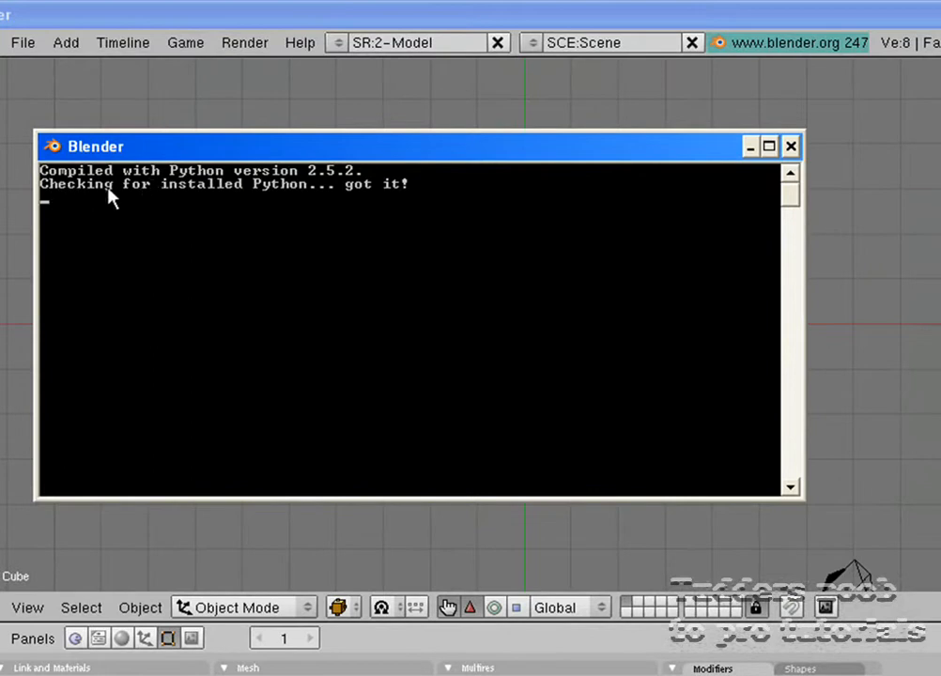
mouse_move(367, 211)
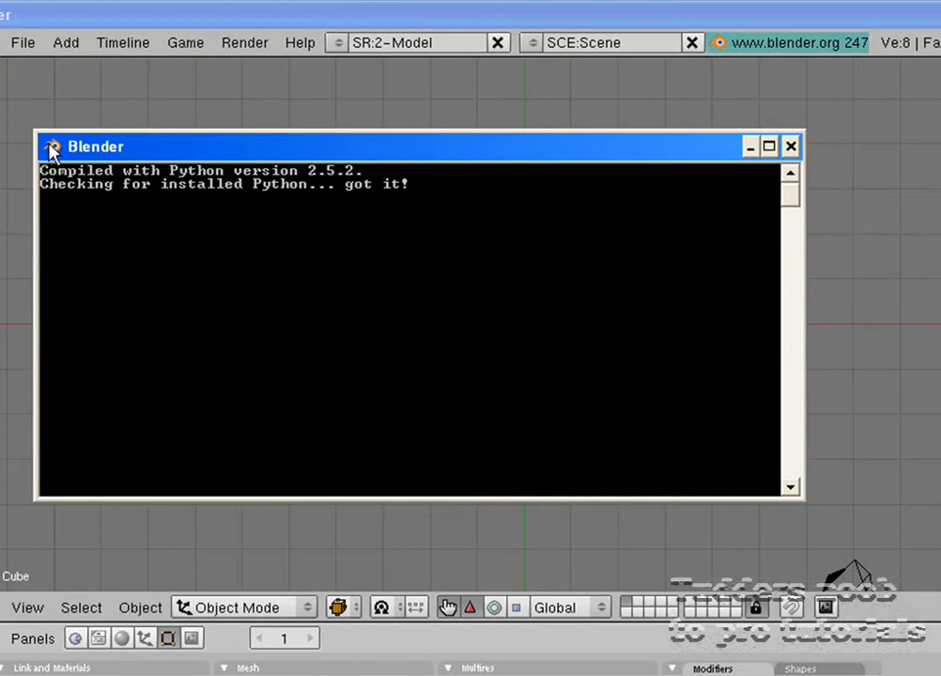
mouse_move(260, 220)
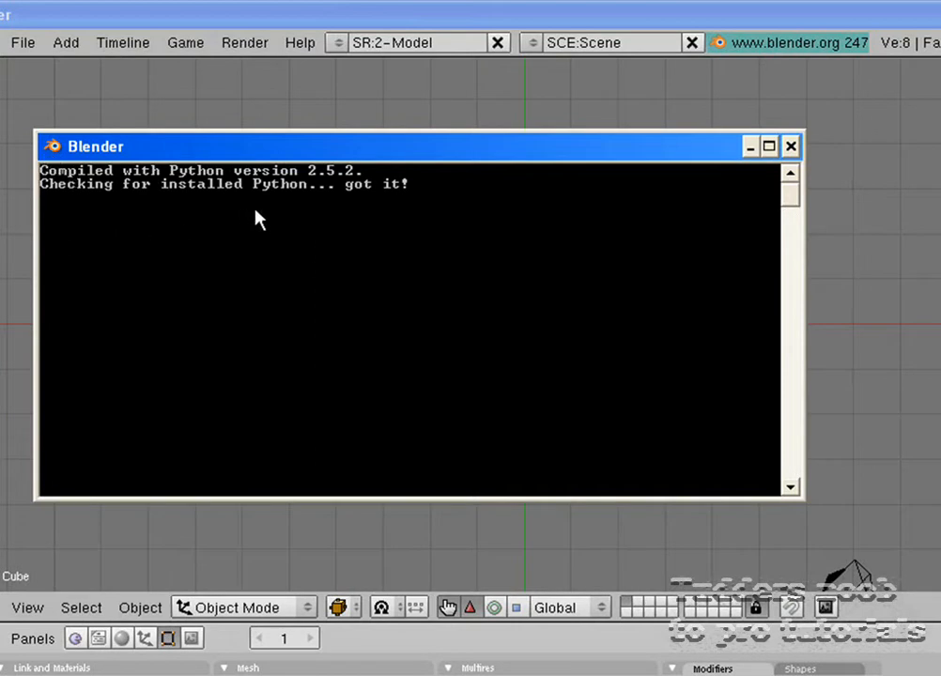
mouse_move(141, 200)
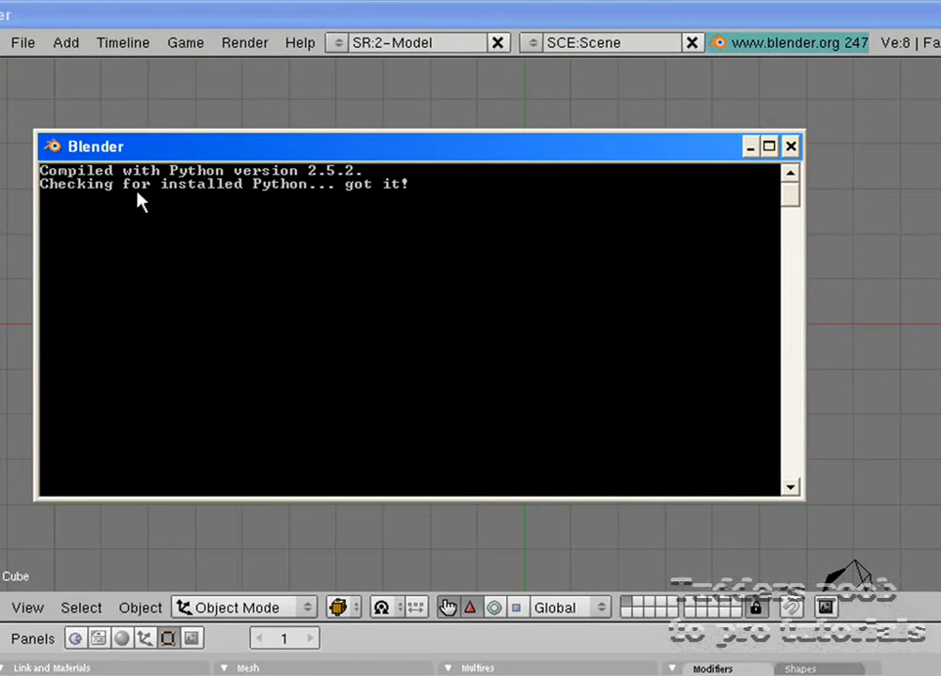
mouse_move(791, 233)
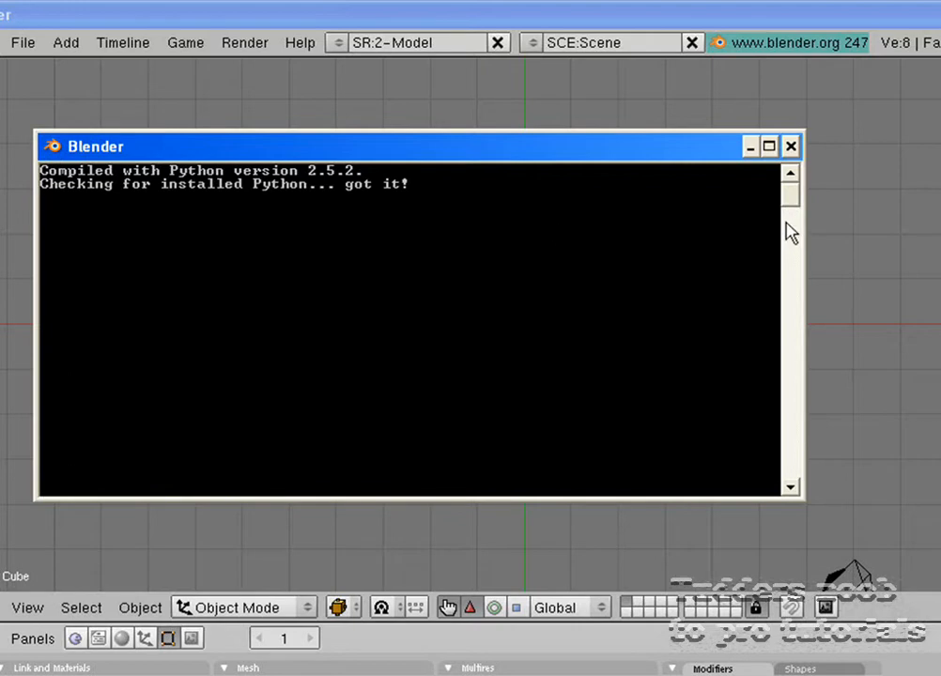
left_click(790, 146)
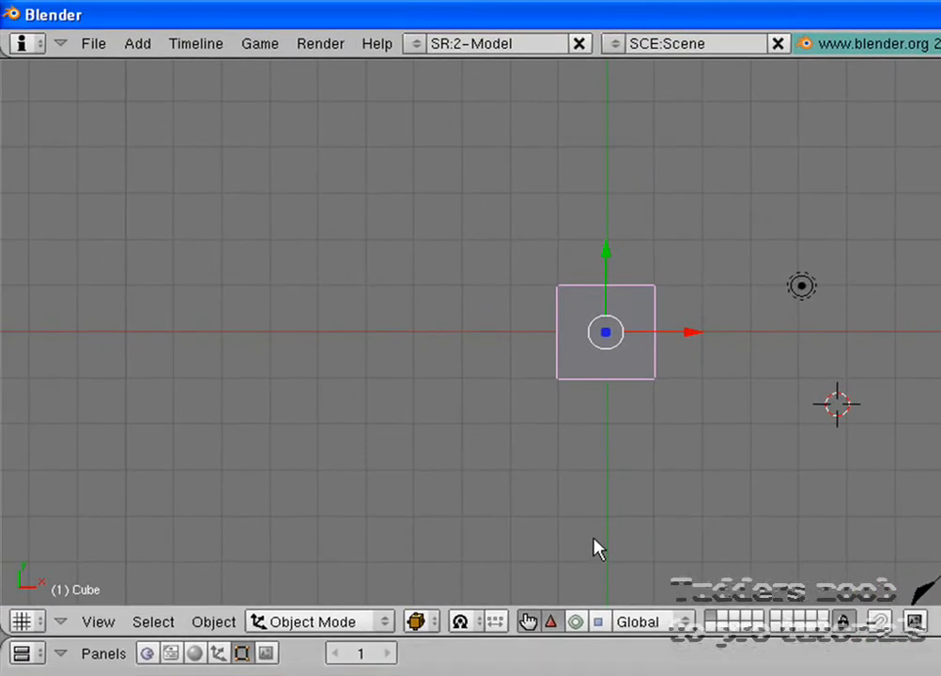
mouse_move(264, 277)
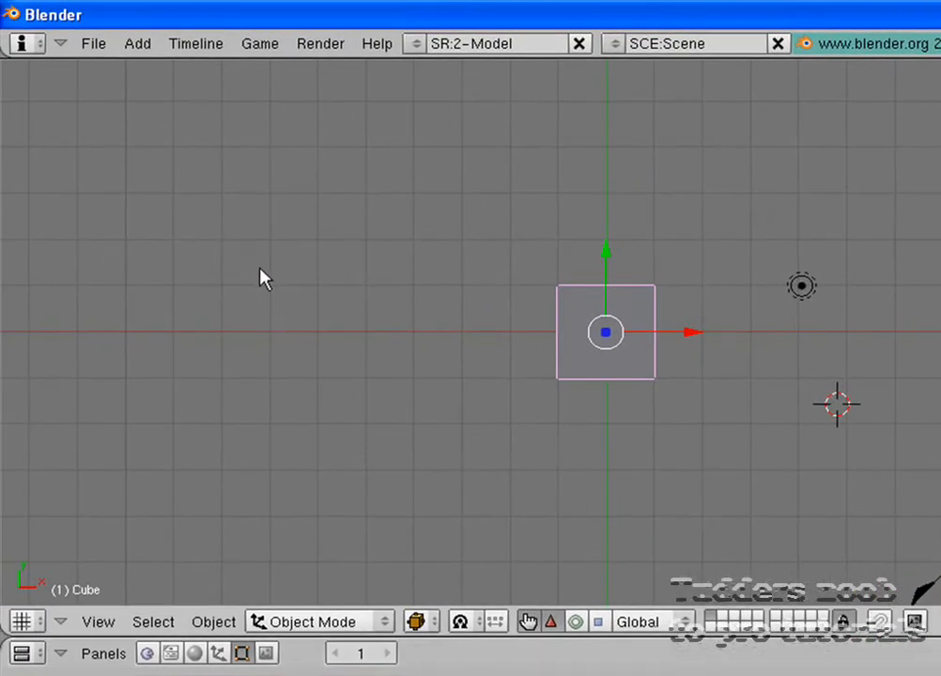
mouse_move(279, 288)
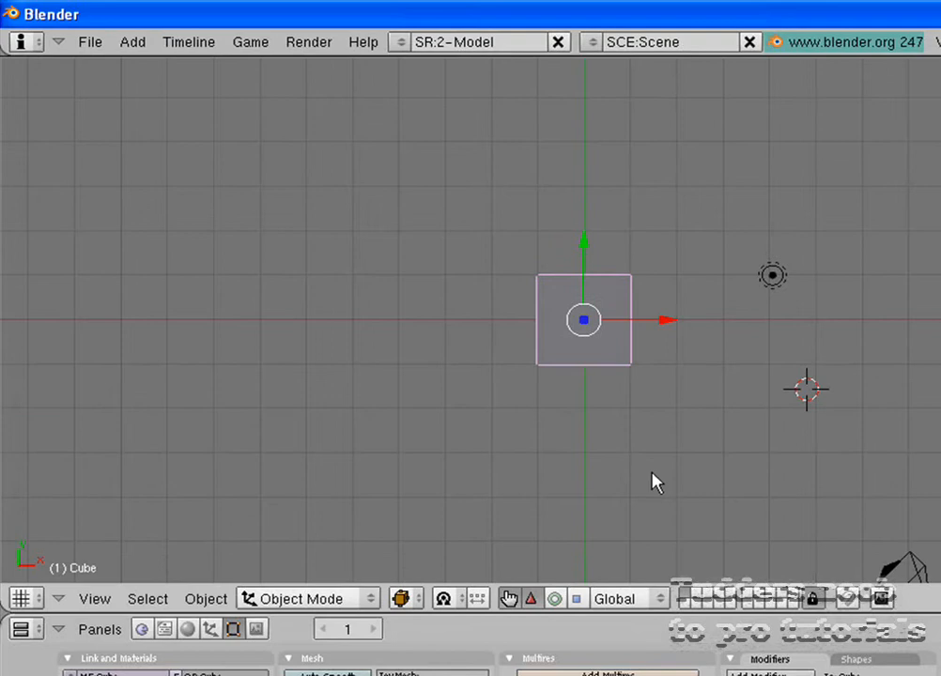
mouse_move(507, 470)
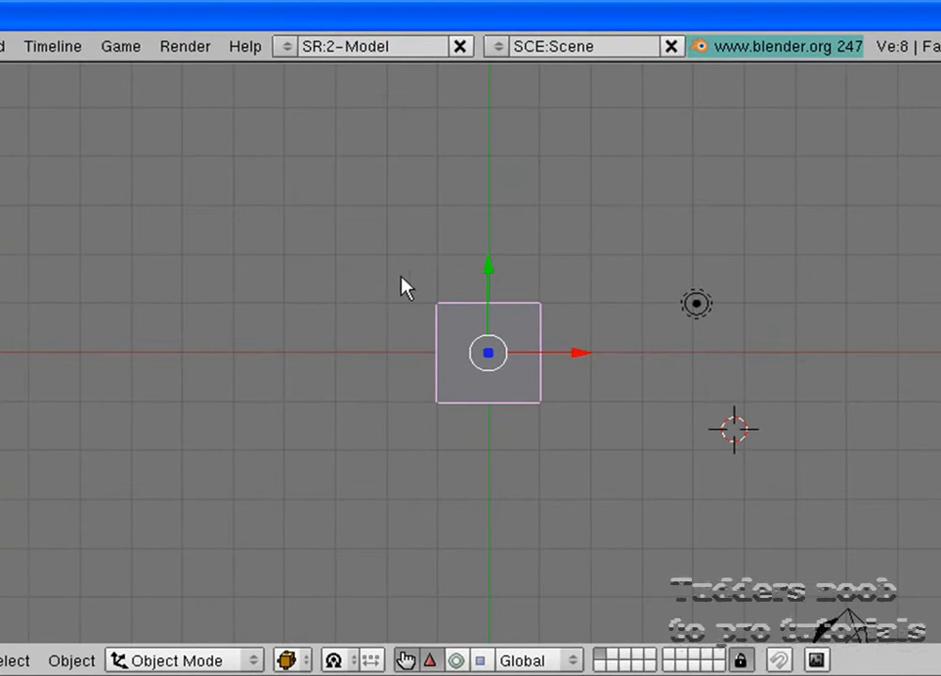
mouse_move(535, 318)
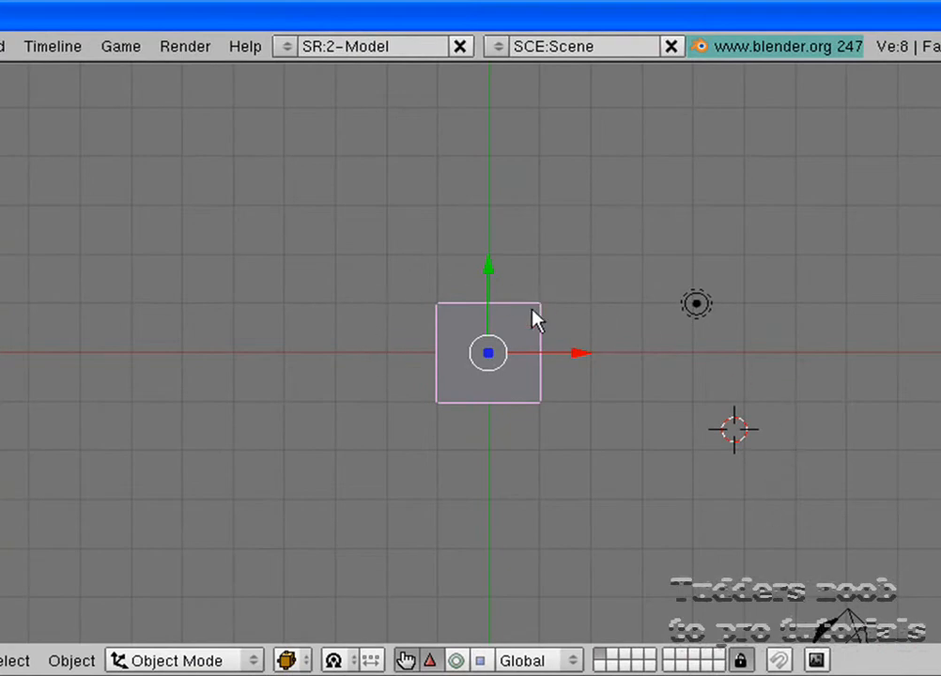
mouse_move(769, 305)
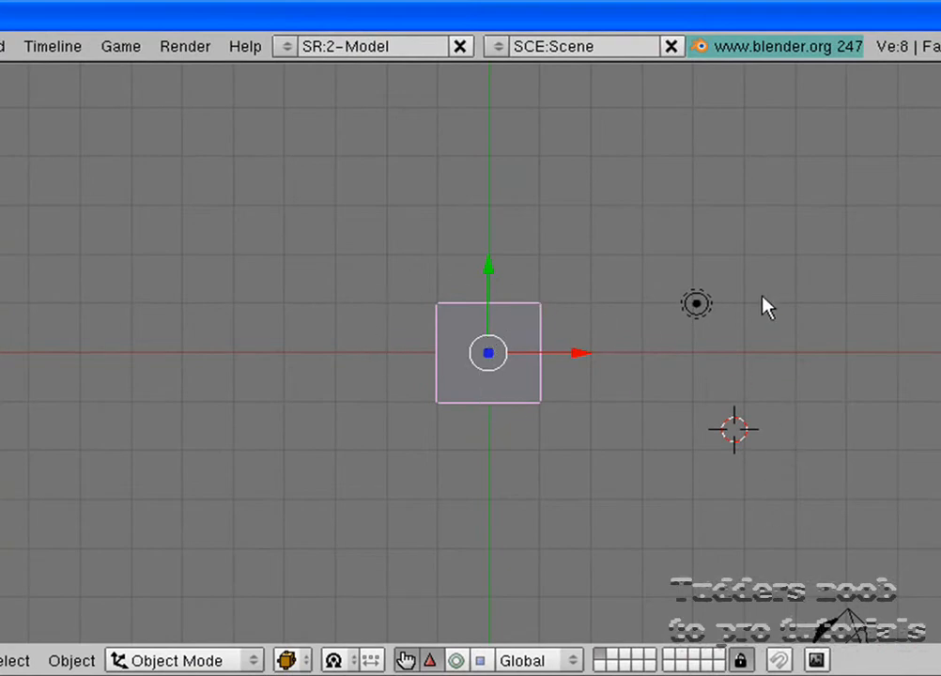
mouse_move(863, 640)
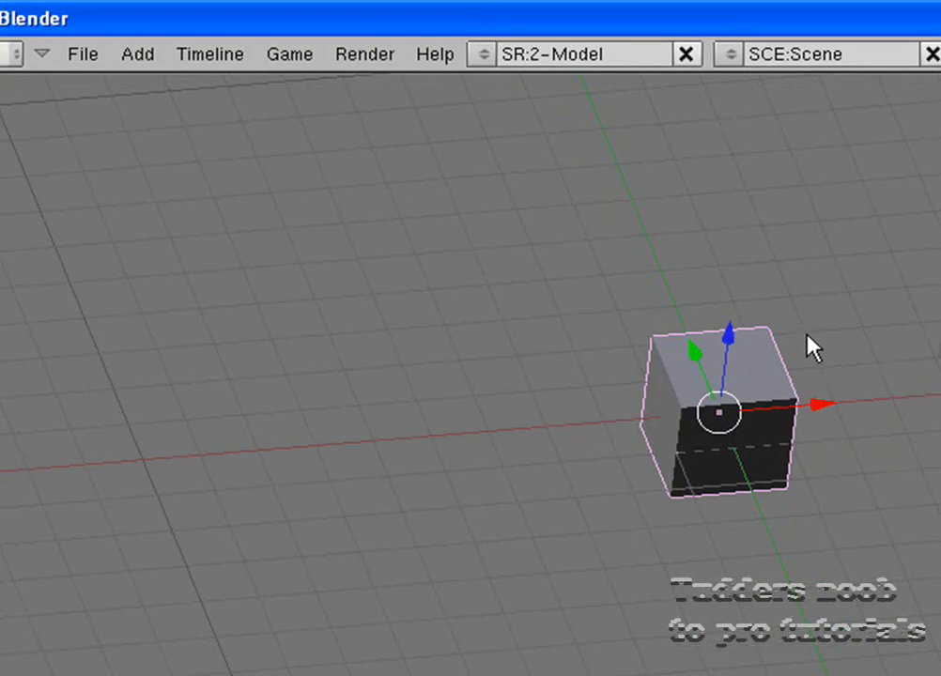
mouse_move(761, 345)
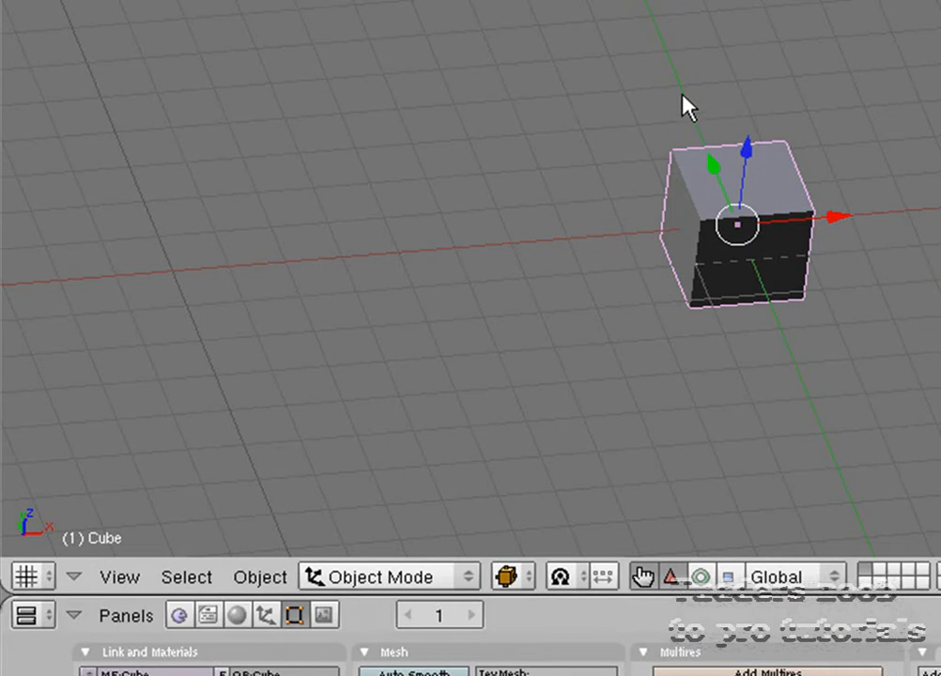
mouse_move(500, 552)
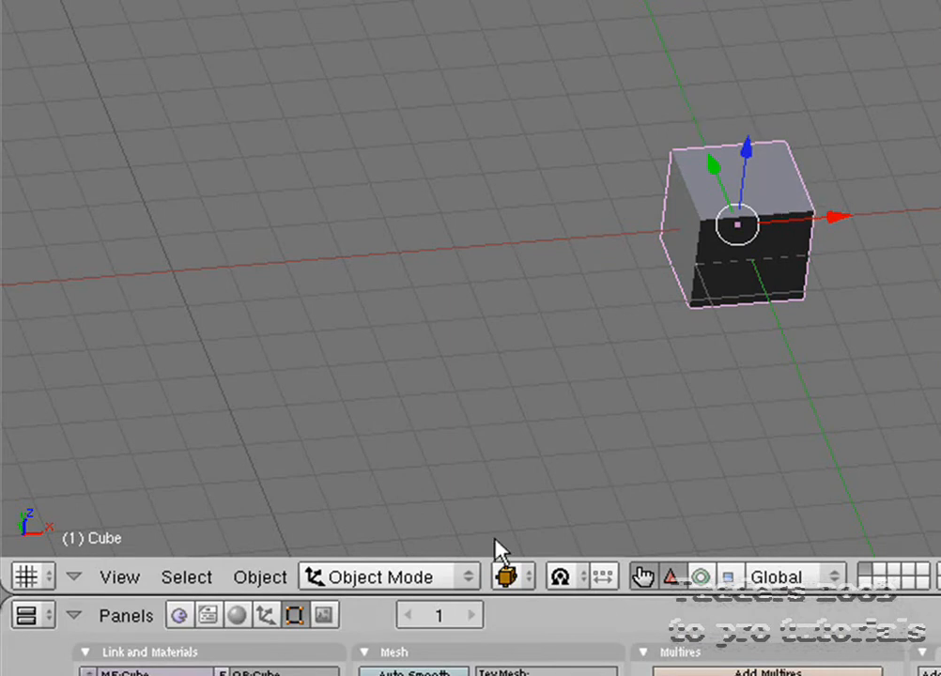
mouse_move(118, 577)
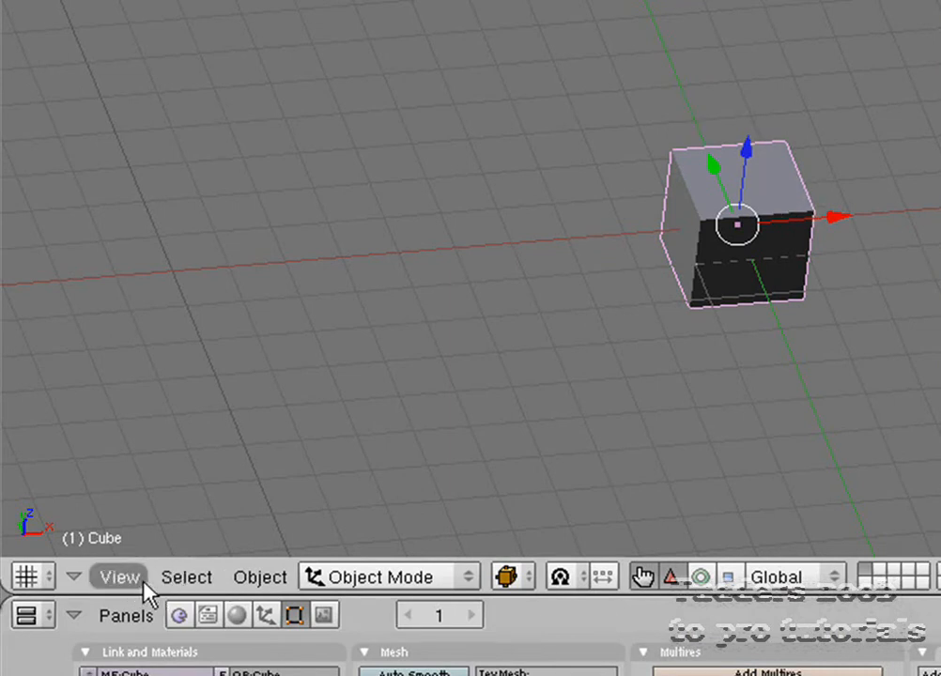
Step: Switch the 3D view to Camera view from the View menu
left_click(119, 577)
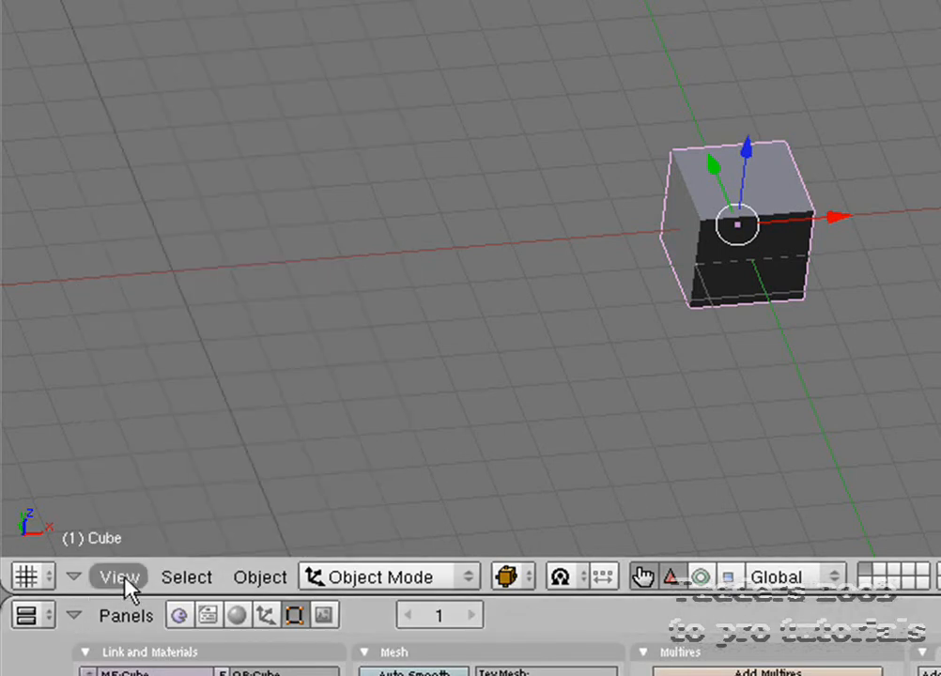
left_click(119, 577)
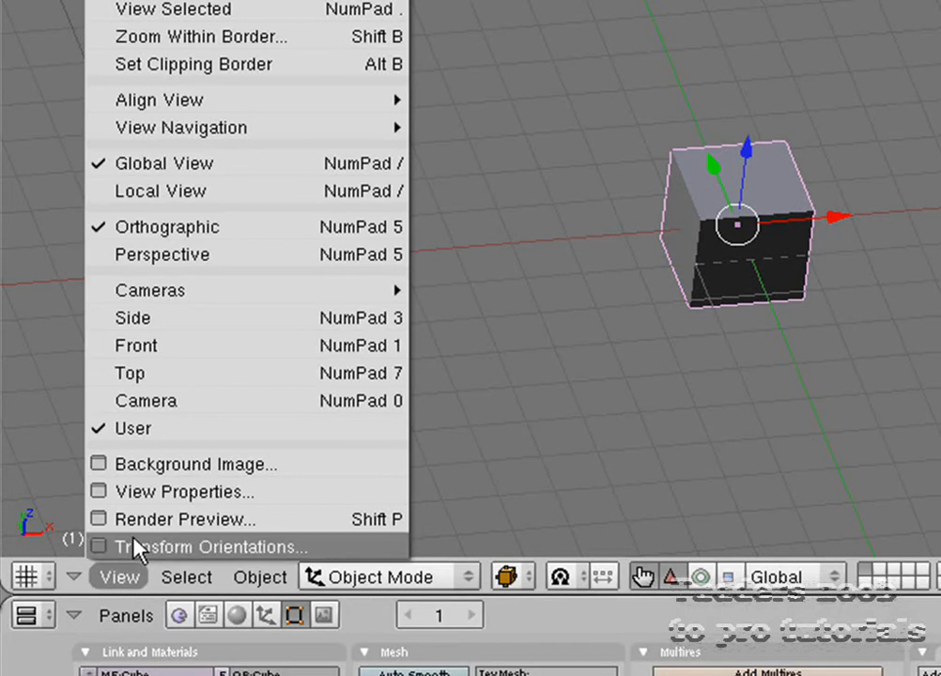
mouse_move(247, 289)
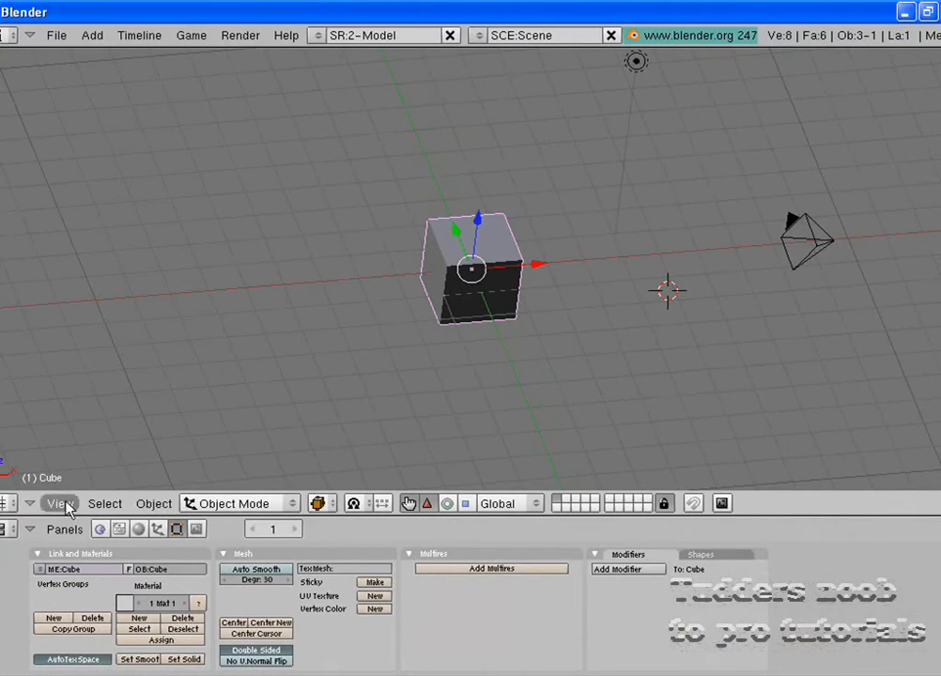
left_click(59, 504)
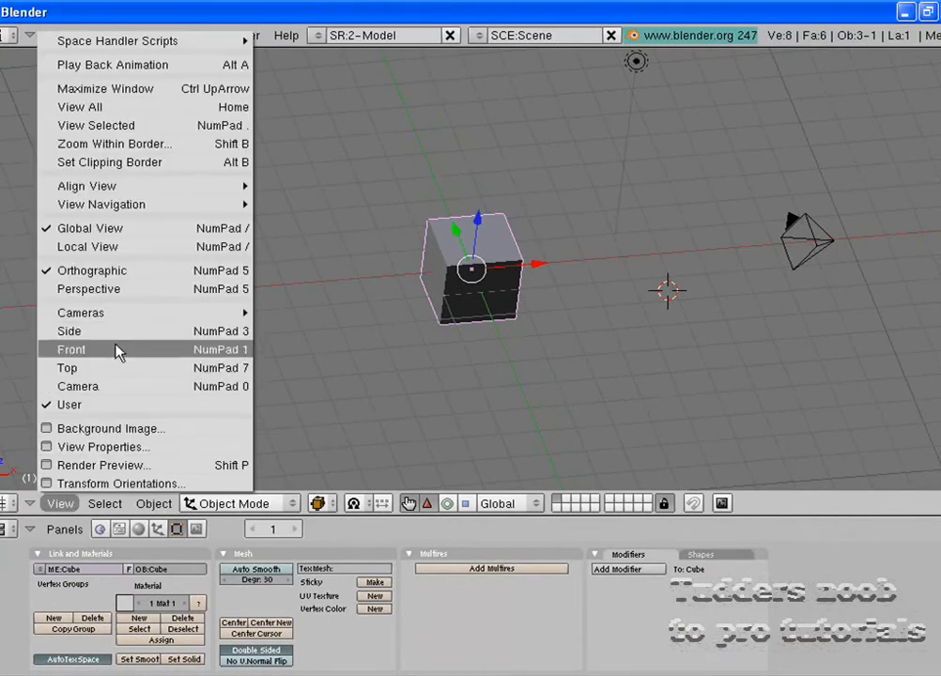
left_click(72, 350)
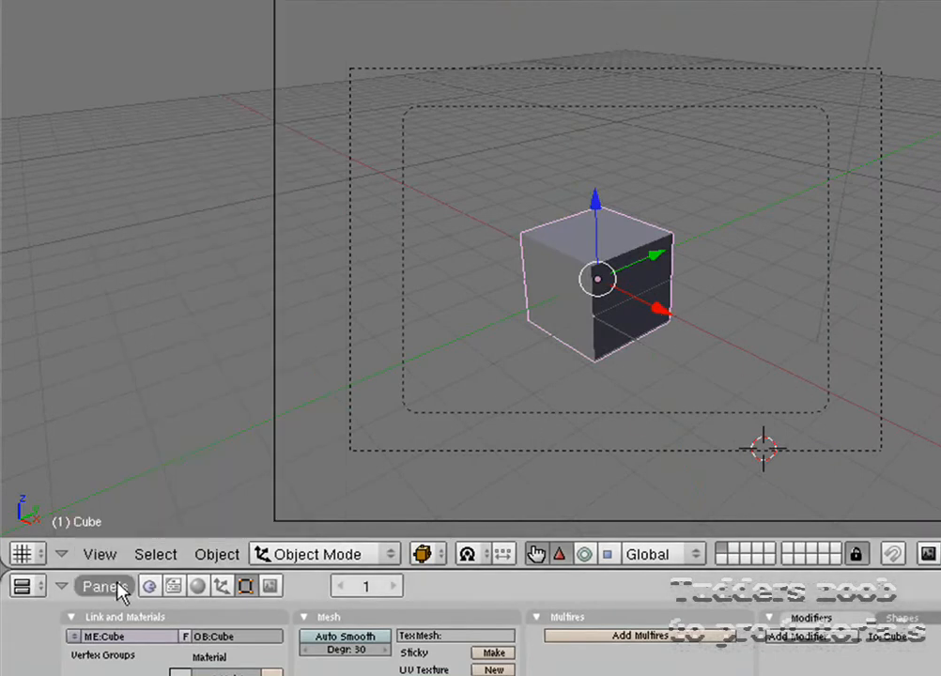
Step: Switch to Top view and check the Perspective/Orthographic options
left_click(99, 553)
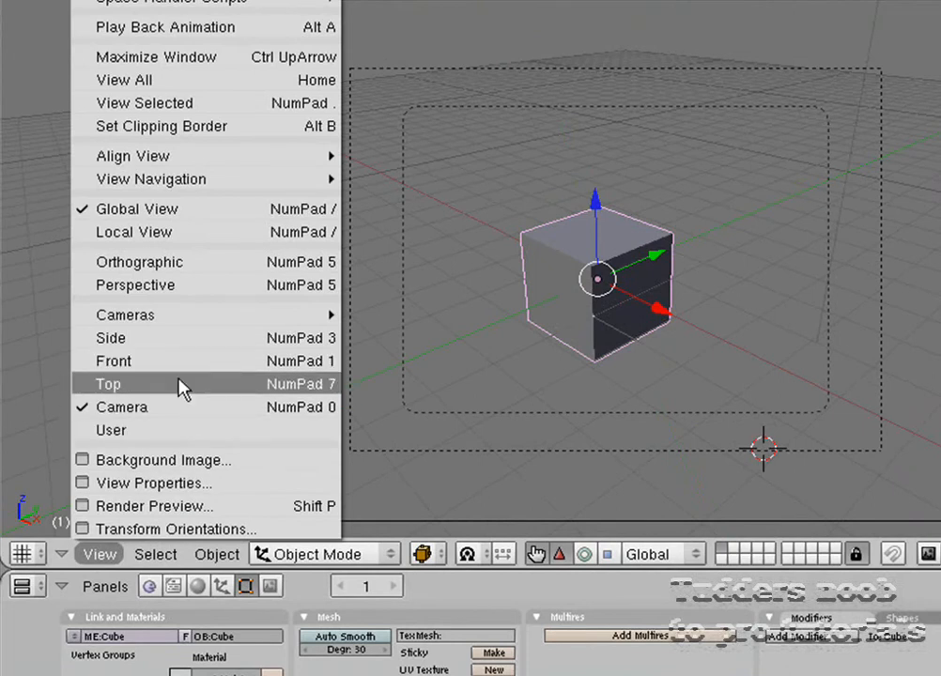
left_click(108, 384)
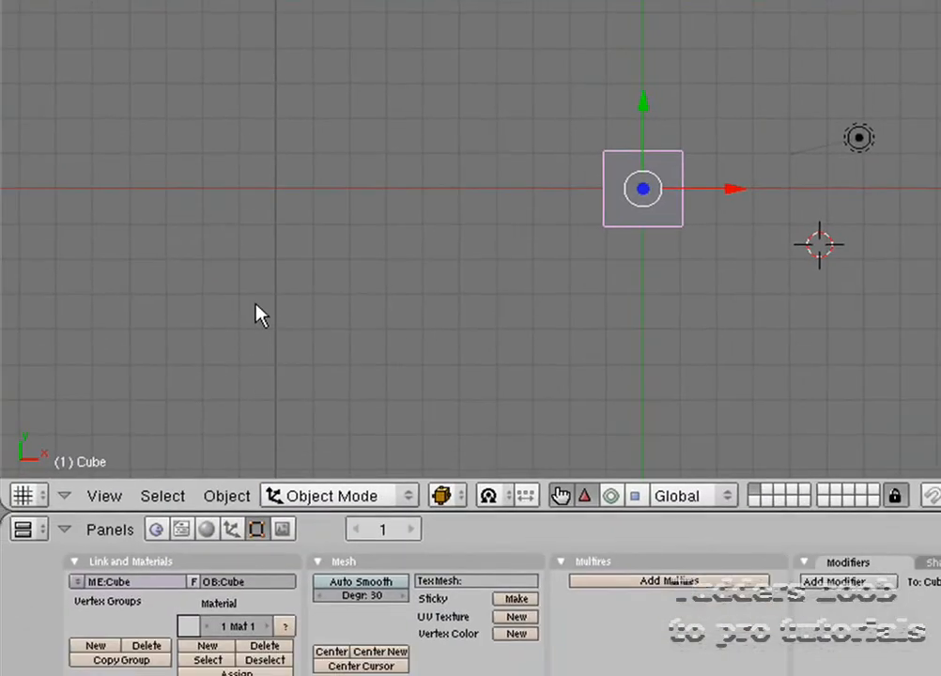
left_click(103, 495)
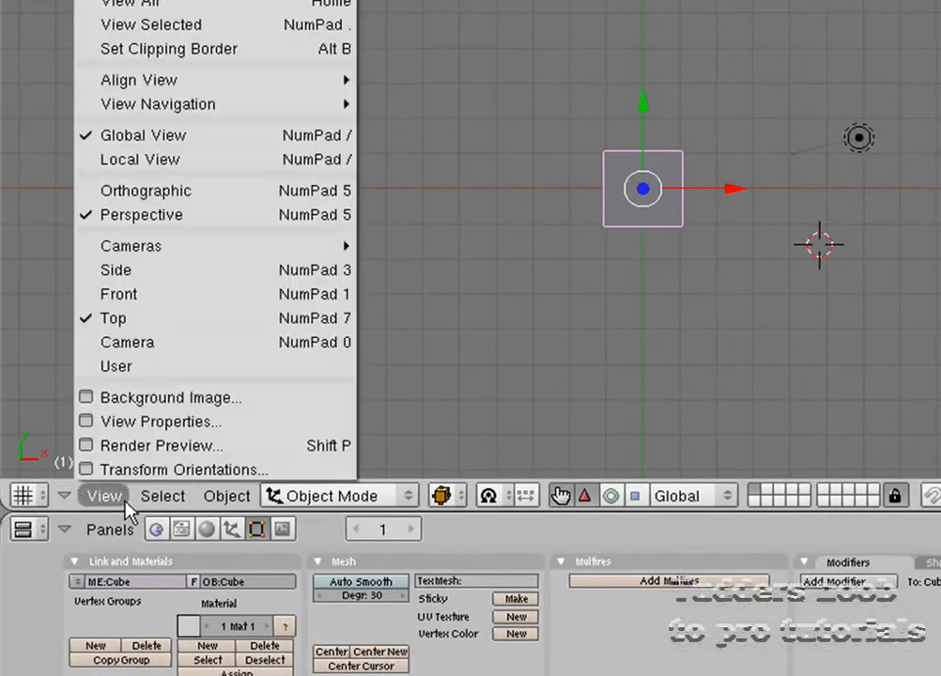
mouse_move(183, 470)
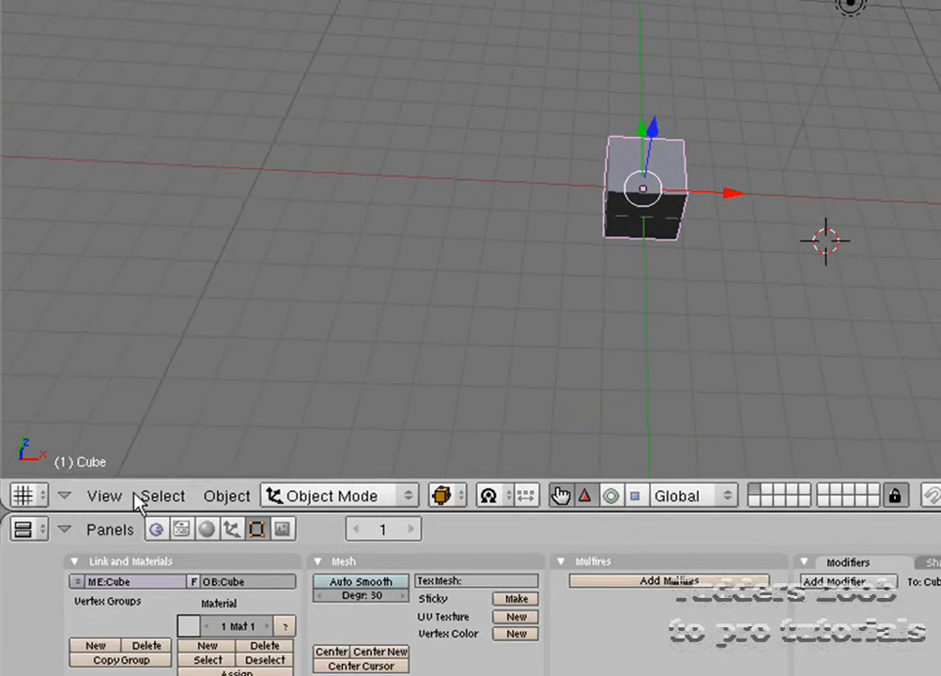
left_click(104, 496)
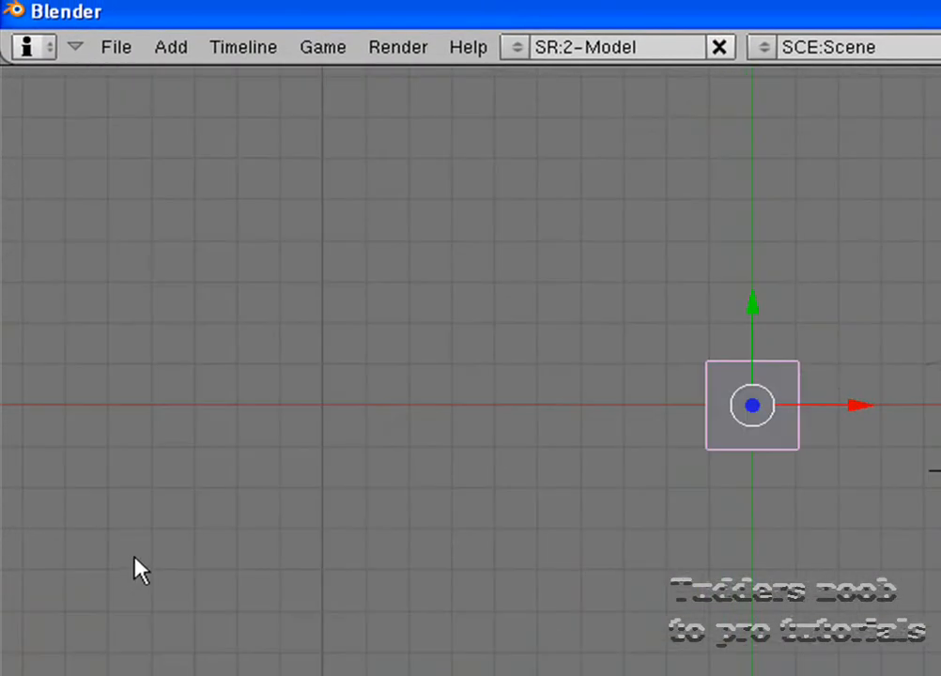
mouse_move(655, 644)
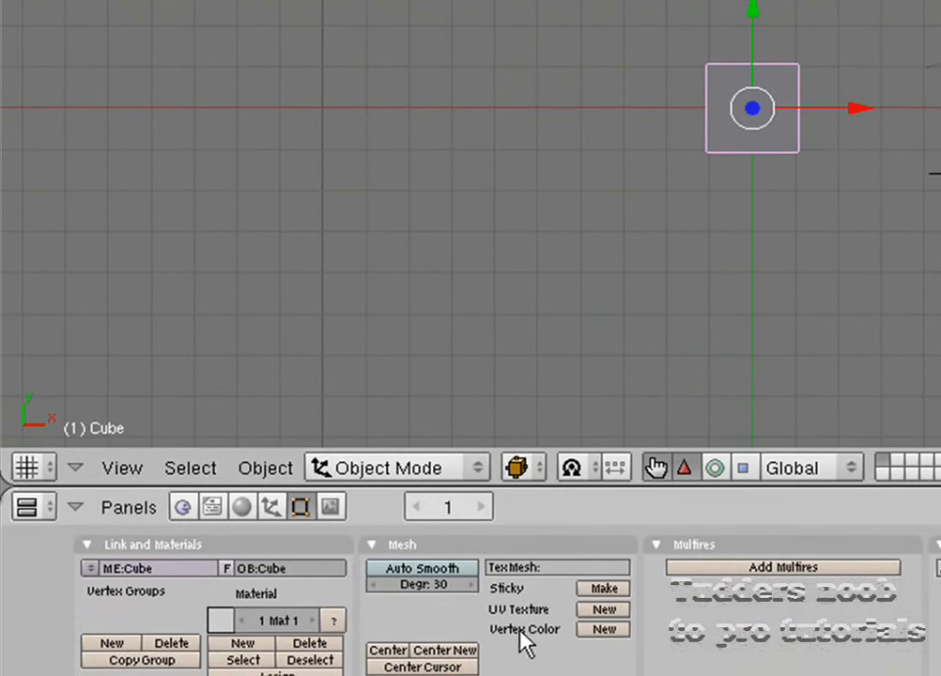
mouse_move(80, 430)
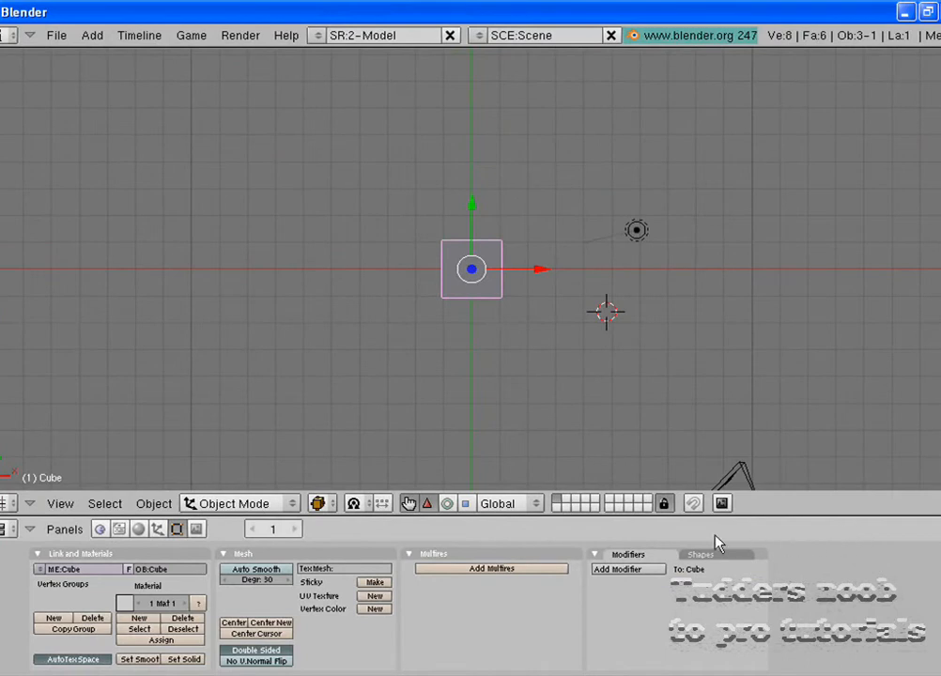
mouse_move(388, 64)
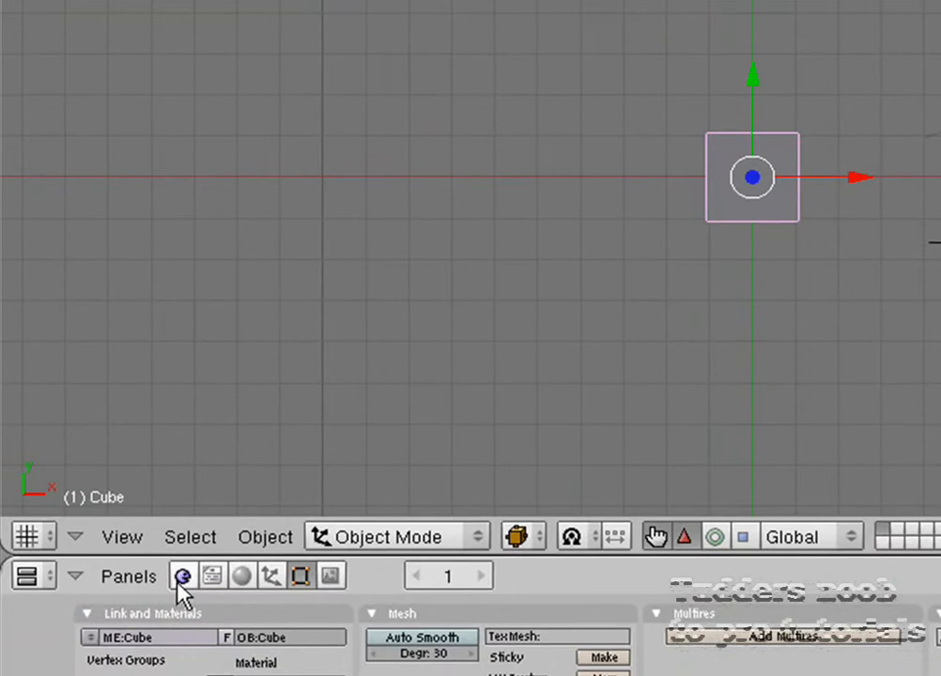
Step: Show the Script links context in the Buttons Window, then the Shading context
left_click(242, 576)
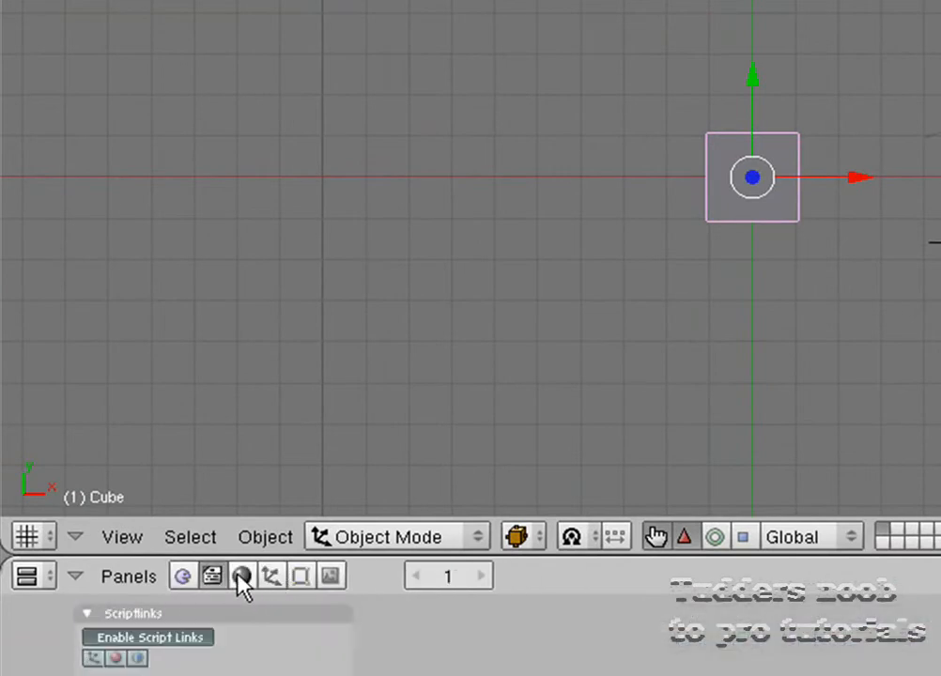
left_click(331, 575)
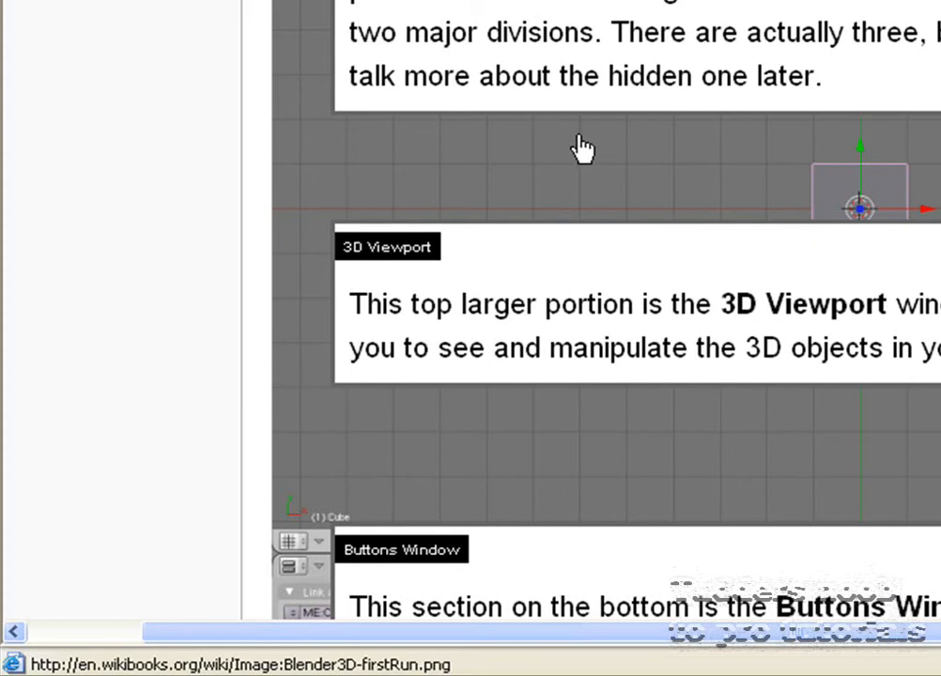
Step: Scroll past the 3D Viewport image to the Buttons Window caption and Blender Units paragraph
scroll("down", 3)
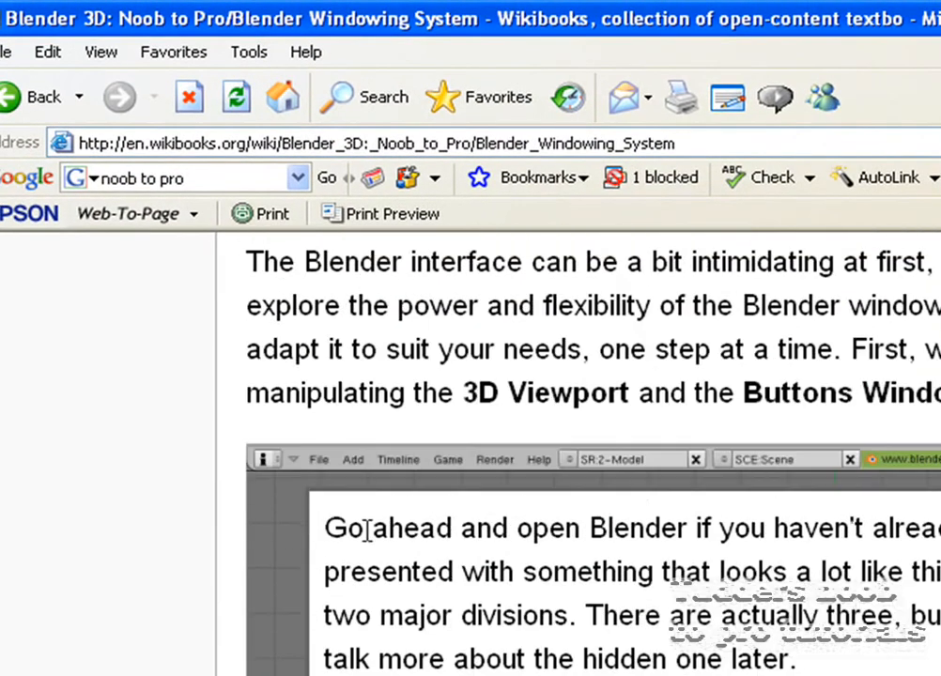
scroll("down", 3)
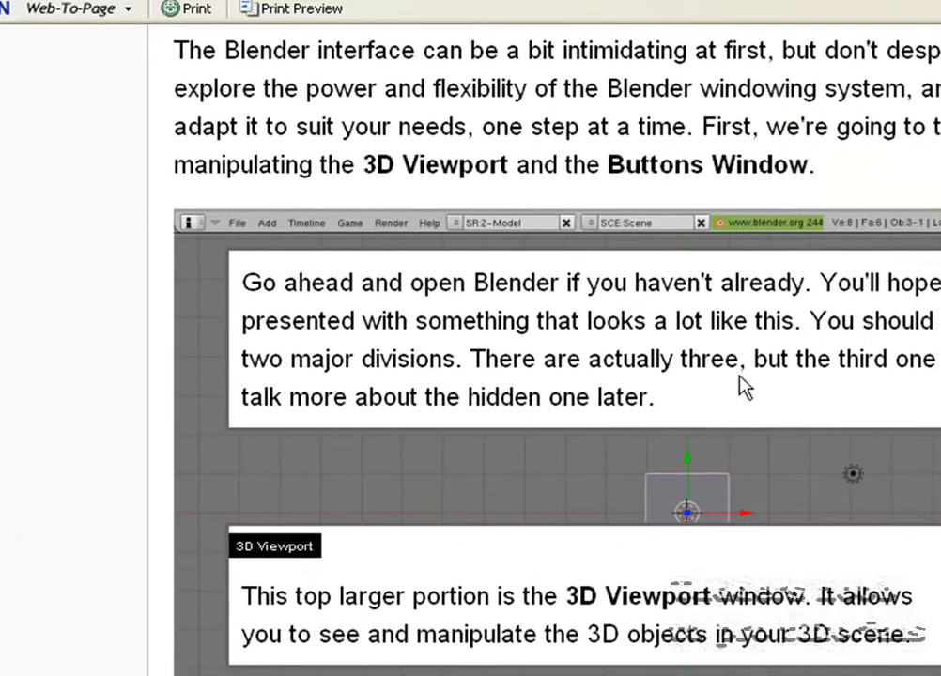
scroll("down", 3)
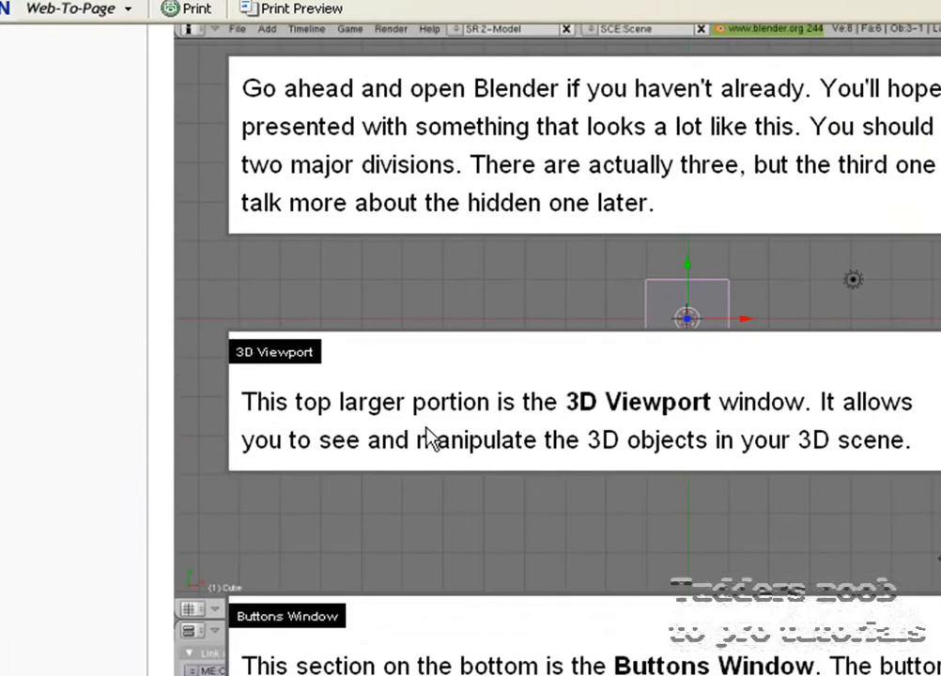
scroll("down", 3)
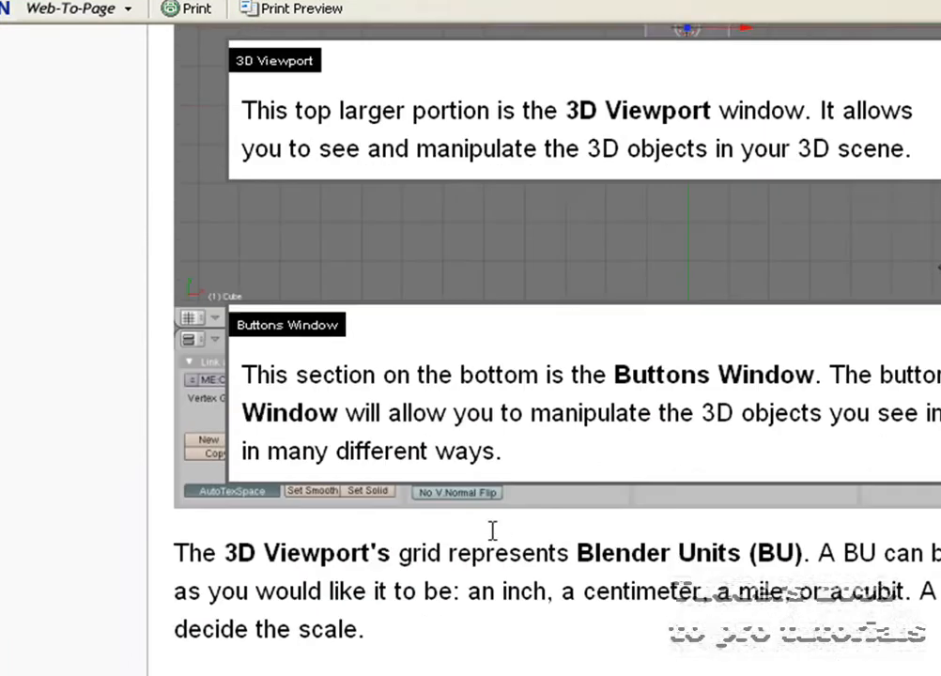
scroll("down", 3)
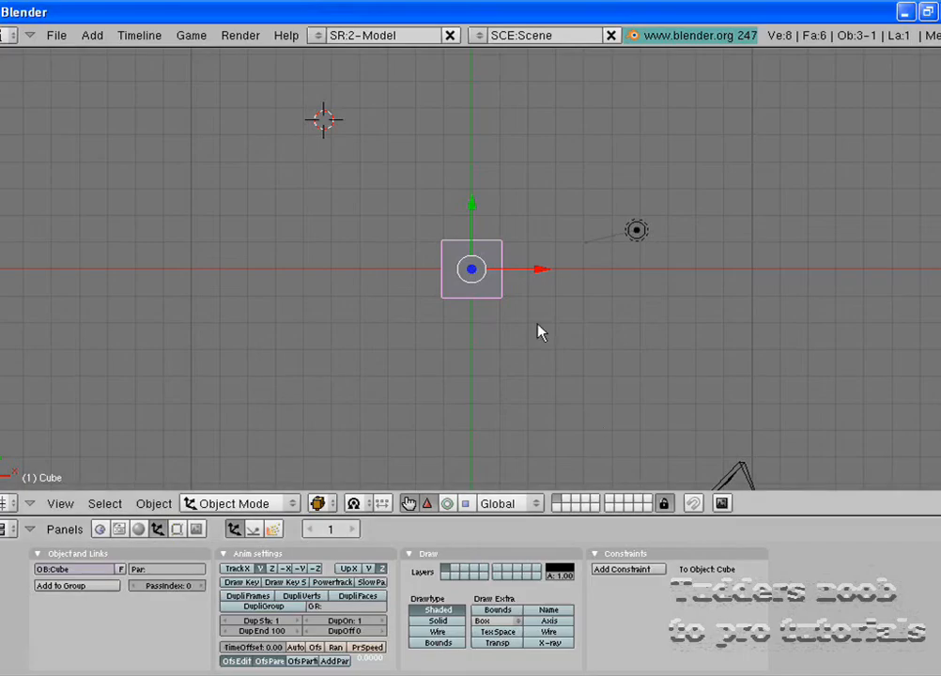
mouse_move(105, 301)
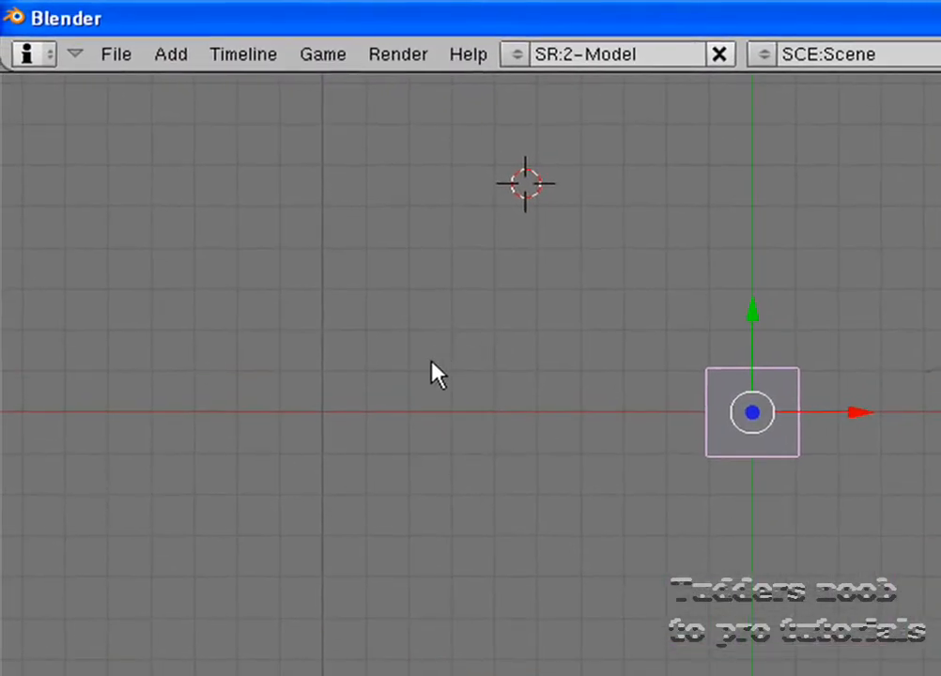
mouse_move(390, 333)
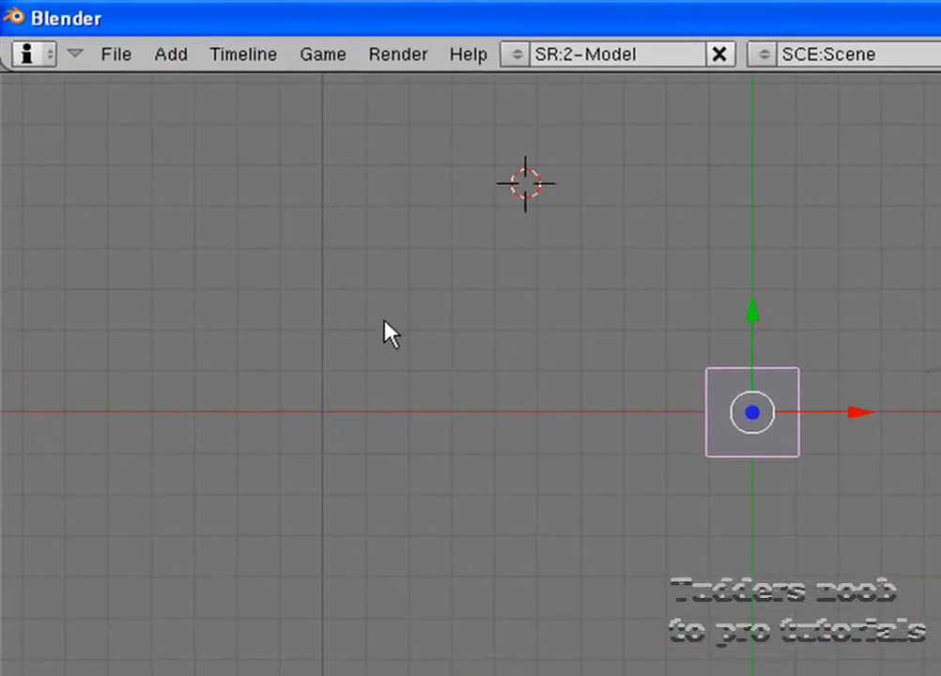
mouse_move(521, 325)
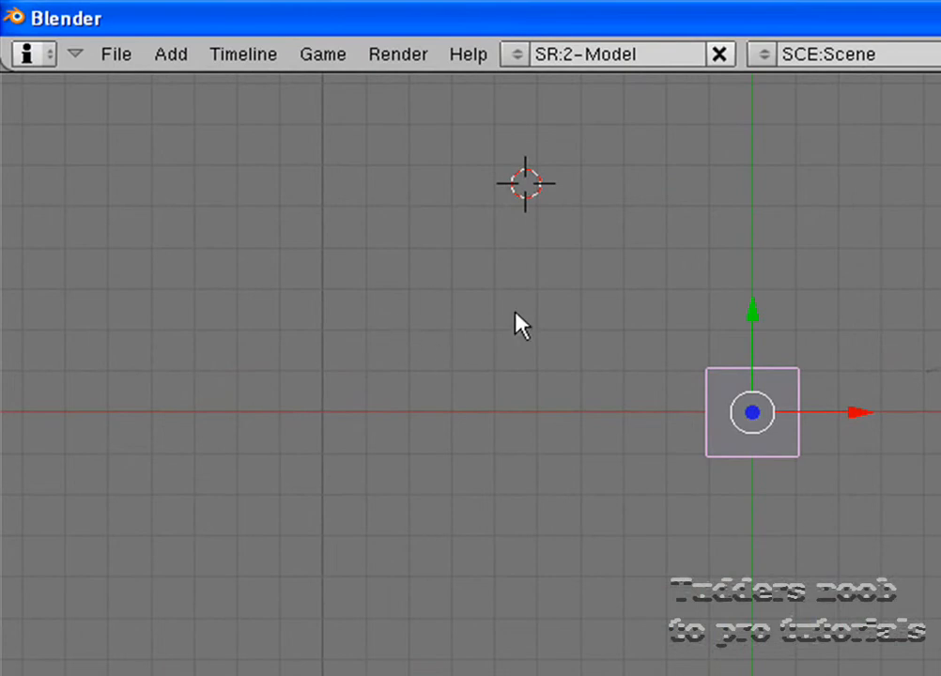
mouse_move(493, 313)
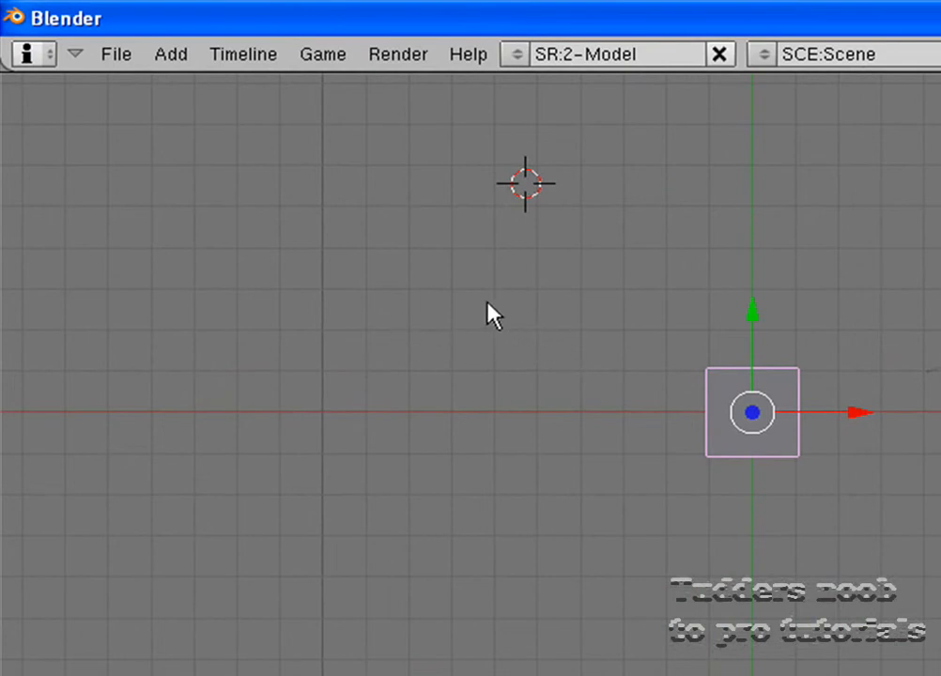
mouse_move(571, 315)
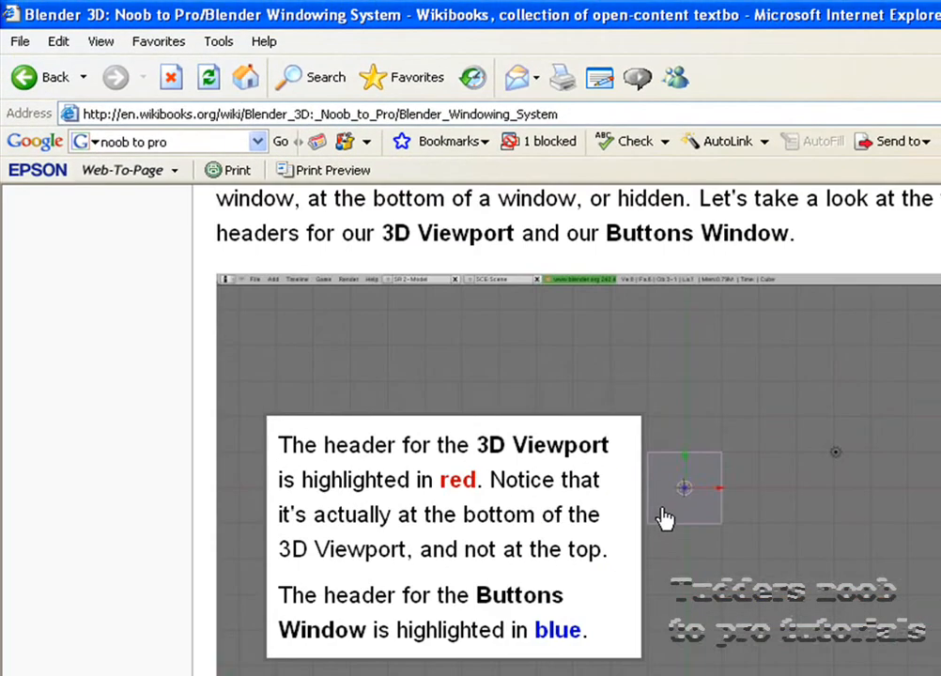
Step: Scroll from the Window Headers image through active-window text to Changing the Window Type
scroll("down", 3)
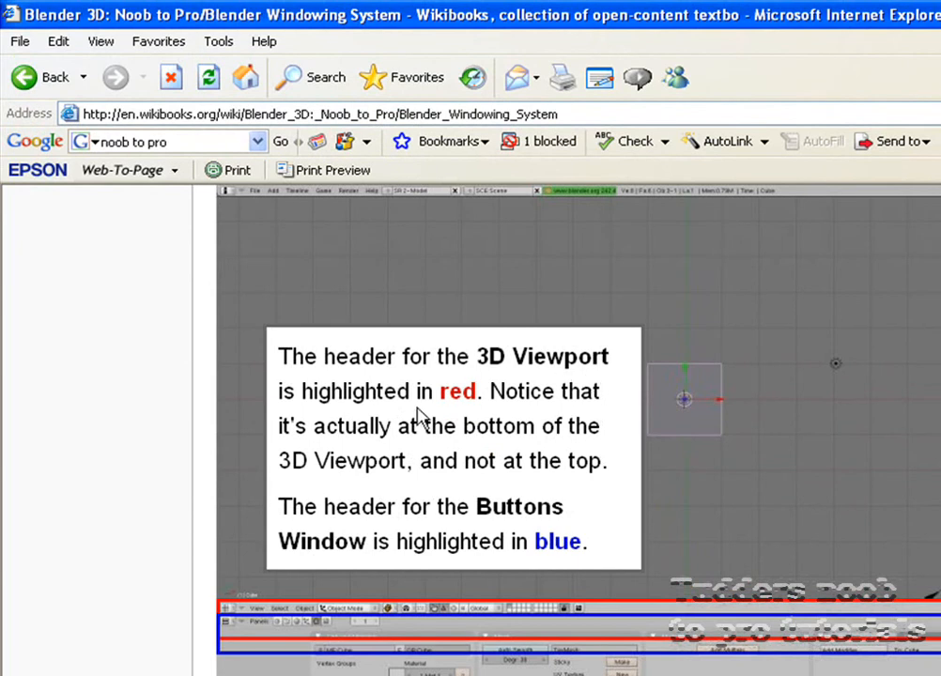
scroll("down", 3)
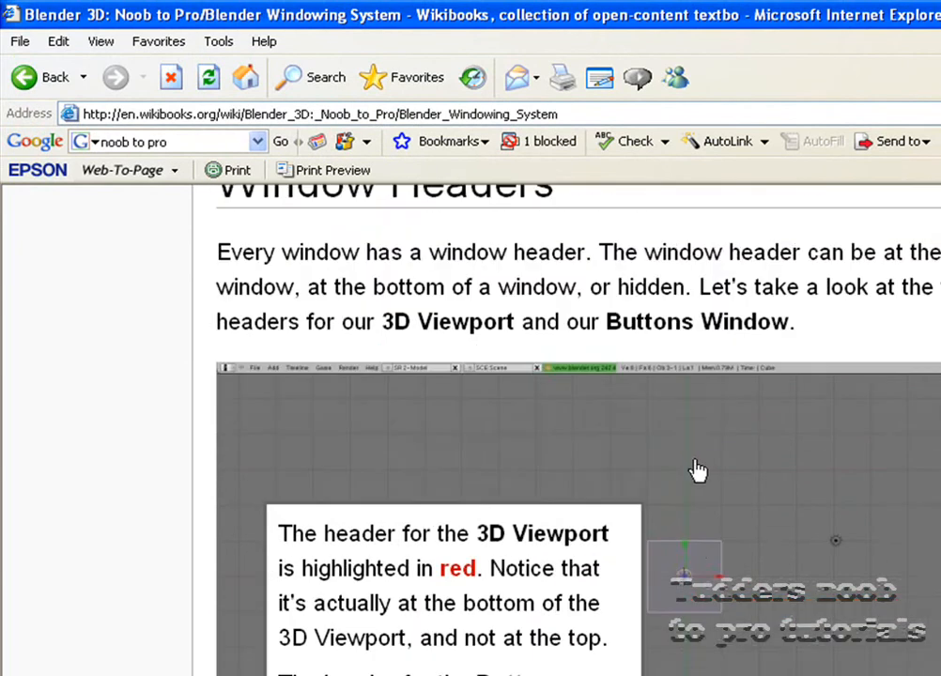
scroll("down", 3)
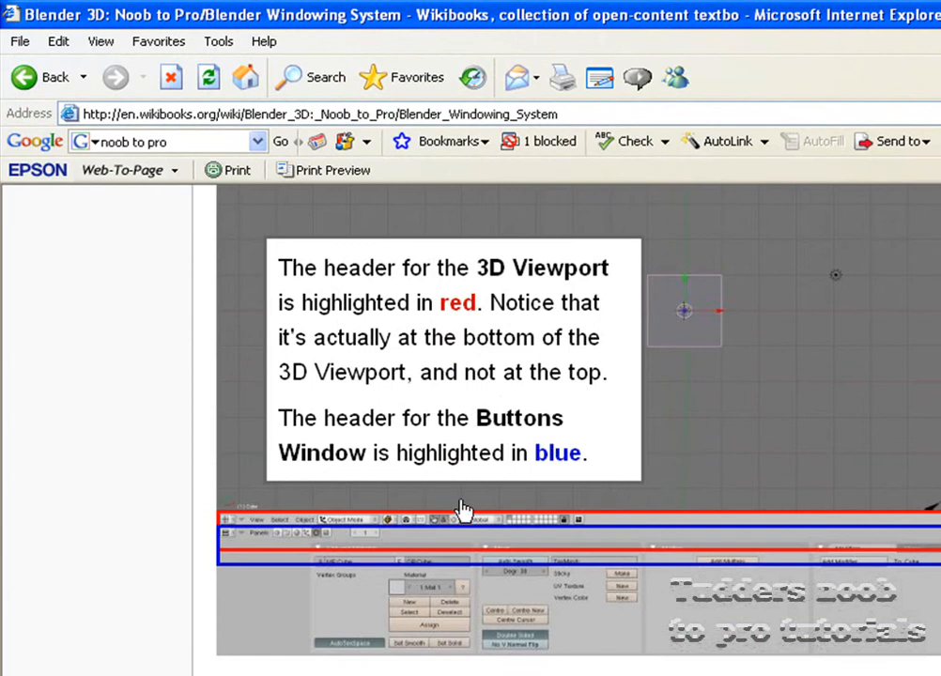
scroll("down", 3)
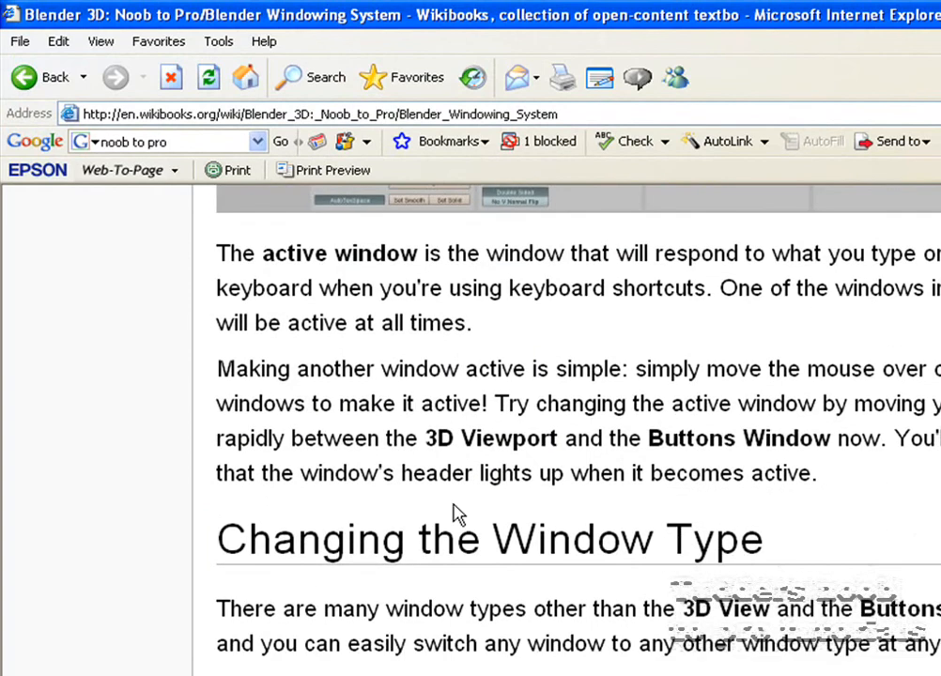
scroll("down", 3)
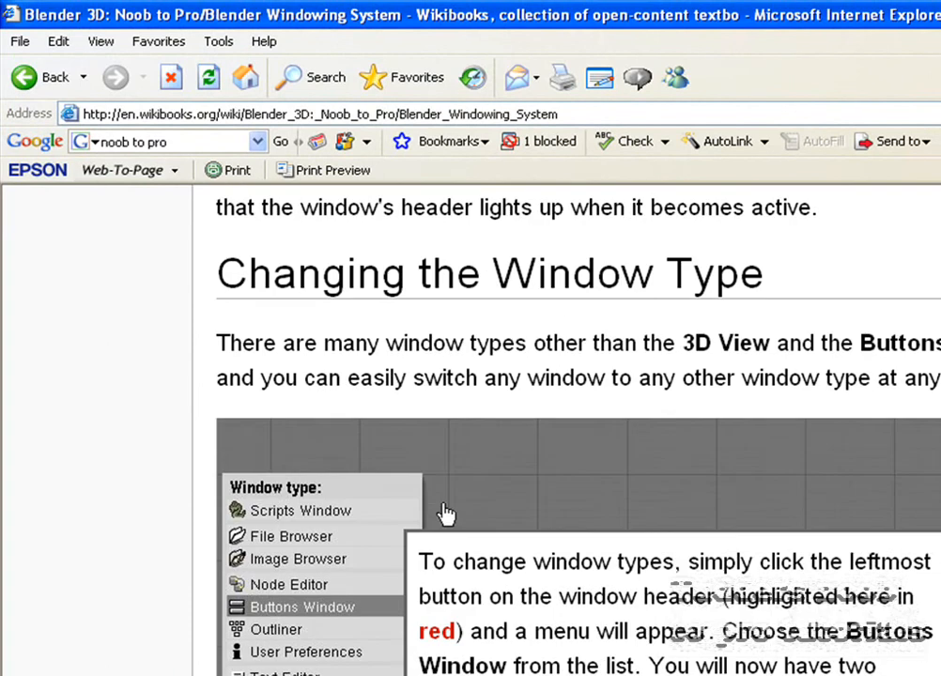
scroll("down", 3)
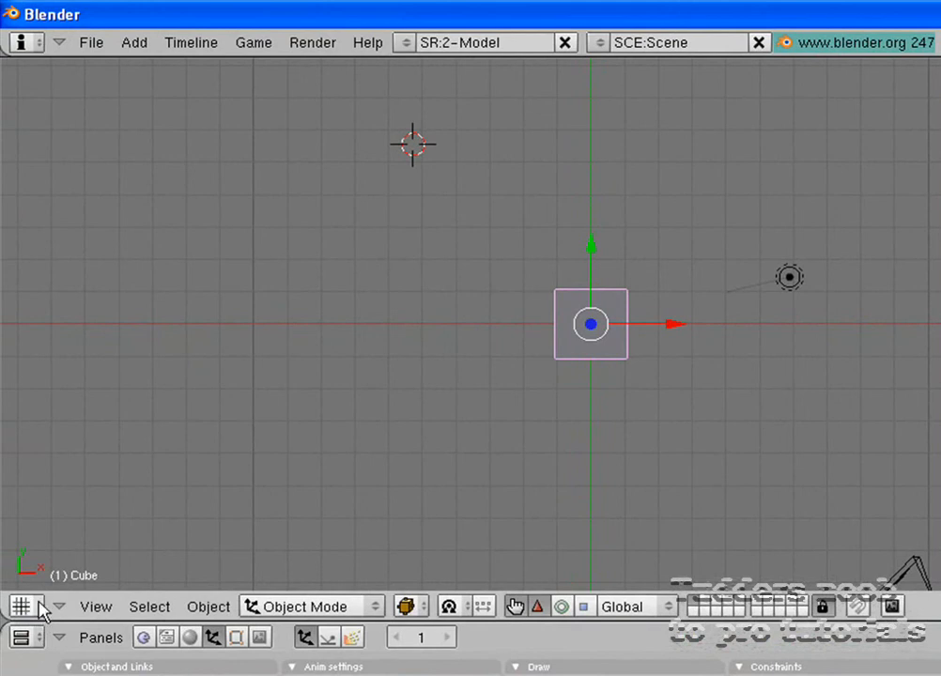
left_click(20, 606)
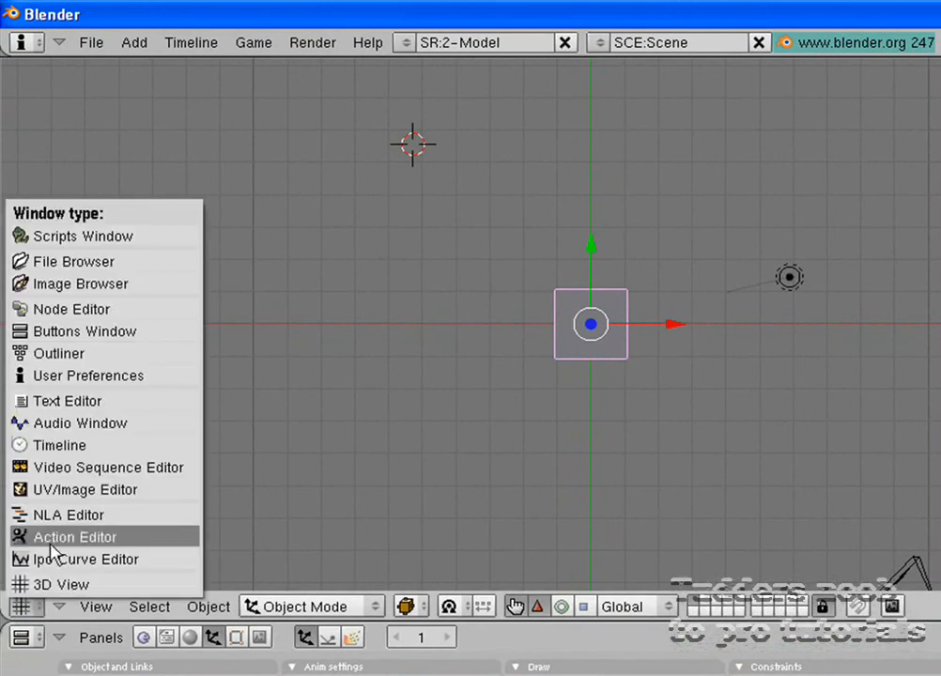
mouse_move(101, 236)
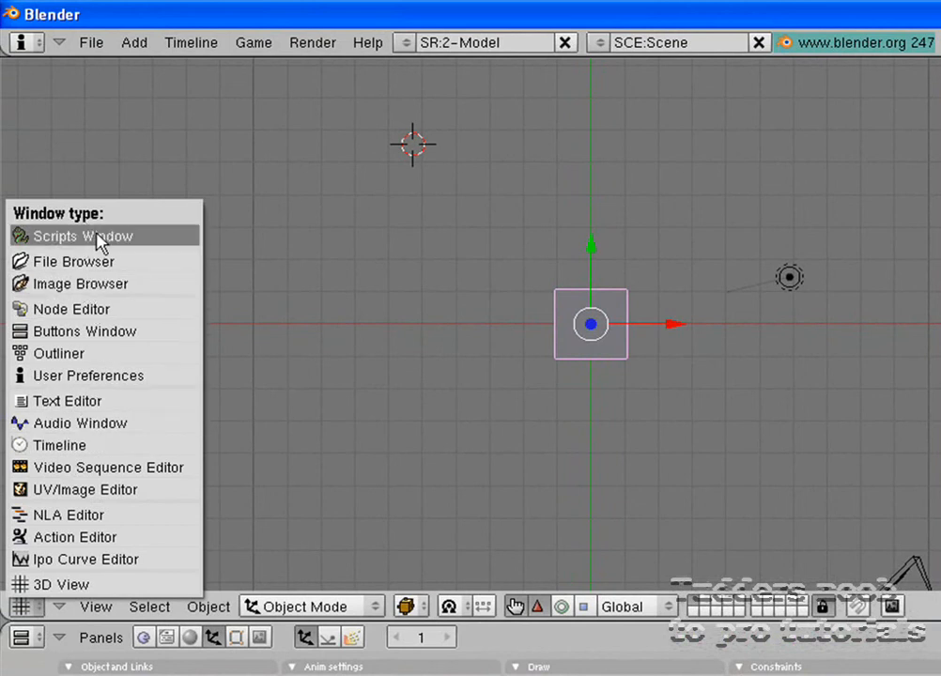
mouse_move(132, 332)
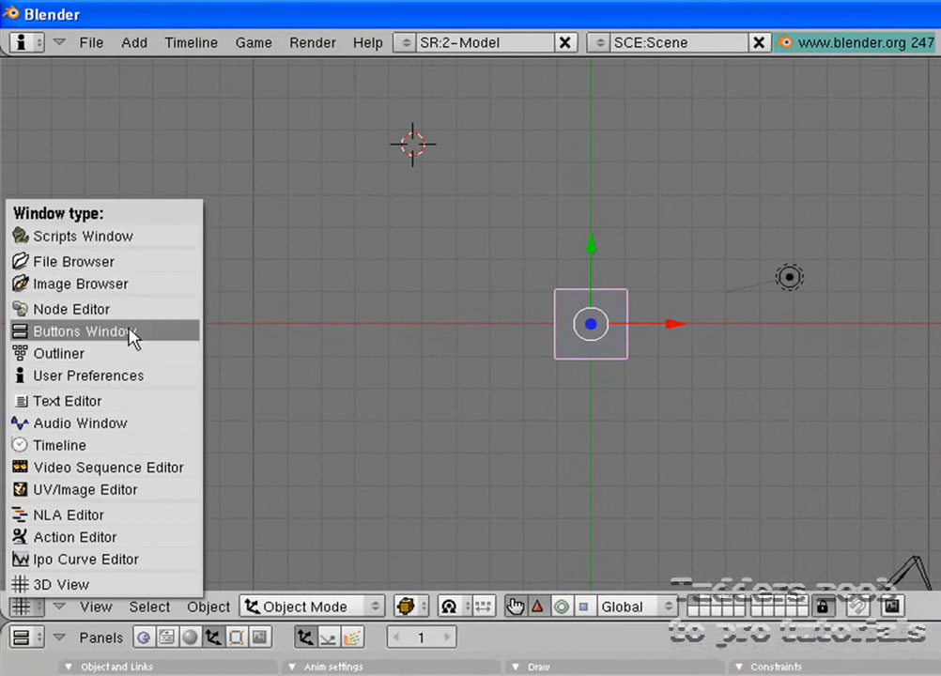
mouse_move(131, 336)
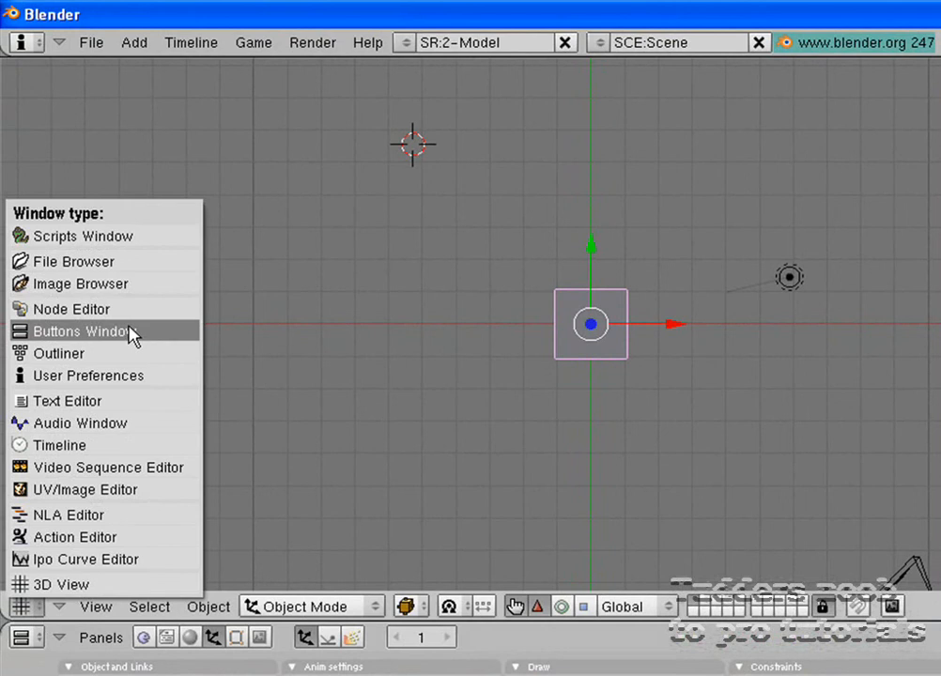
mouse_move(104, 489)
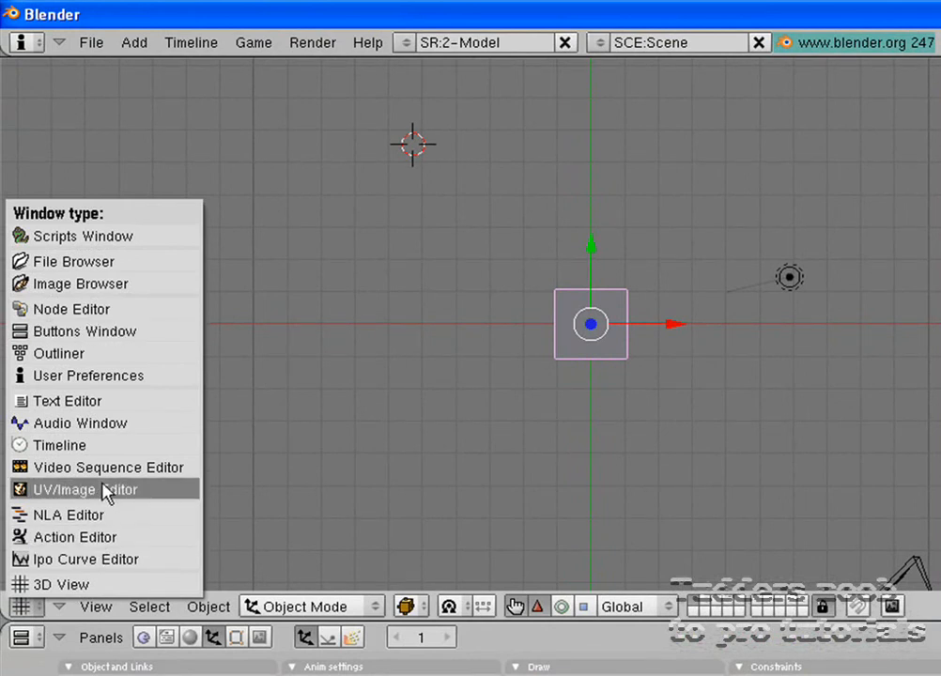
mouse_move(75, 536)
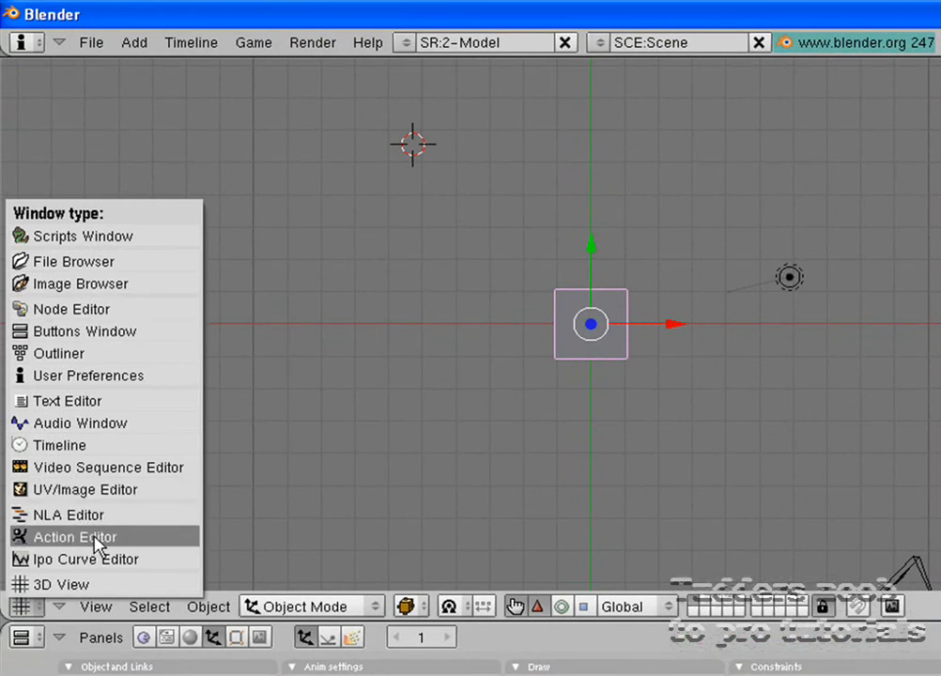
left_click(73, 536)
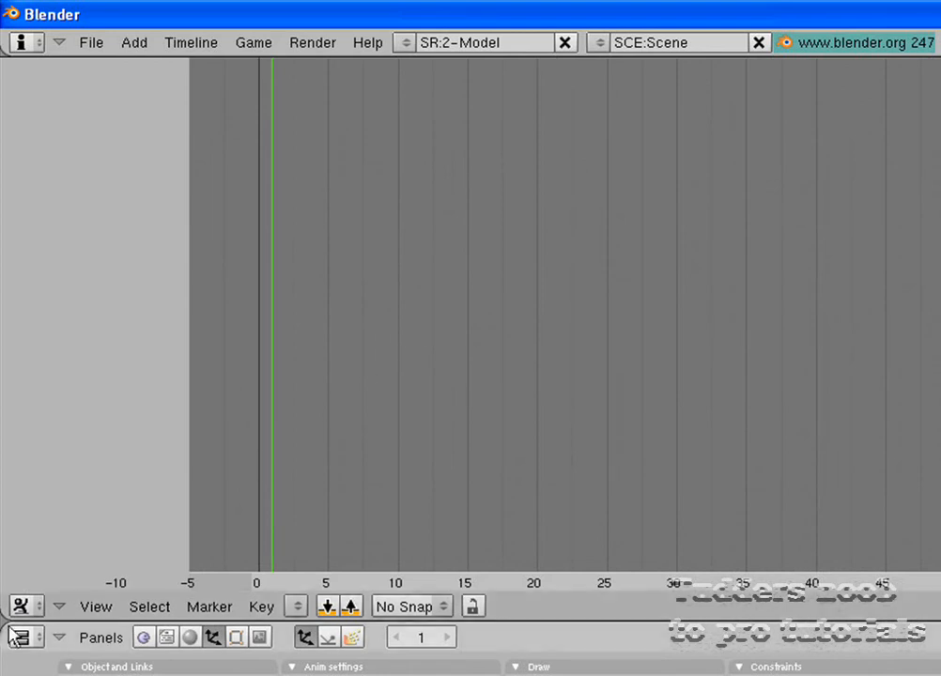
left_click(19, 606)
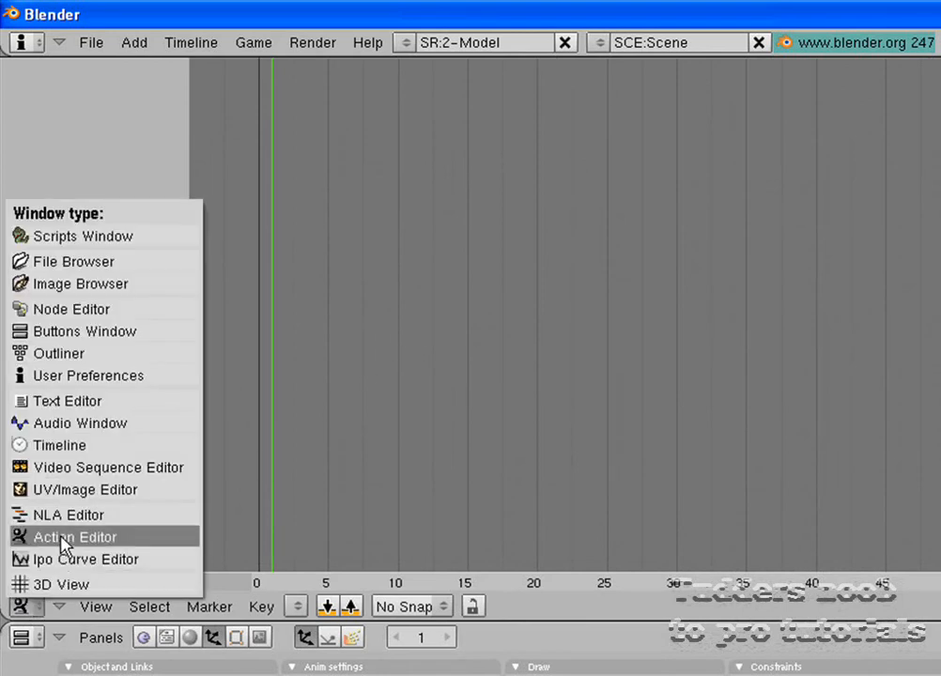
left_click(84, 559)
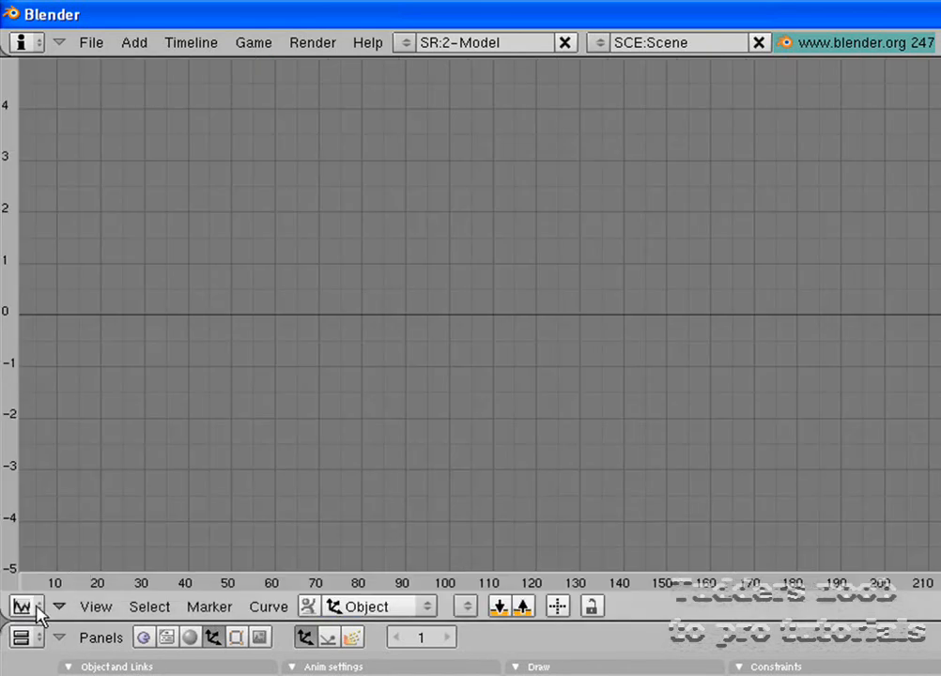
left_click(25, 606)
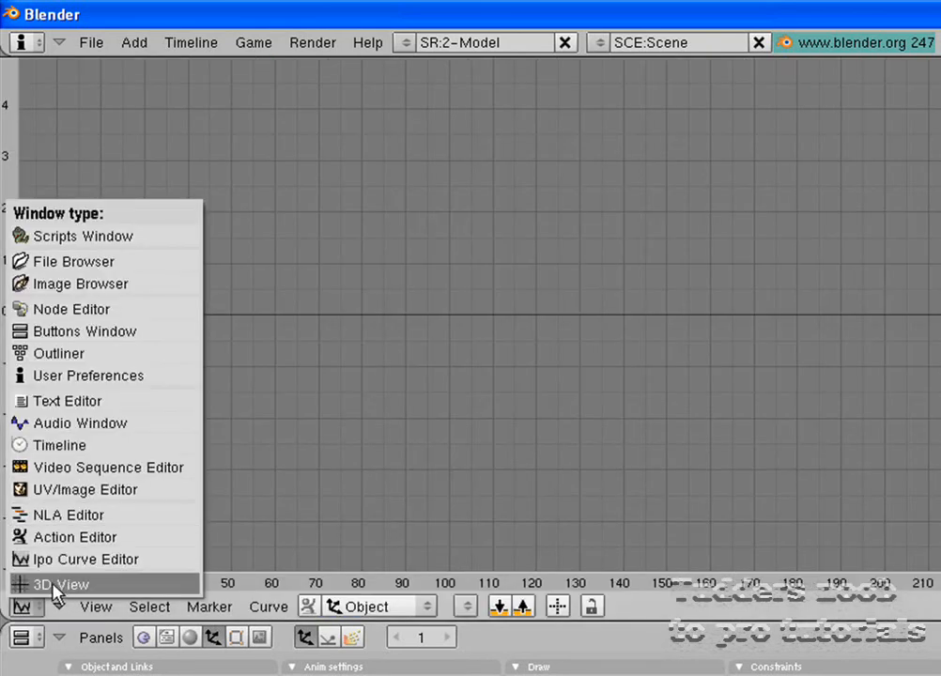
left_click(58, 585)
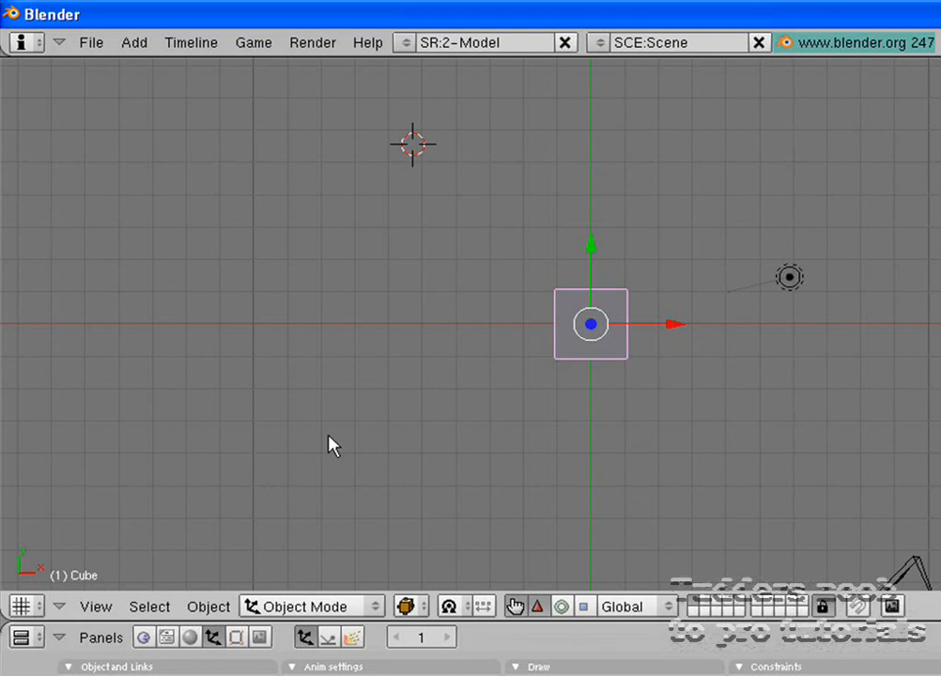
mouse_move(417, 525)
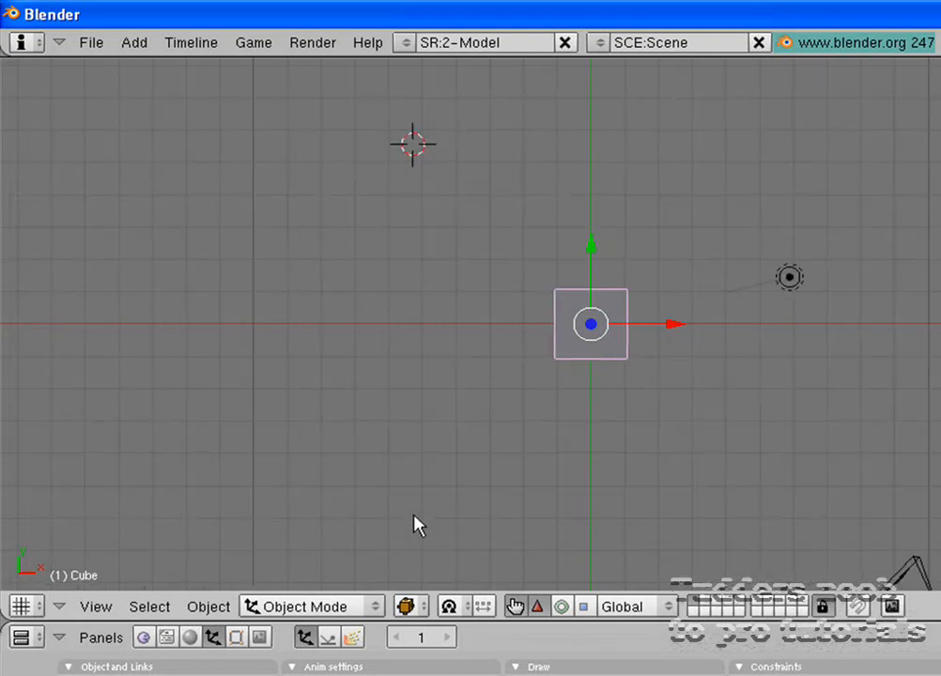
mouse_move(404, 150)
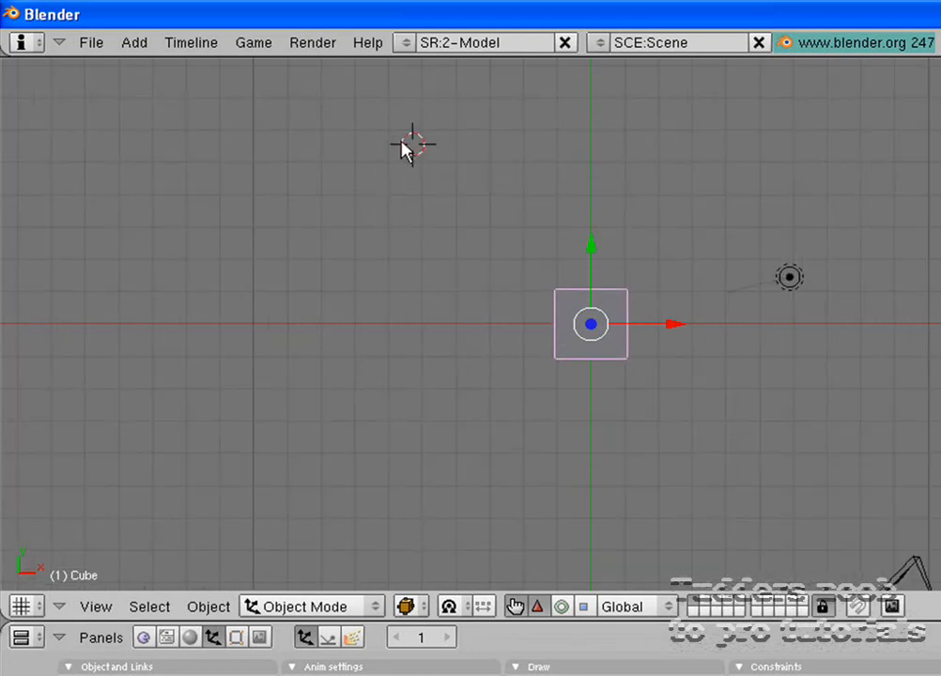